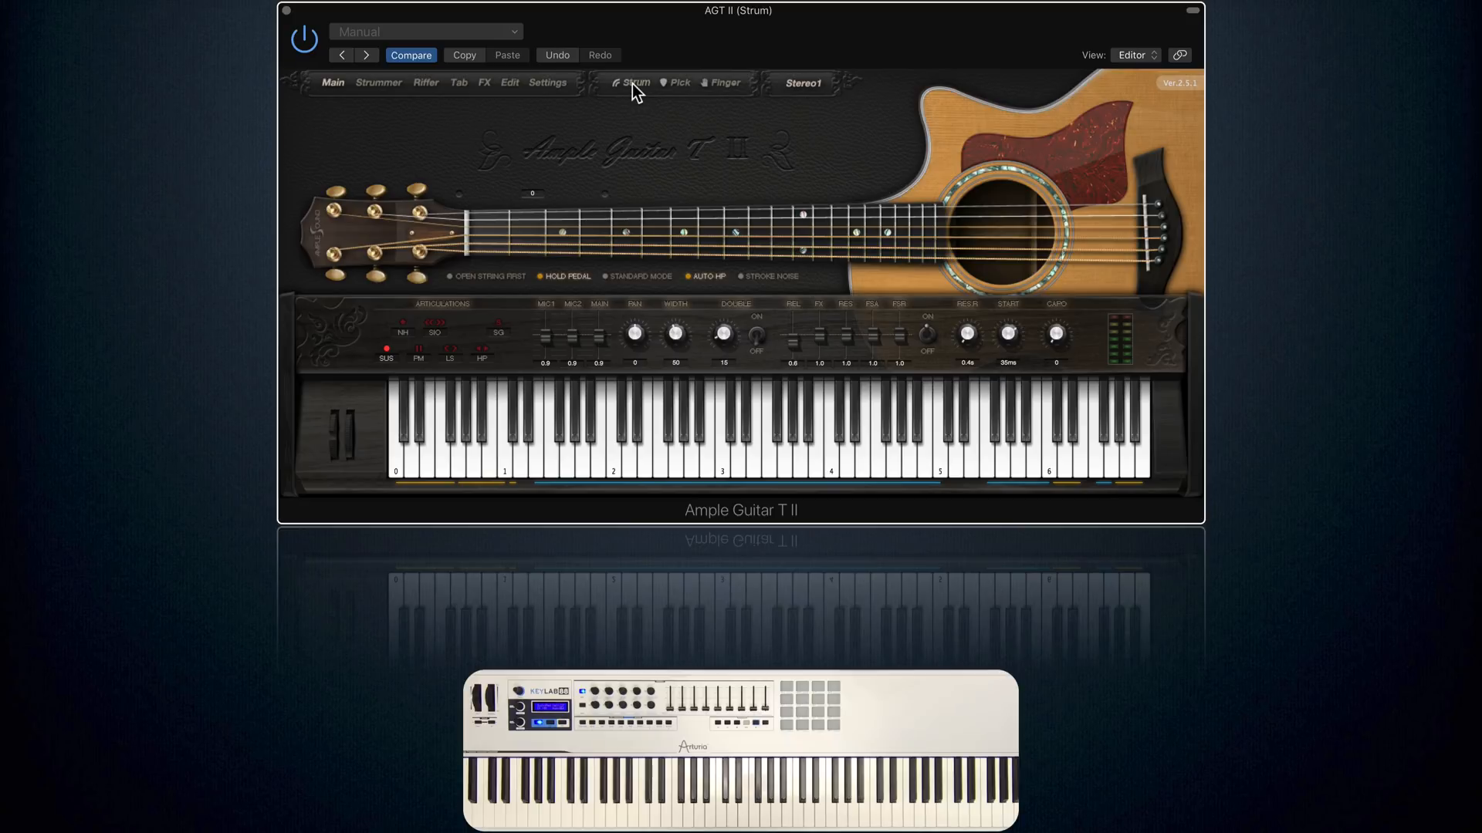
pyautogui.moveTo(605, 150)
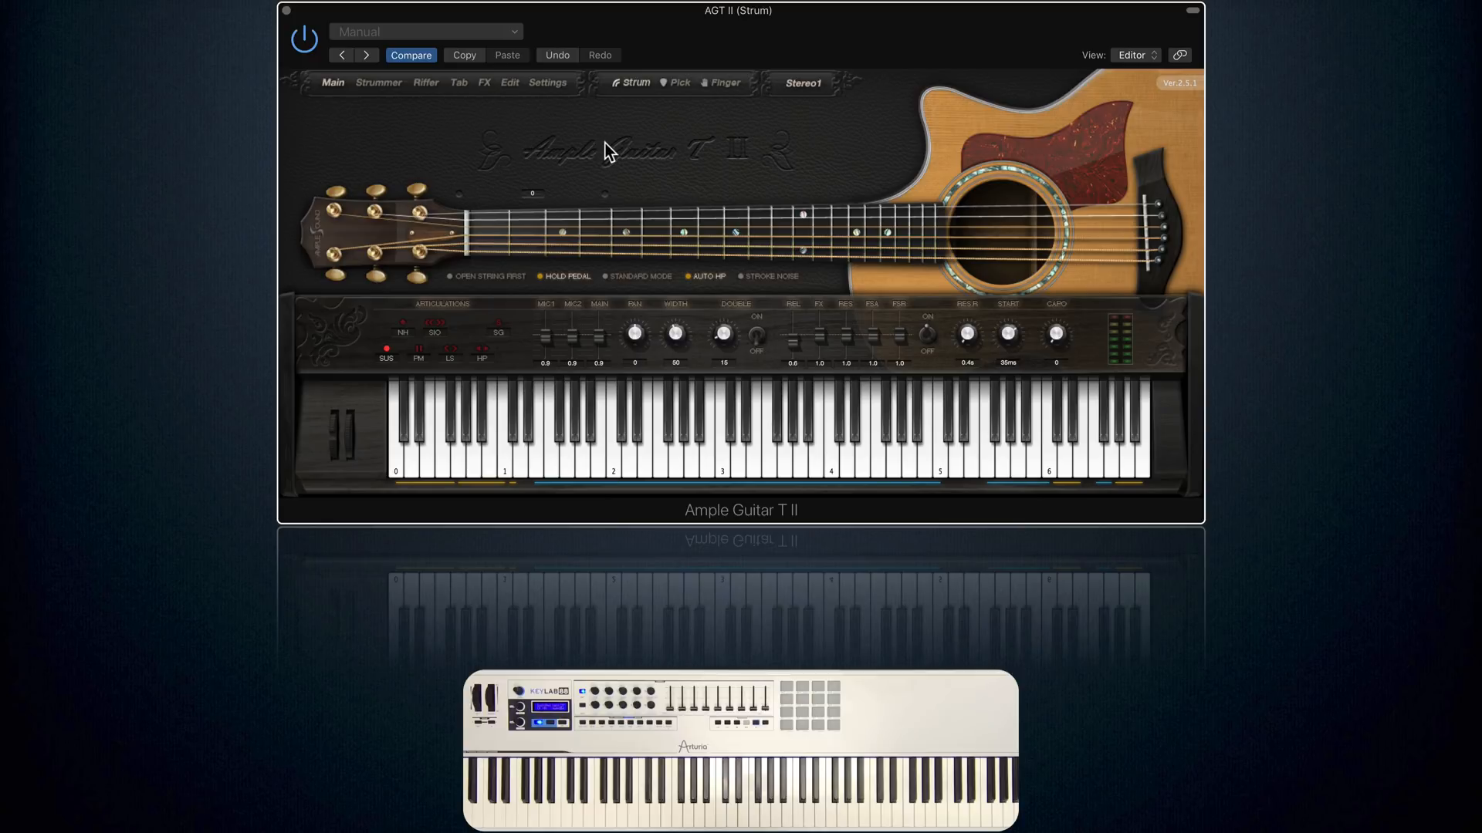
pyautogui.moveTo(622, 109)
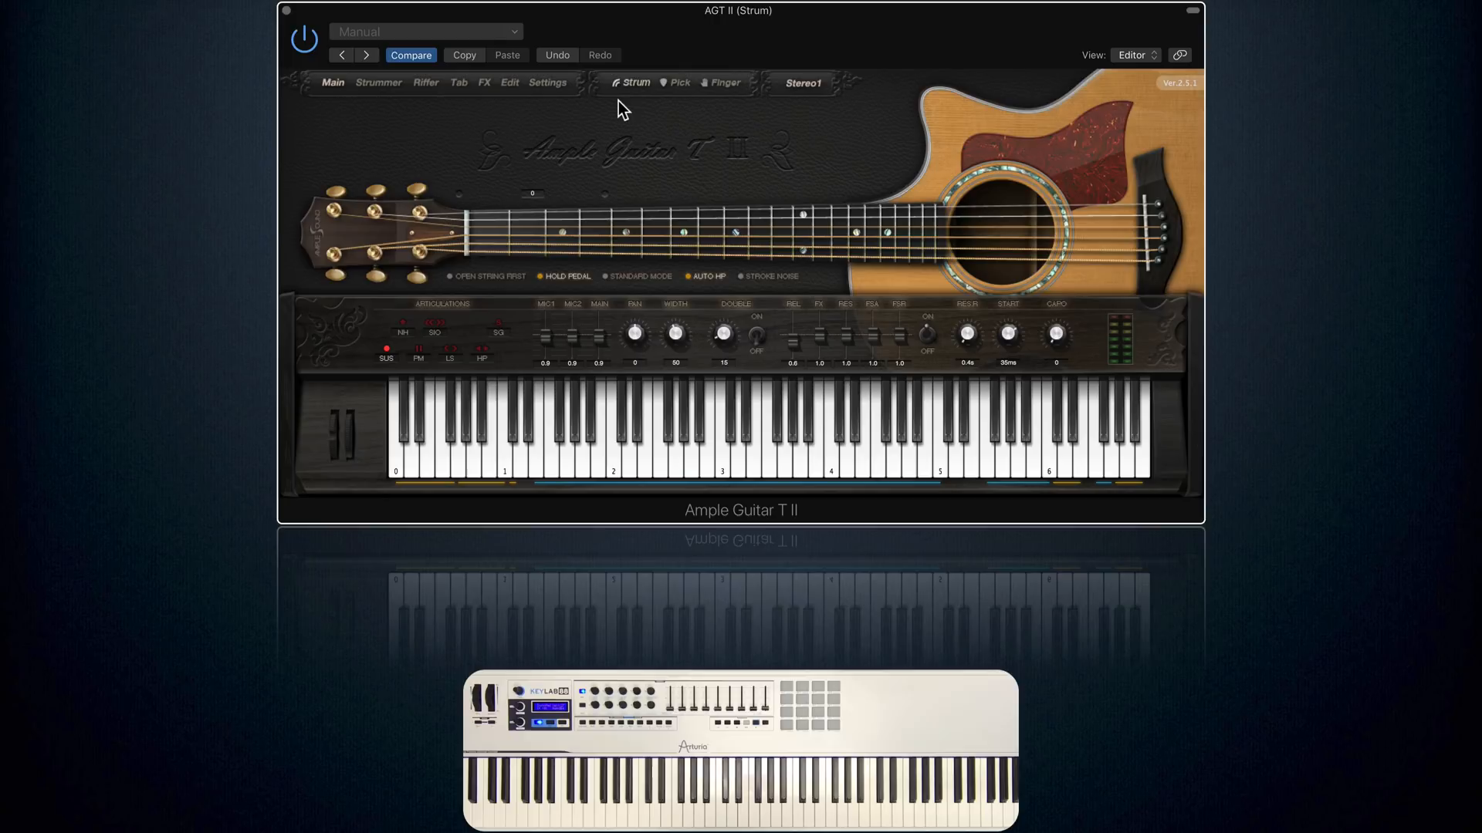
pyautogui.moveTo(779, 186)
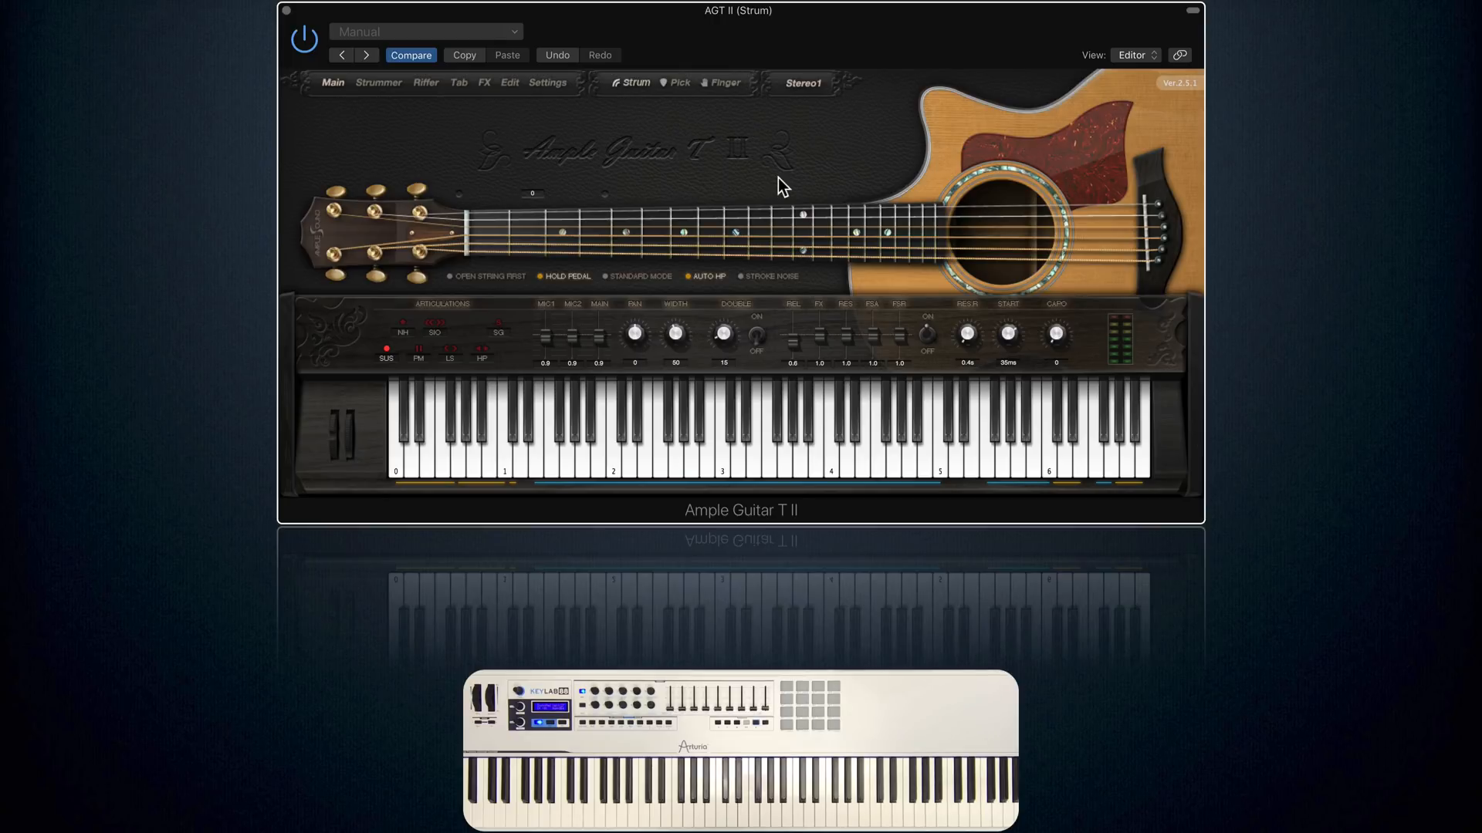
pyautogui.moveTo(764, 284)
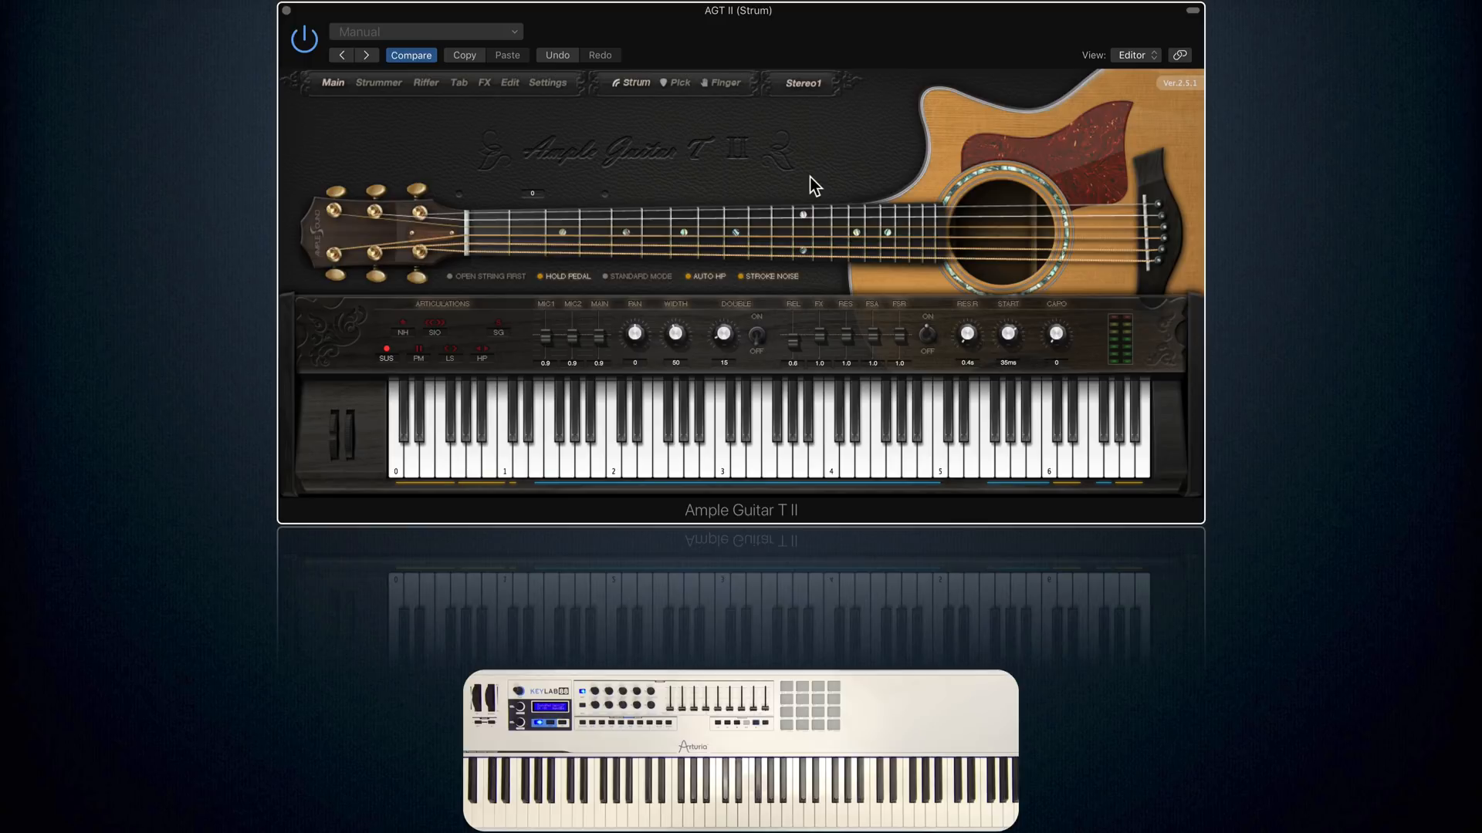
pyautogui.moveTo(804, 185)
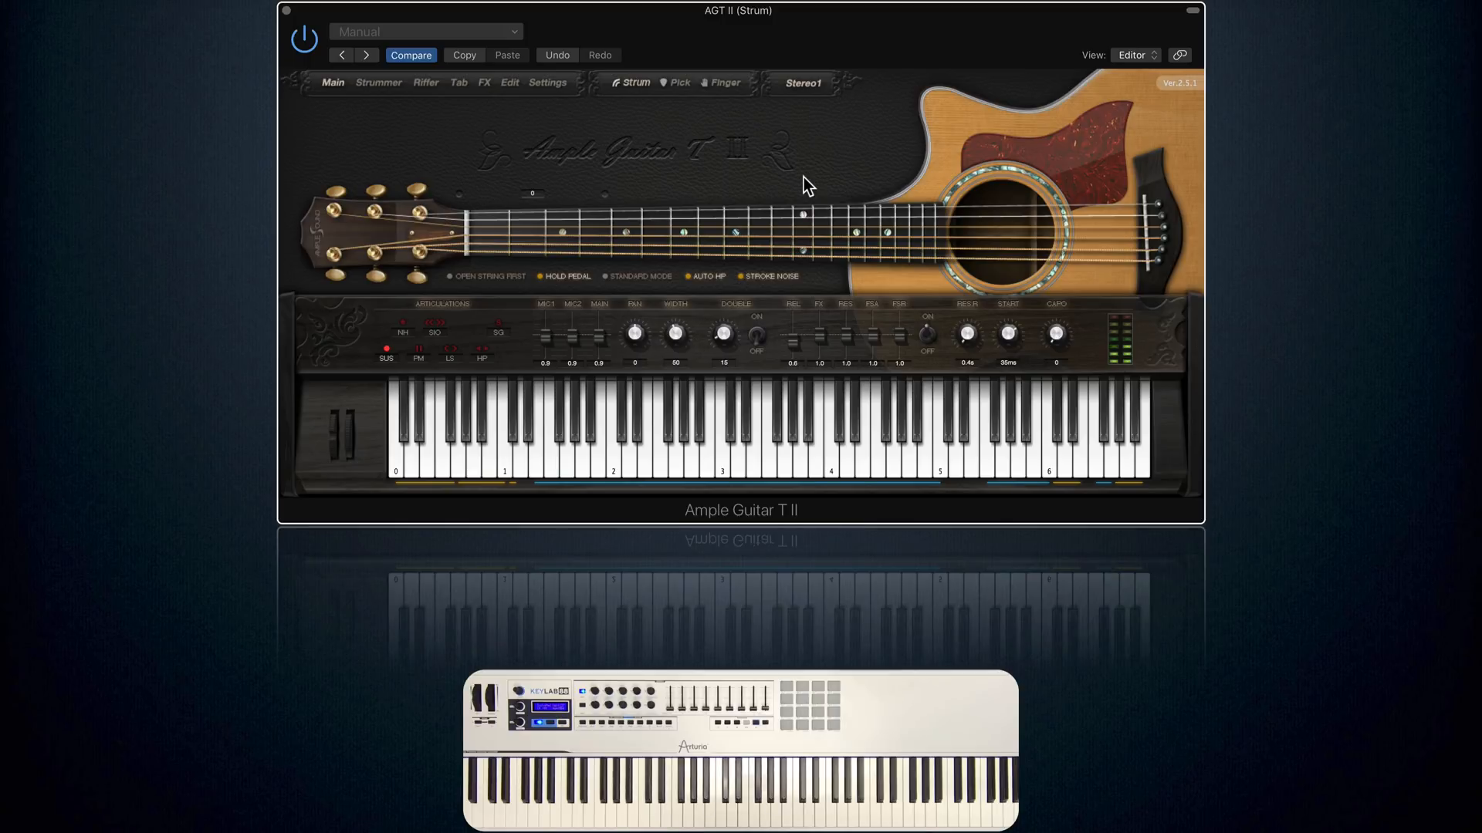
pyautogui.moveTo(793, 173)
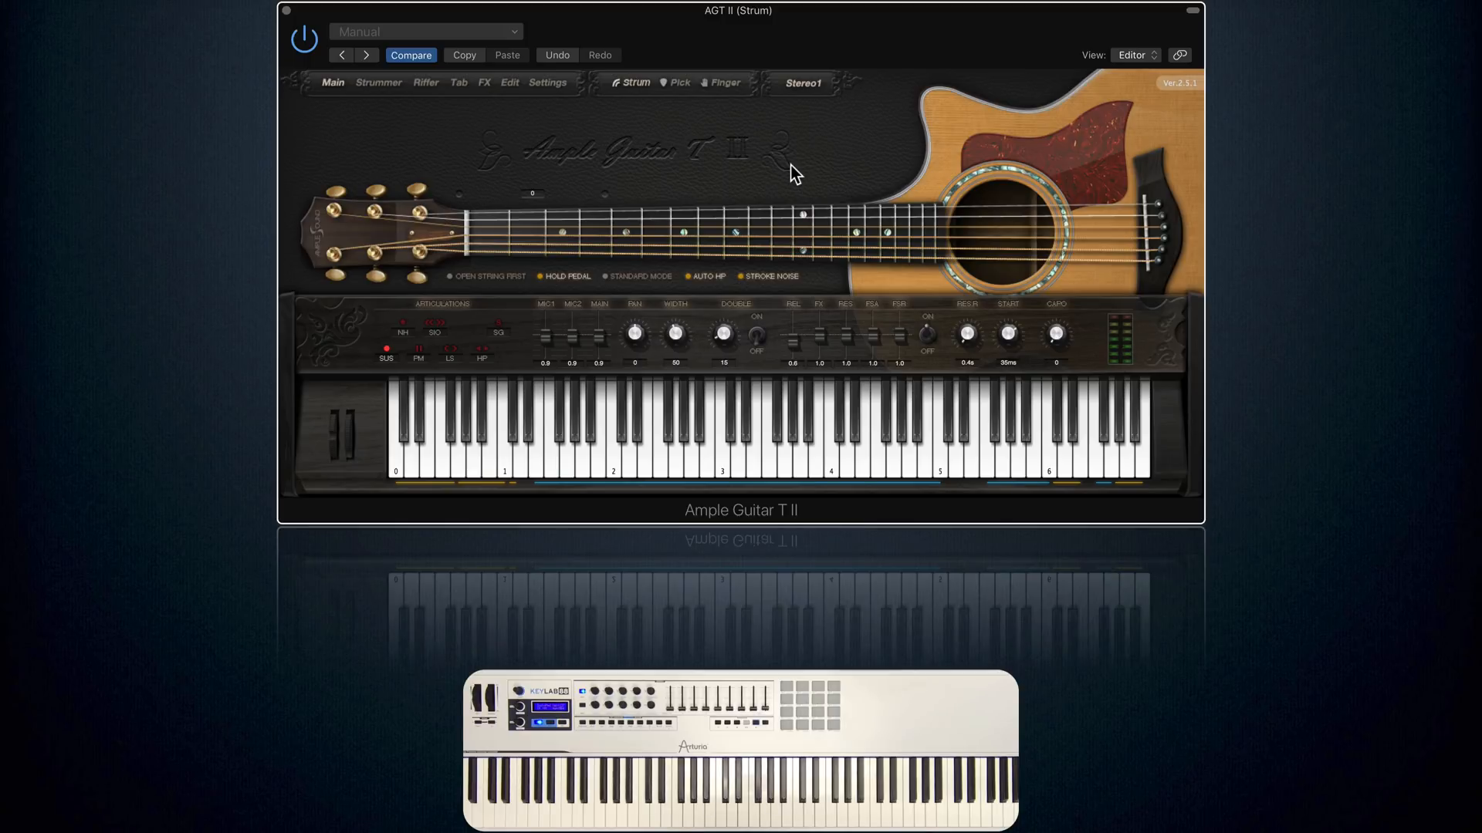
pyautogui.moveTo(418, 118)
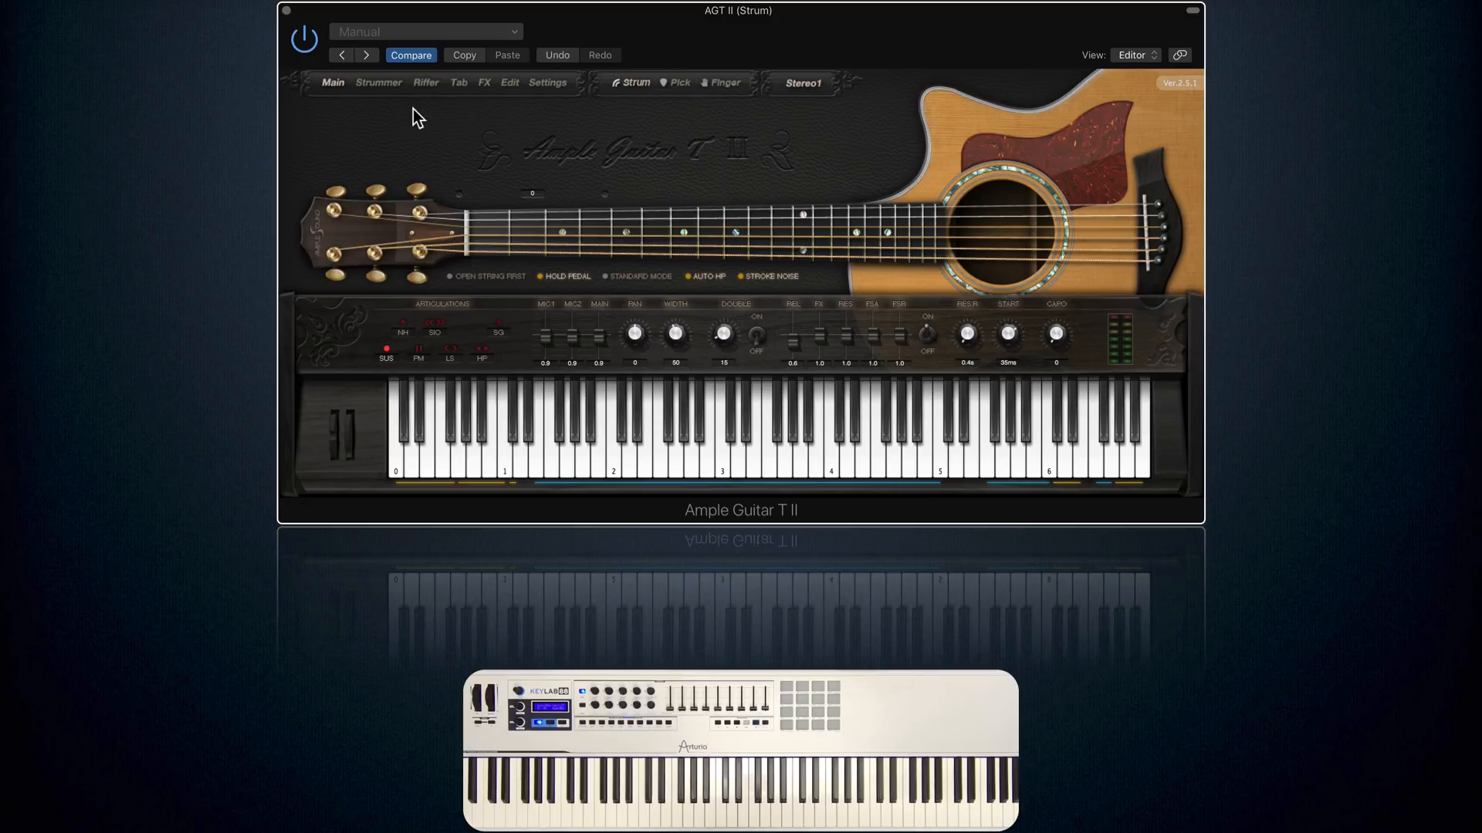
# Show the Strummer page with its chord bank and sequencer pattern grid
pyautogui.click(378, 82)
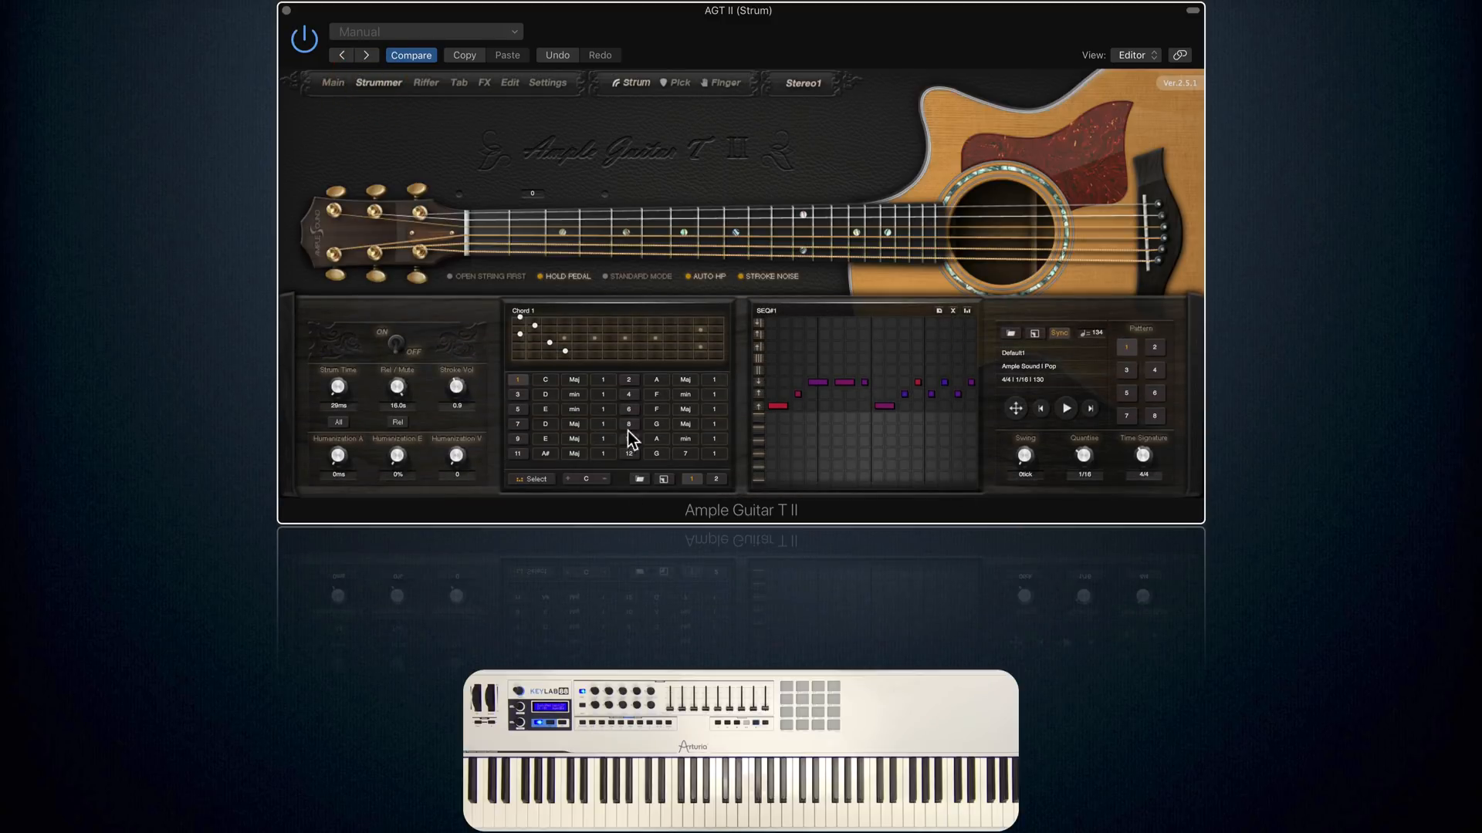
pyautogui.moveTo(628, 423)
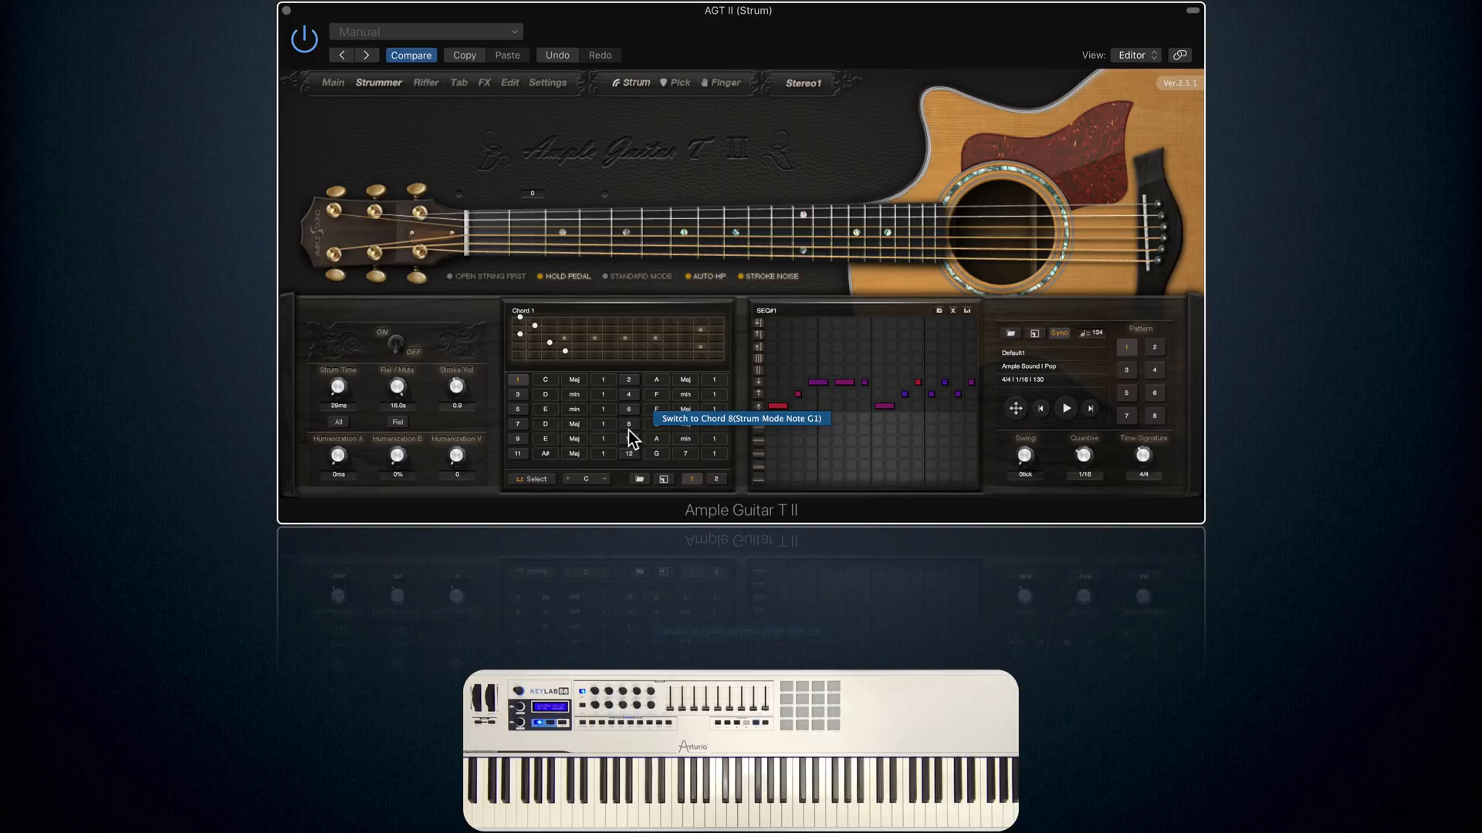
pyautogui.moveTo(458, 410)
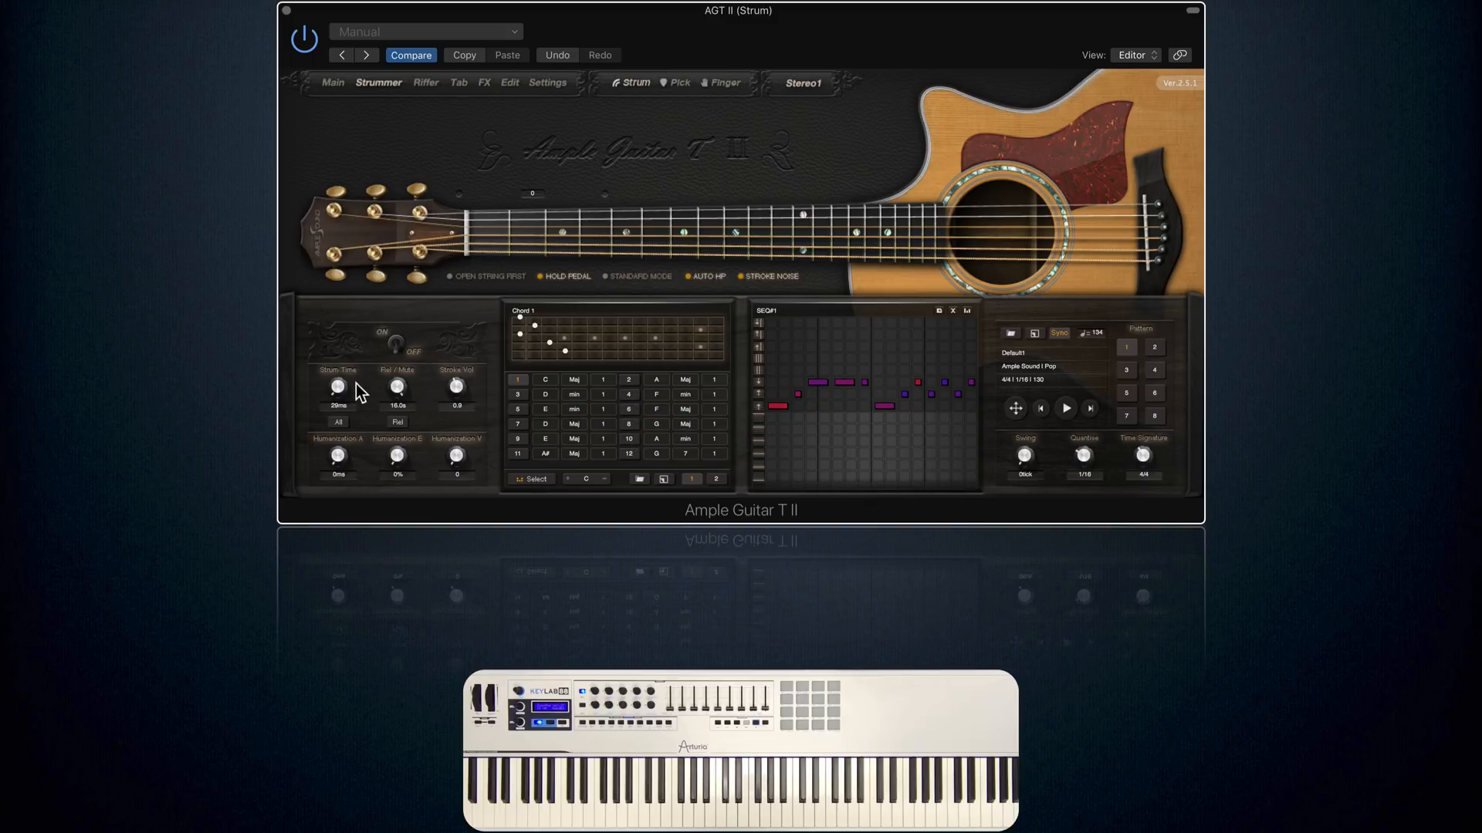
pyautogui.moveTo(394, 360)
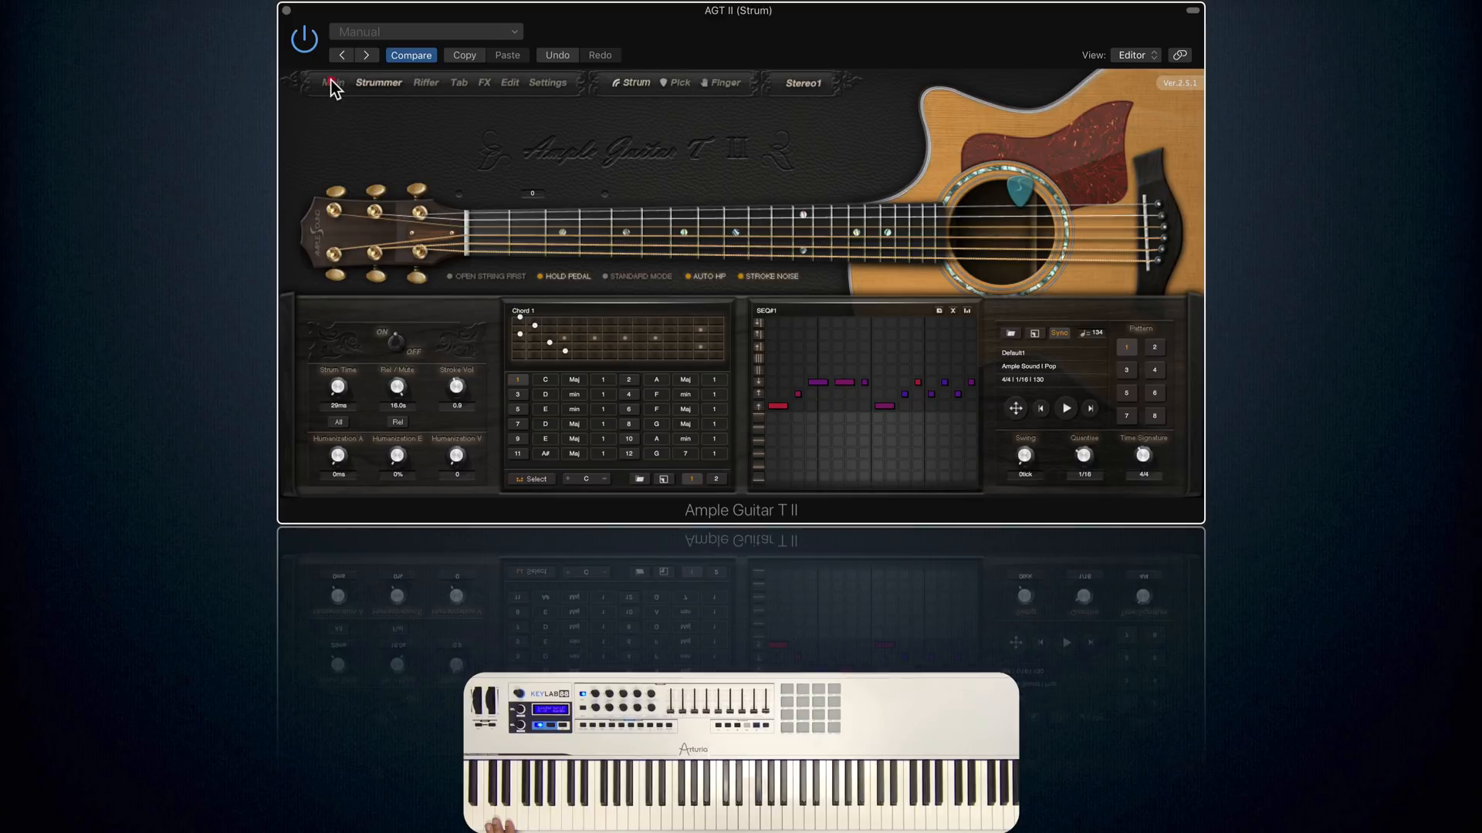
# Return to the Main guitar page with the articulation controls and keyboard
pyautogui.click(332, 82)
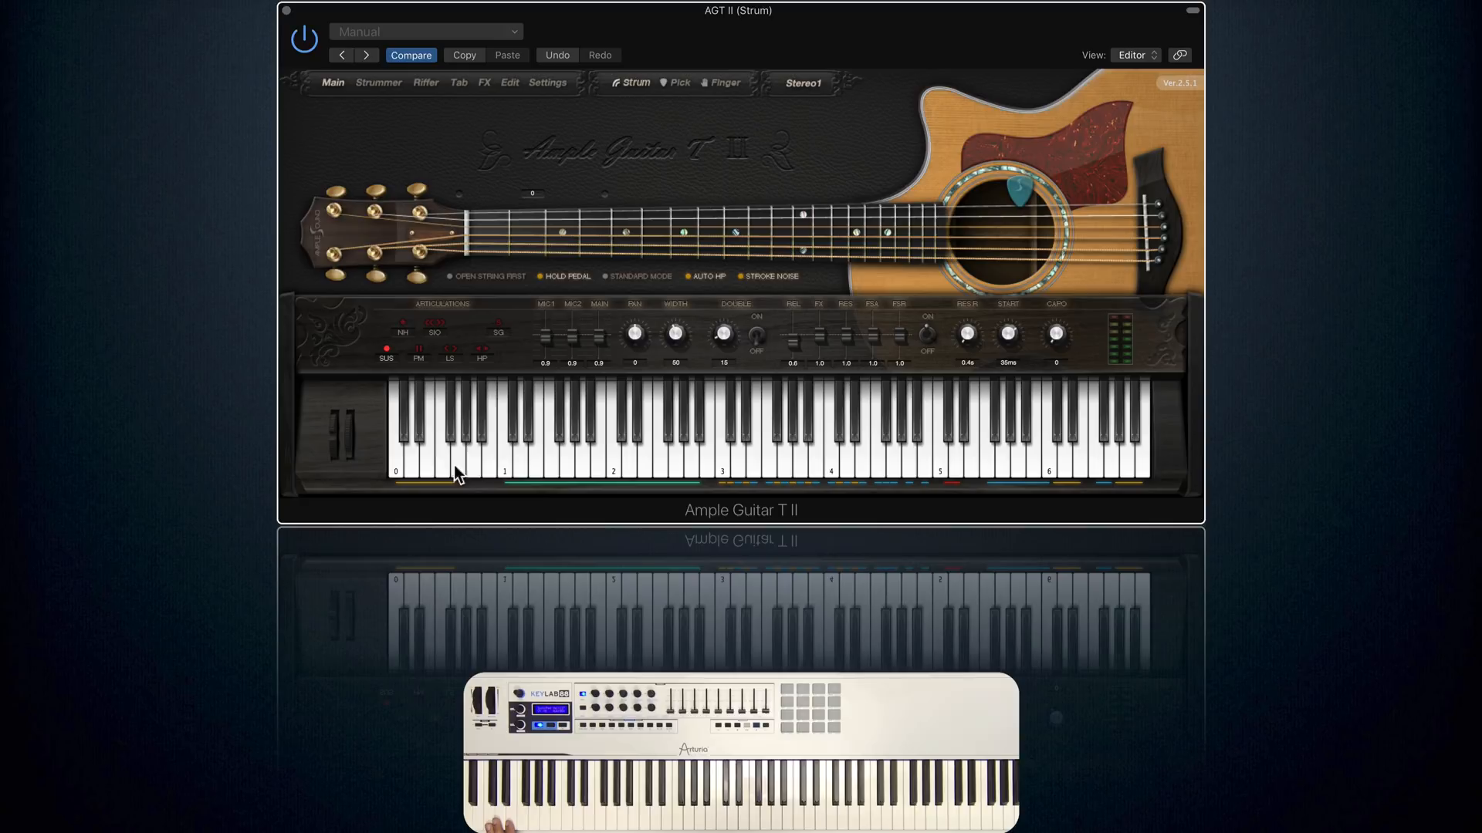
pyautogui.moveTo(614, 479)
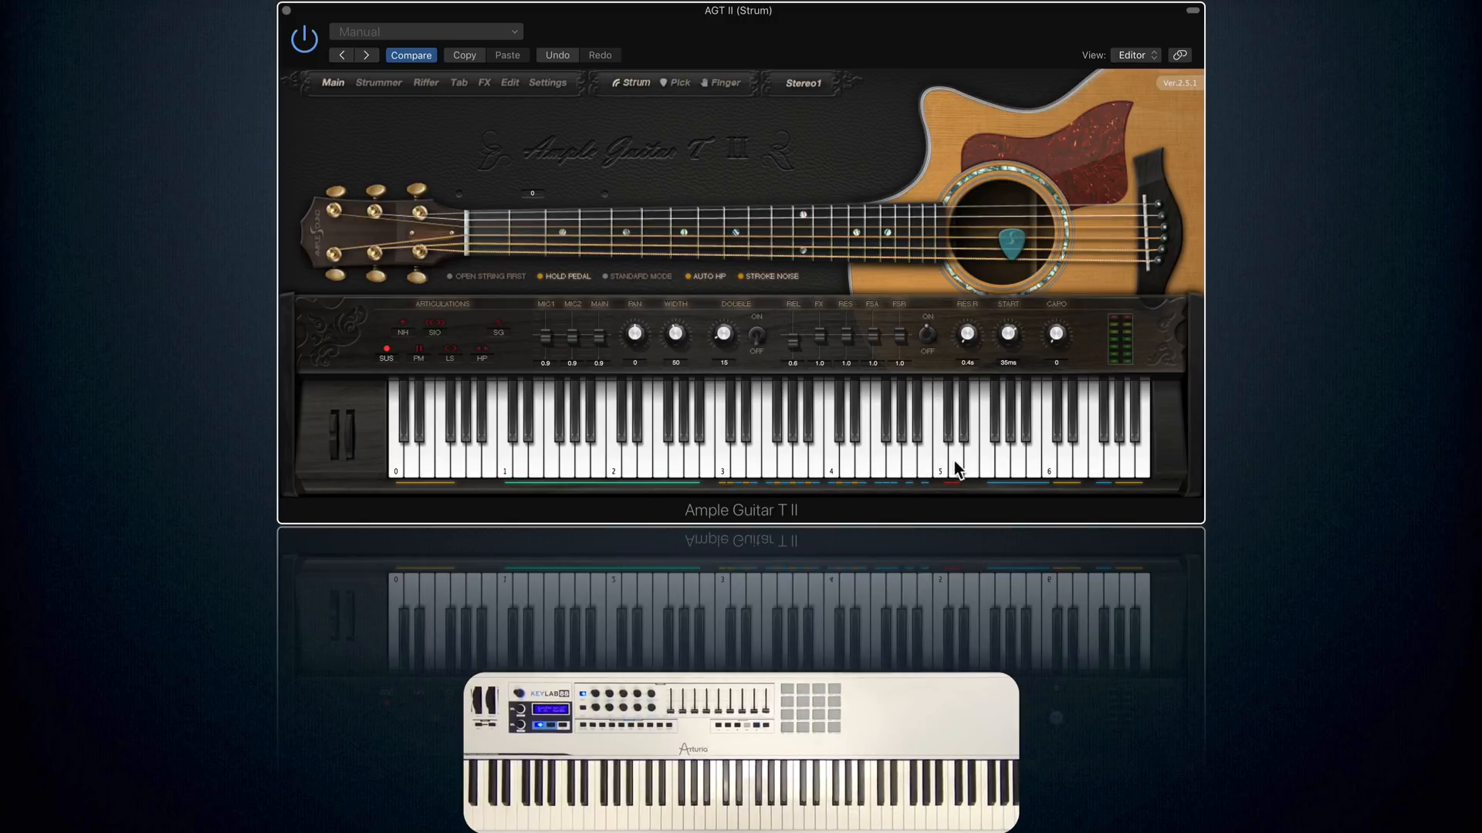
pyautogui.moveTo(950, 446)
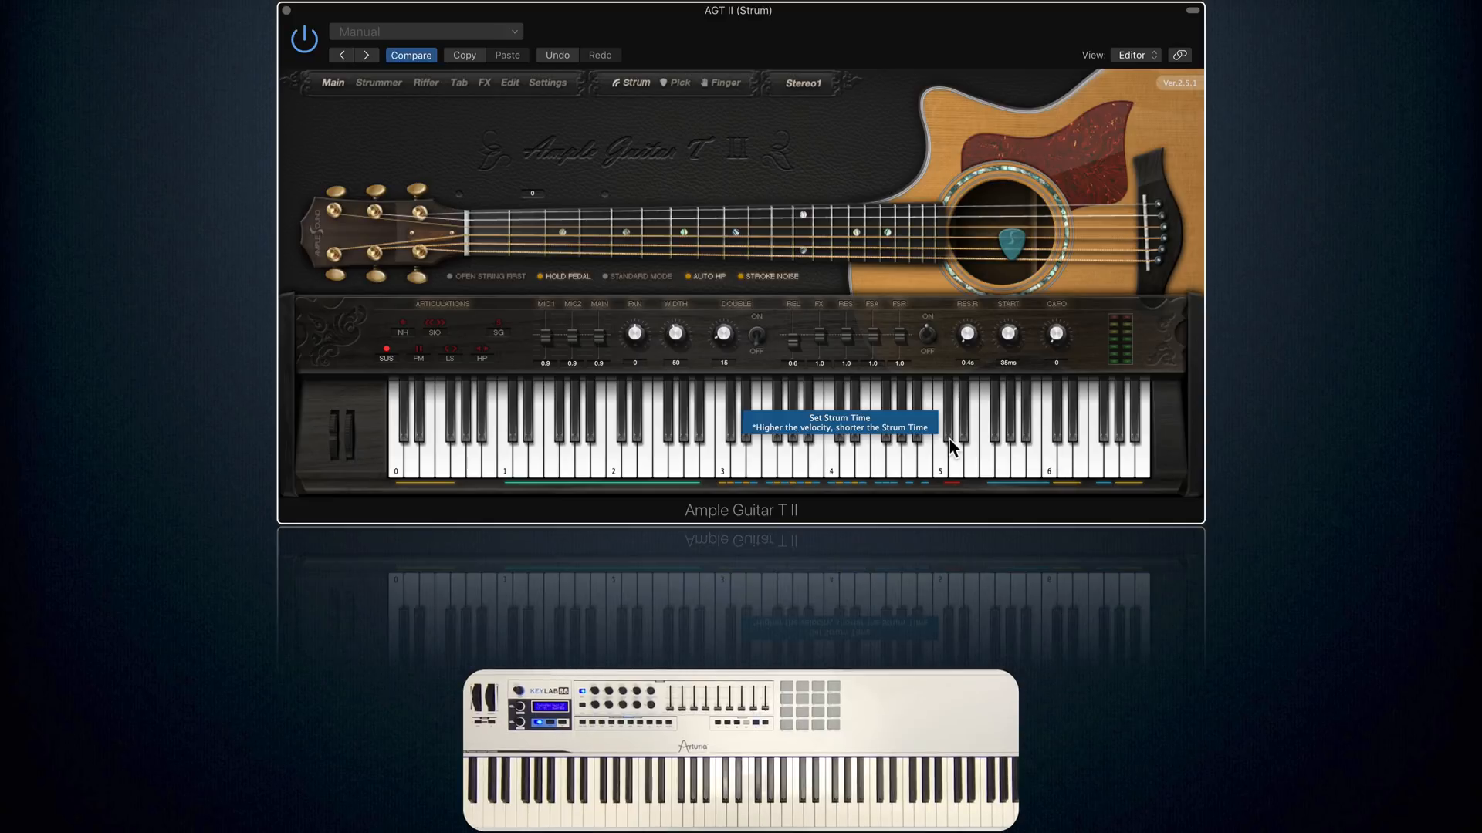
pyautogui.moveTo(900, 456)
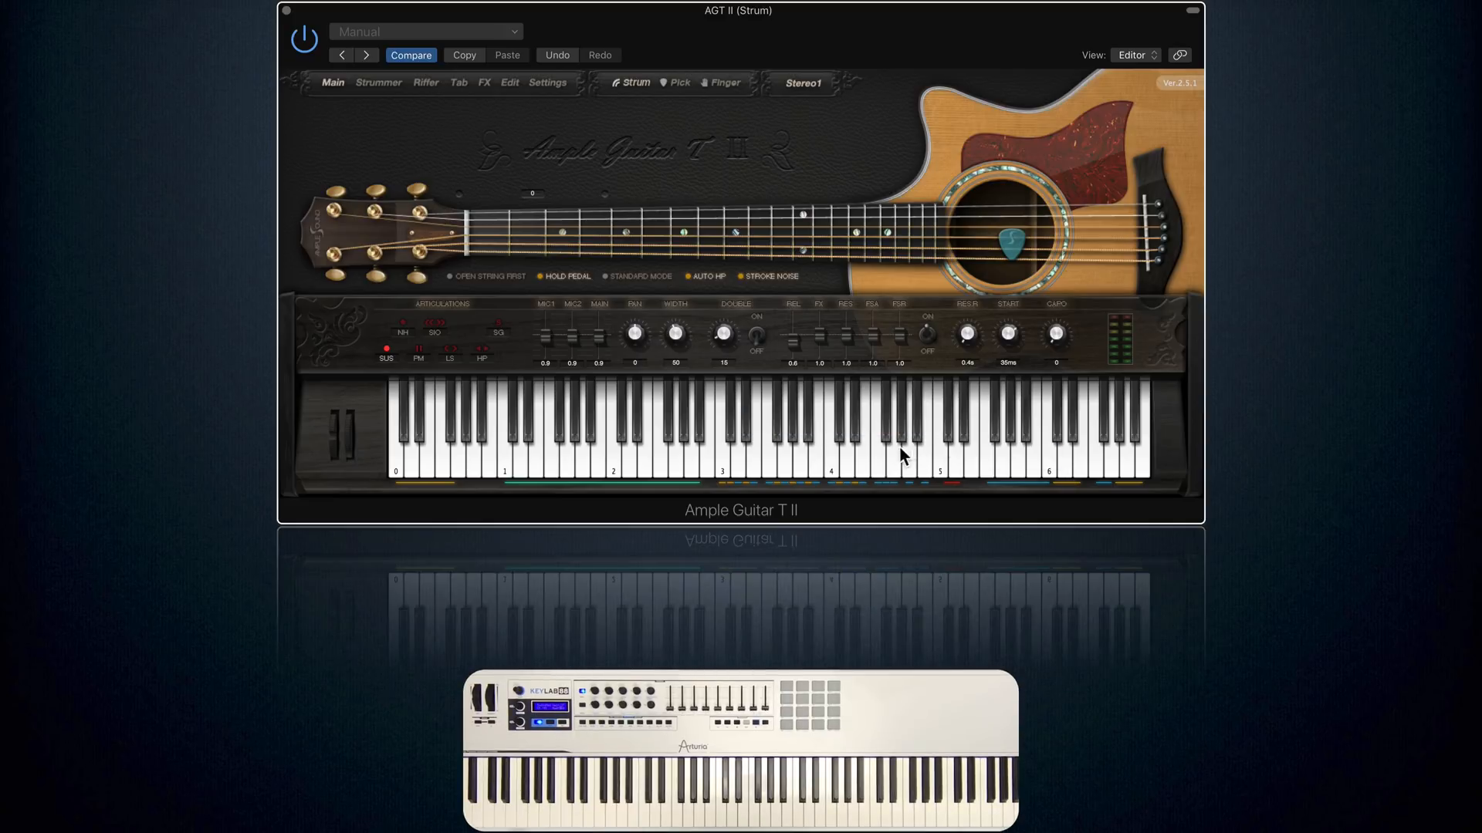
pyautogui.moveTo(883, 459)
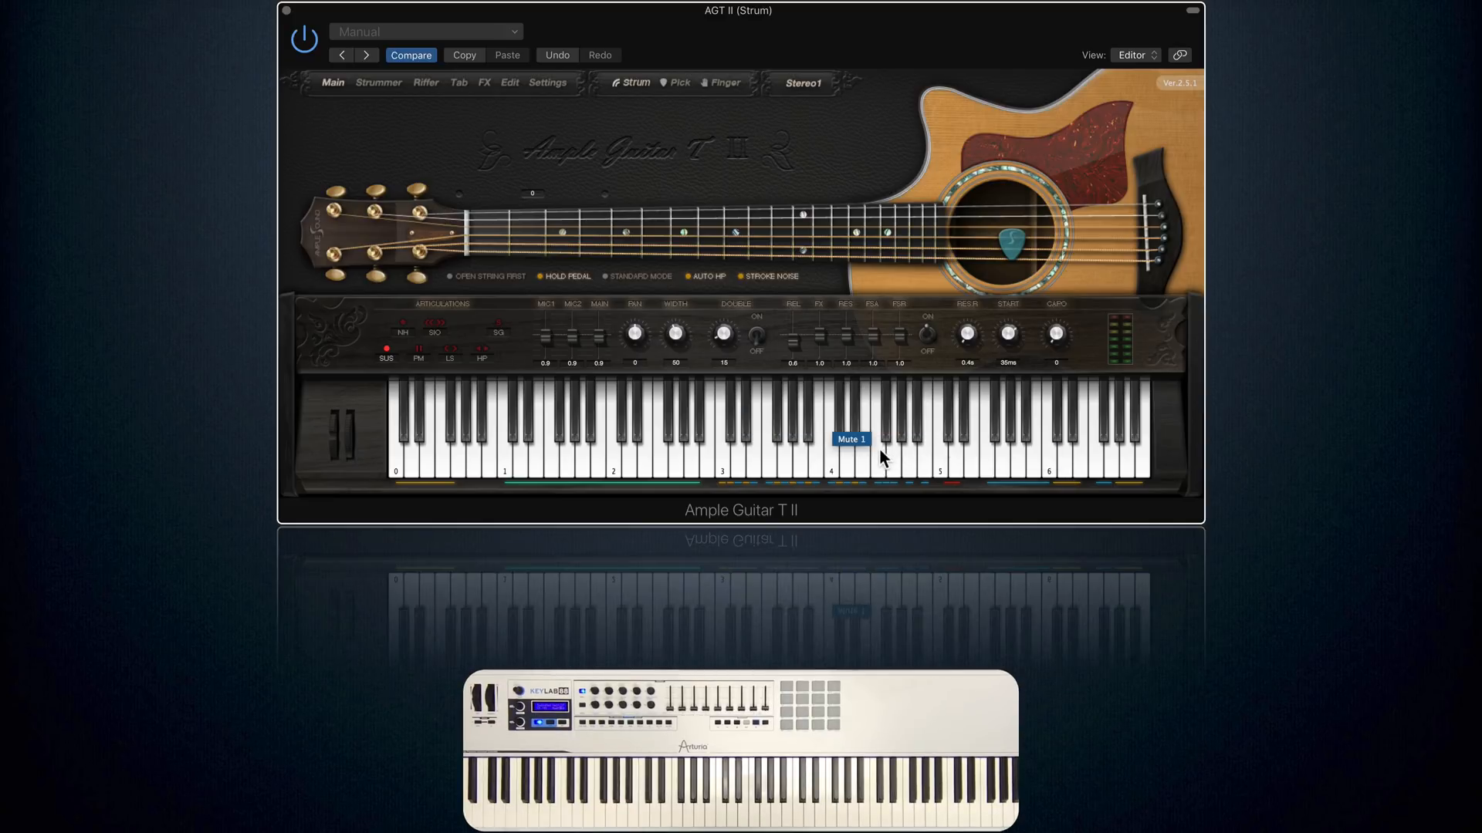
pyautogui.moveTo(710, 449)
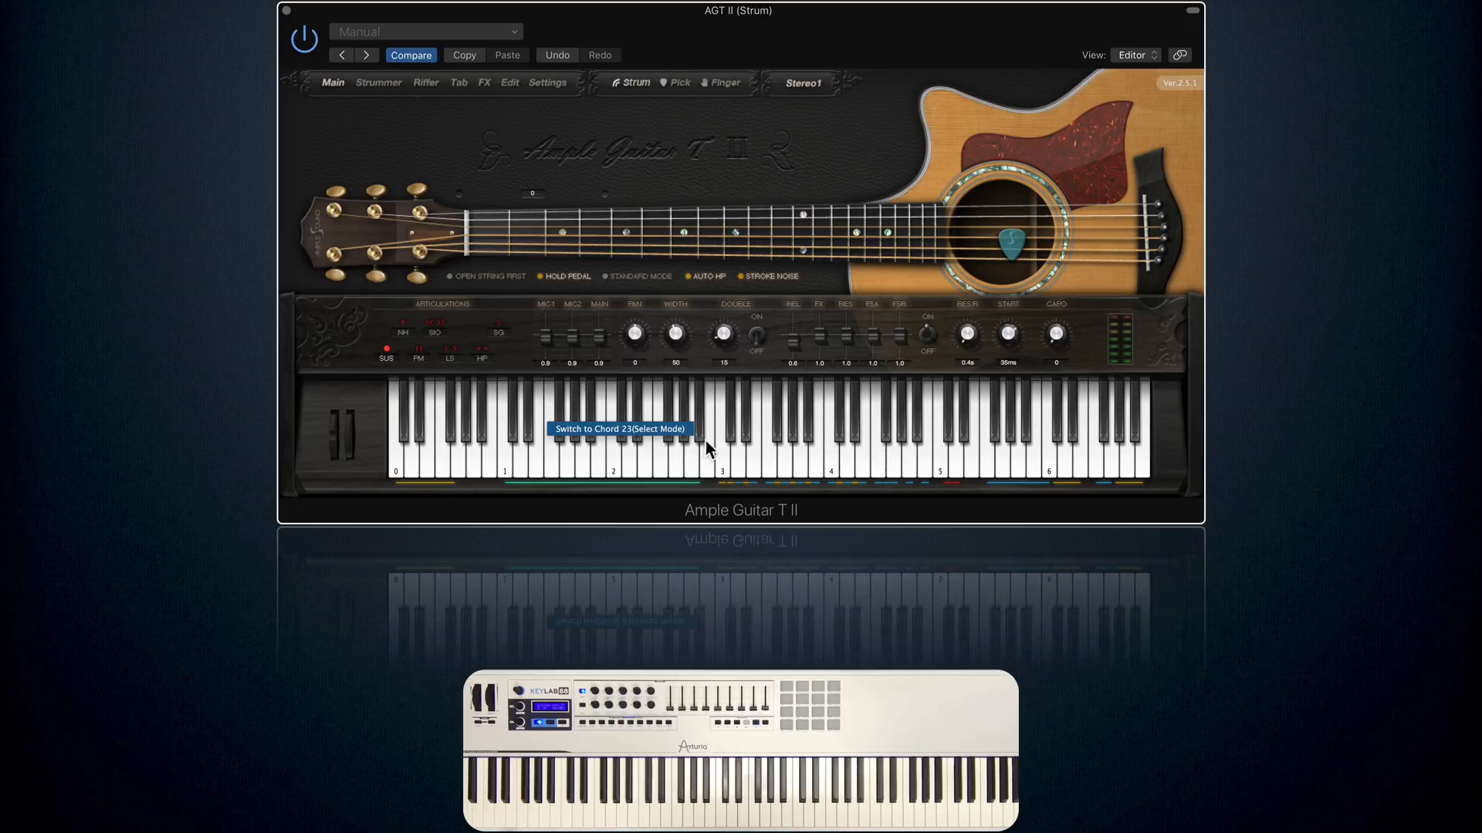
# Bring the Strummer page back, now showing sequencer pattern 8
pyautogui.click(379, 82)
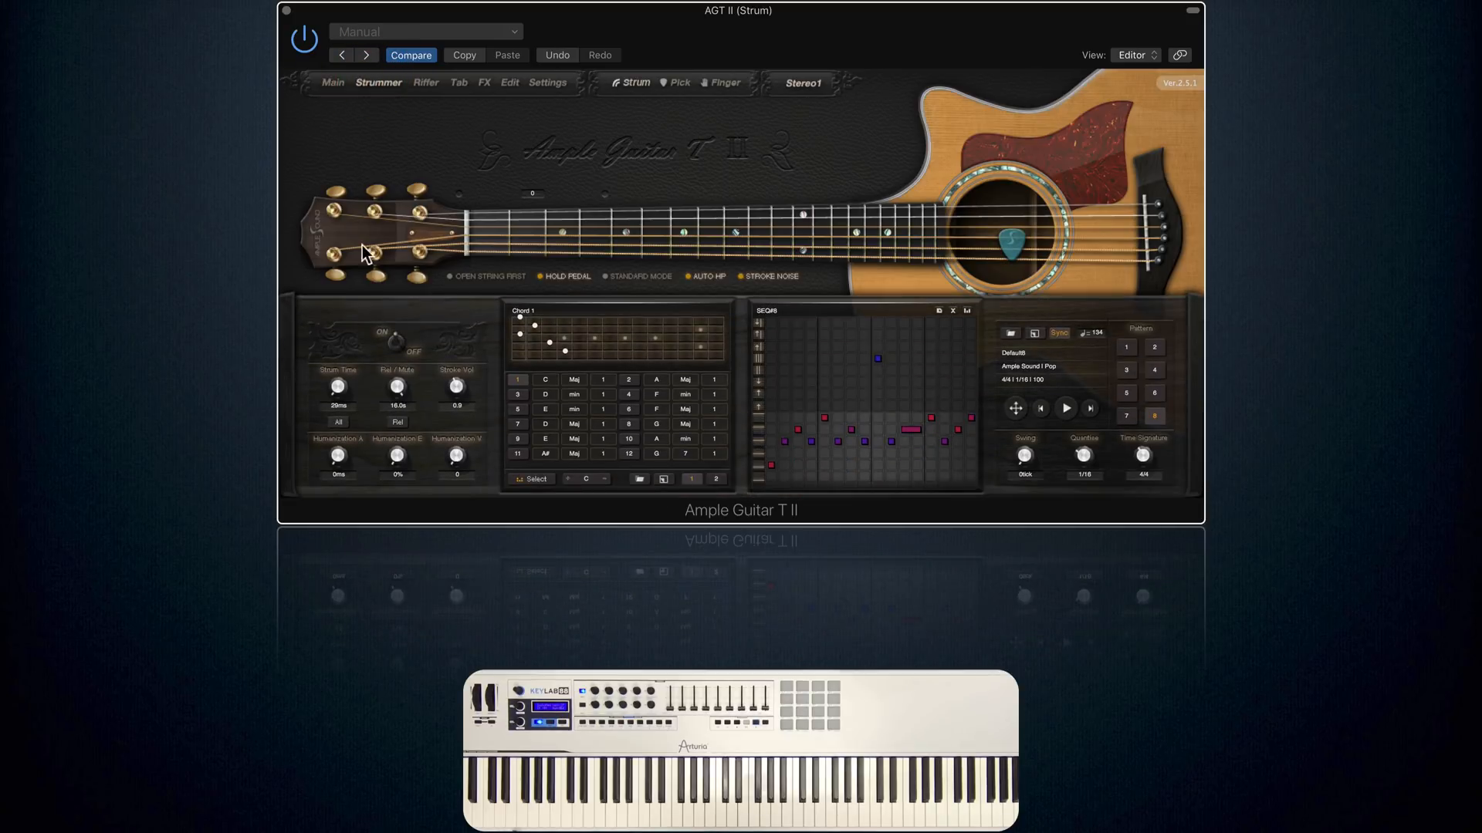
pyautogui.moveTo(511, 353)
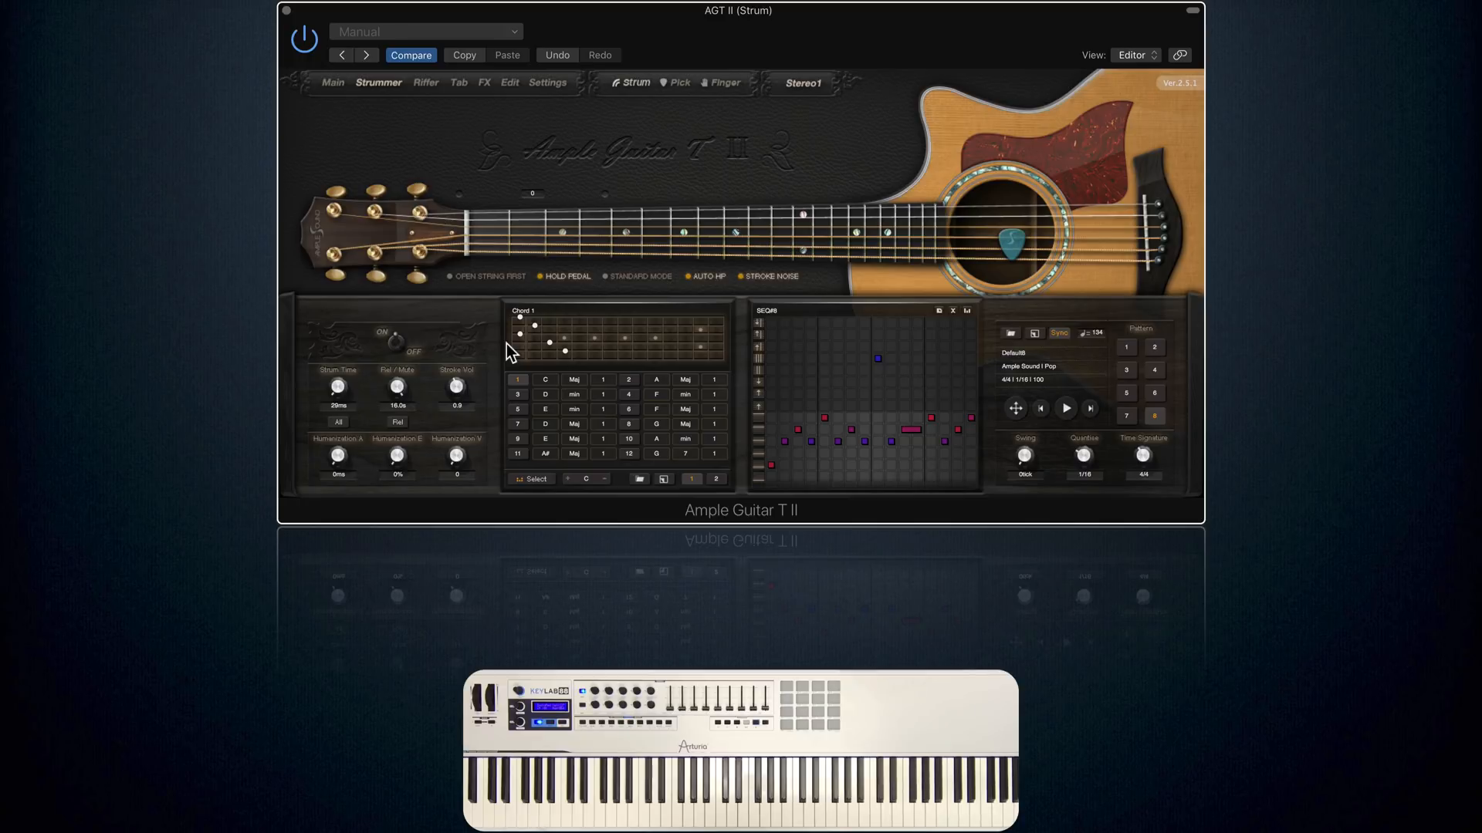
pyautogui.moveTo(587, 365)
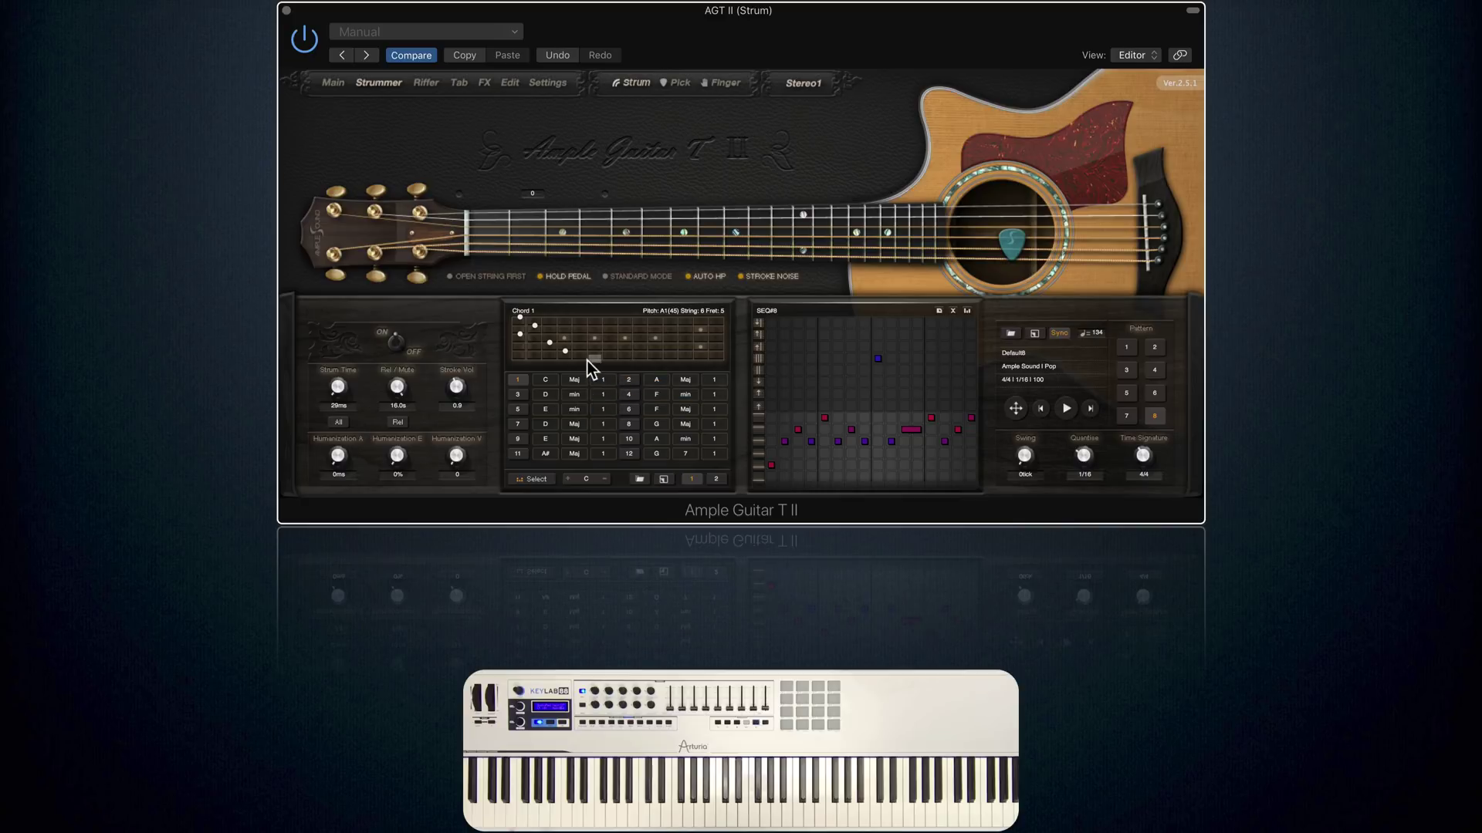
pyautogui.moveTo(586, 403)
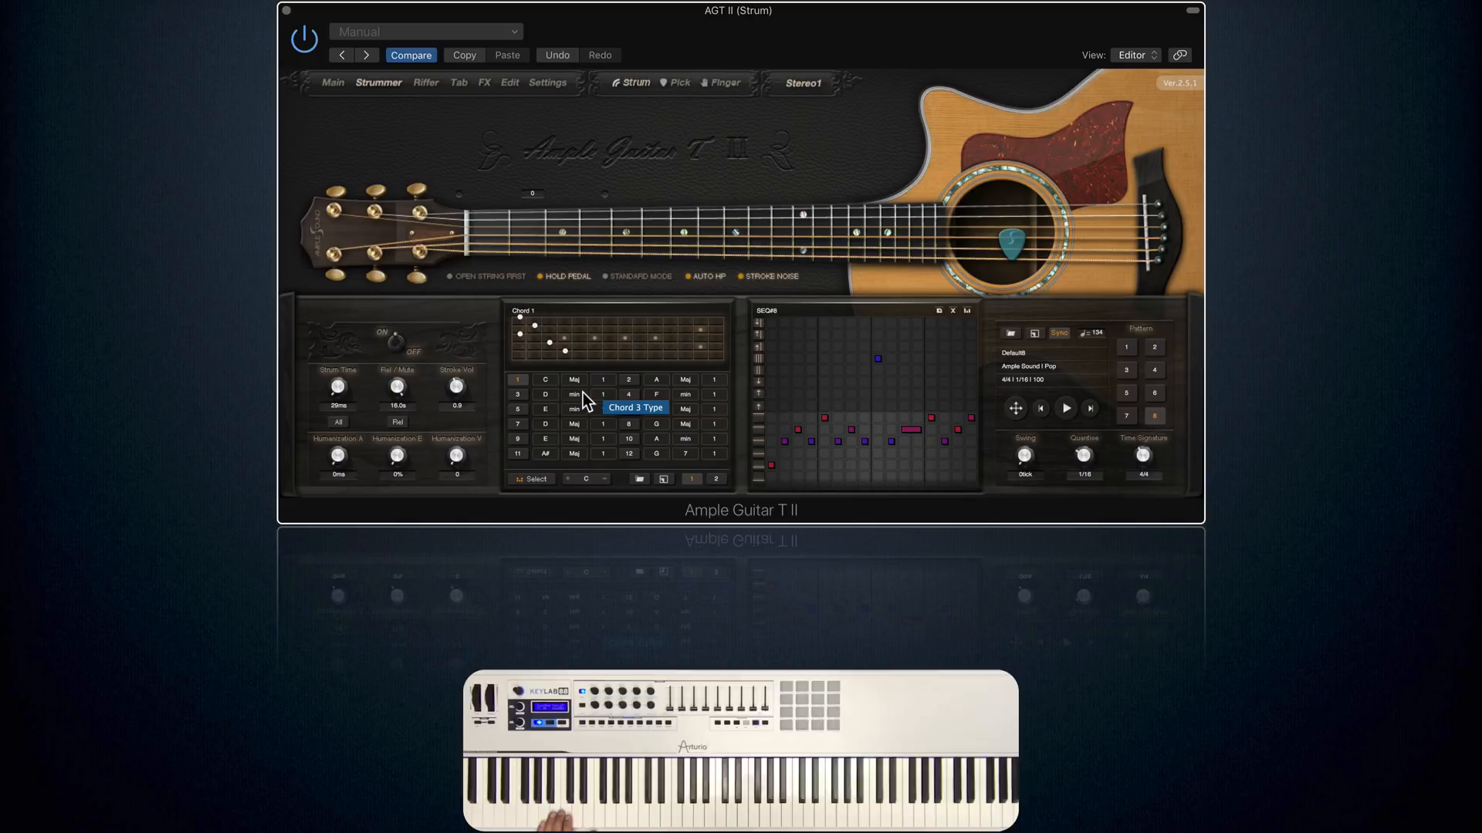
pyautogui.moveTo(545, 436)
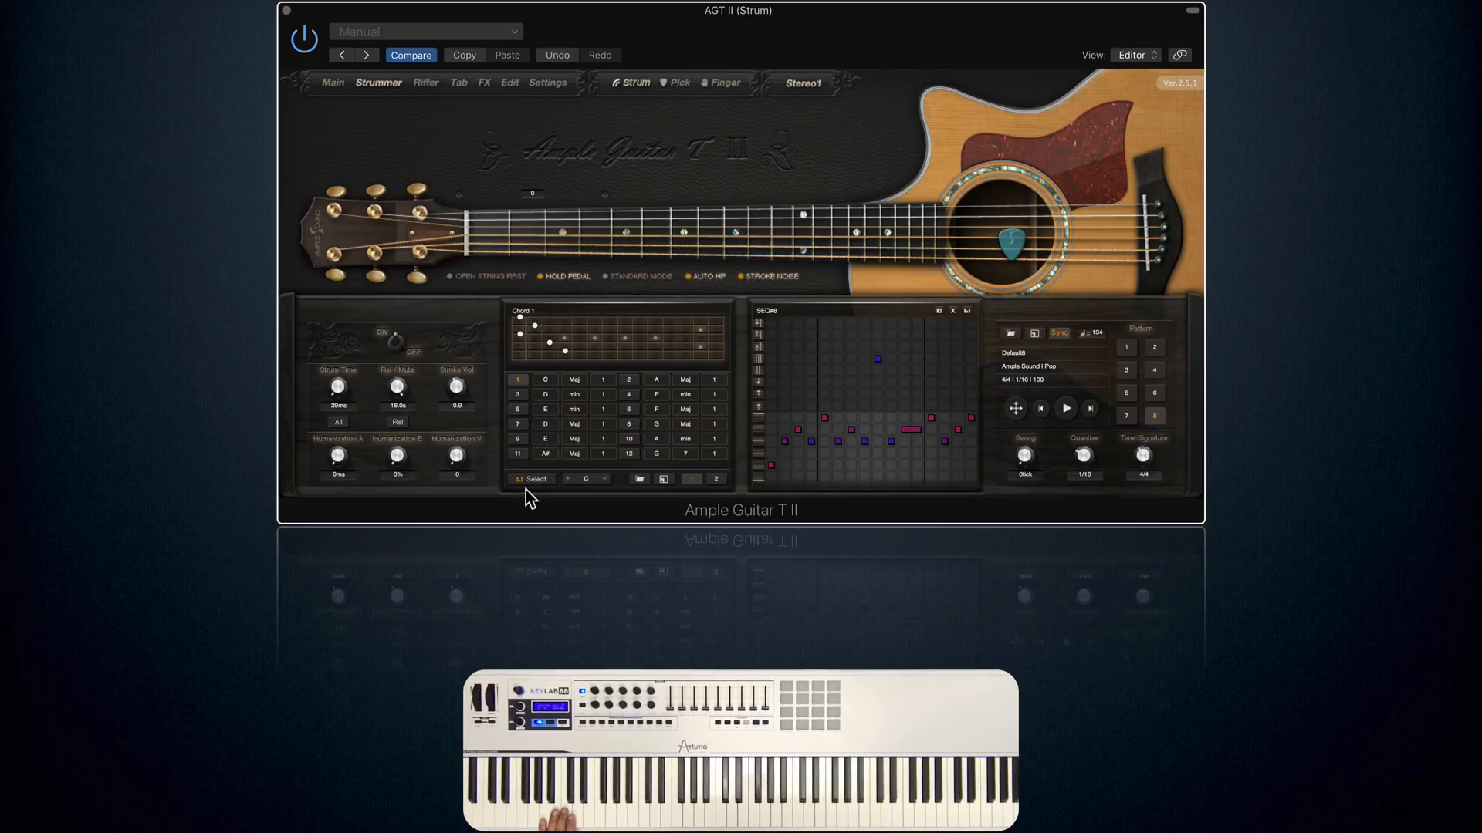
# Switch the chord panel to Select mode and browse to chords 1–12
pyautogui.click(530, 479)
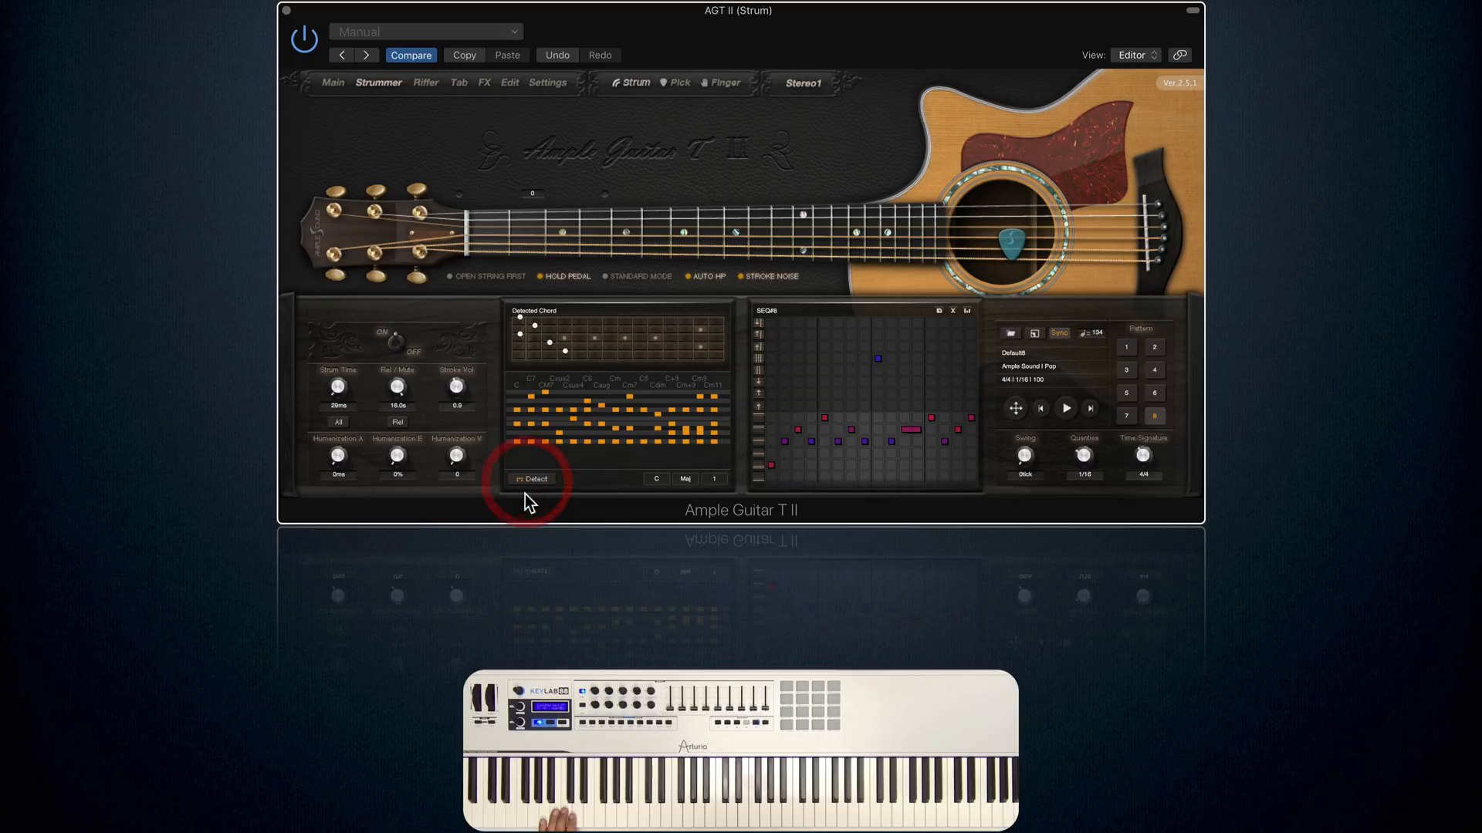
pyautogui.click(530, 479)
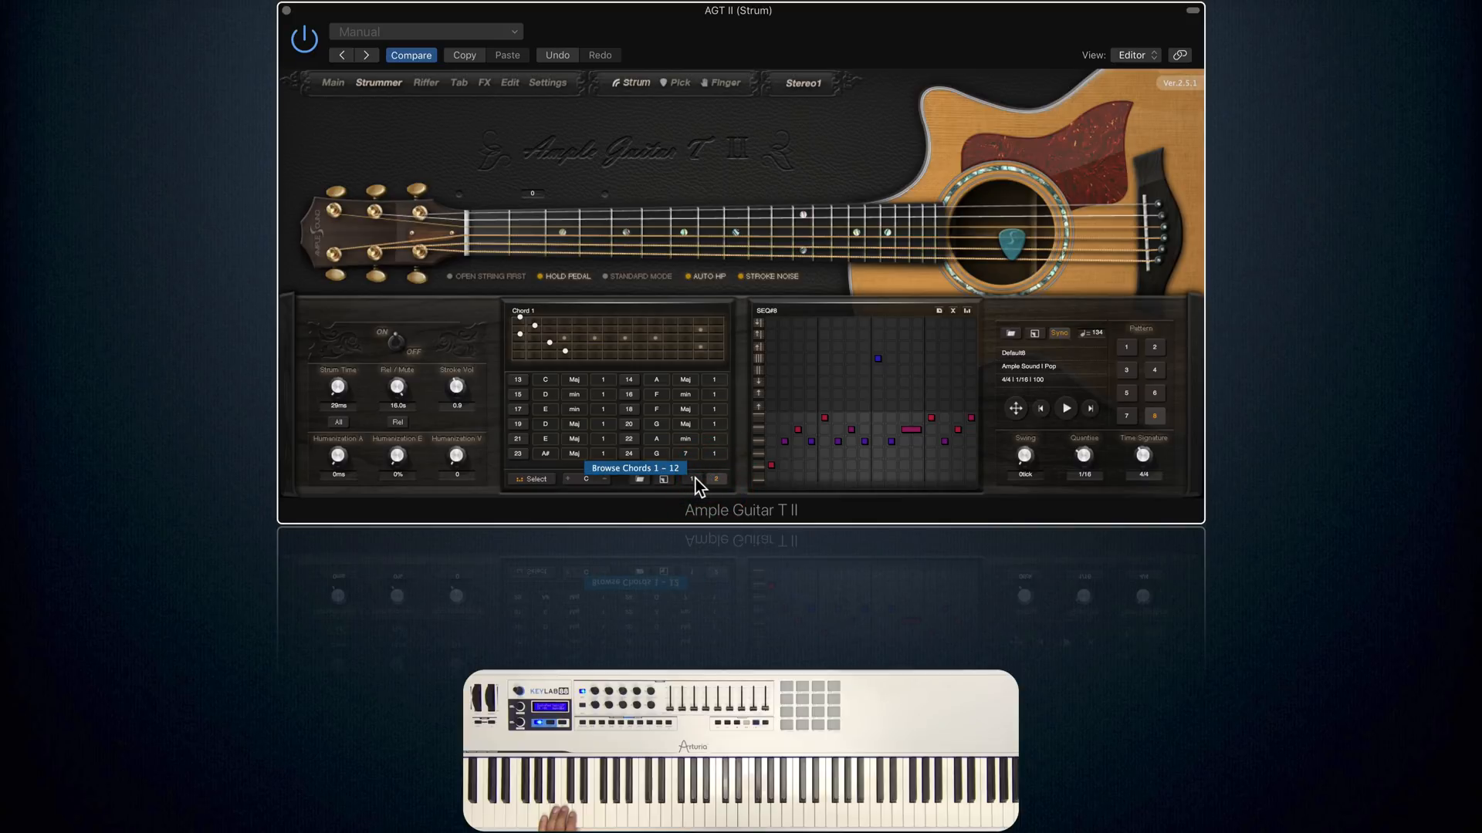
pyautogui.click(664, 479)
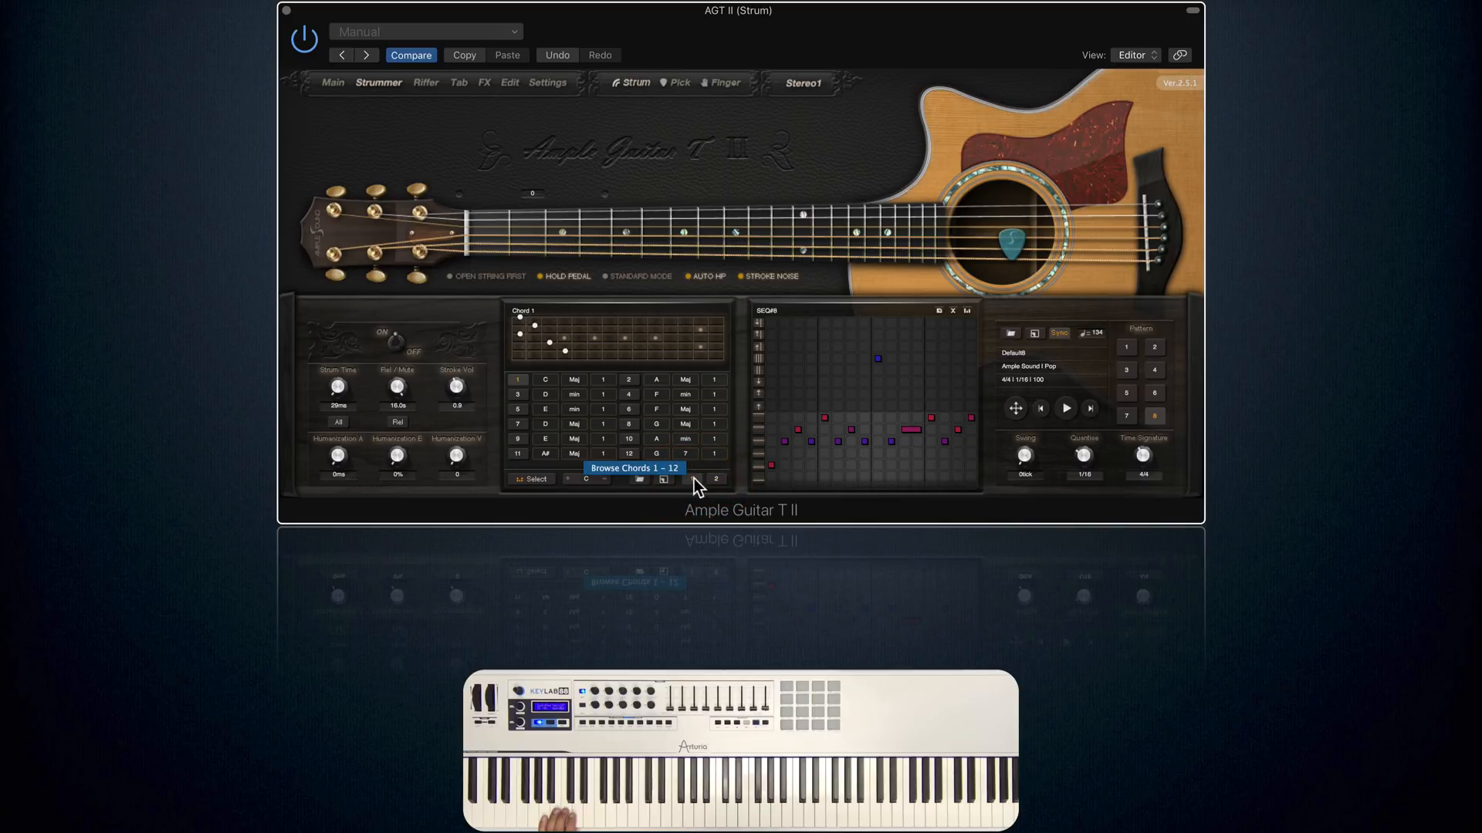
pyautogui.moveTo(681, 478)
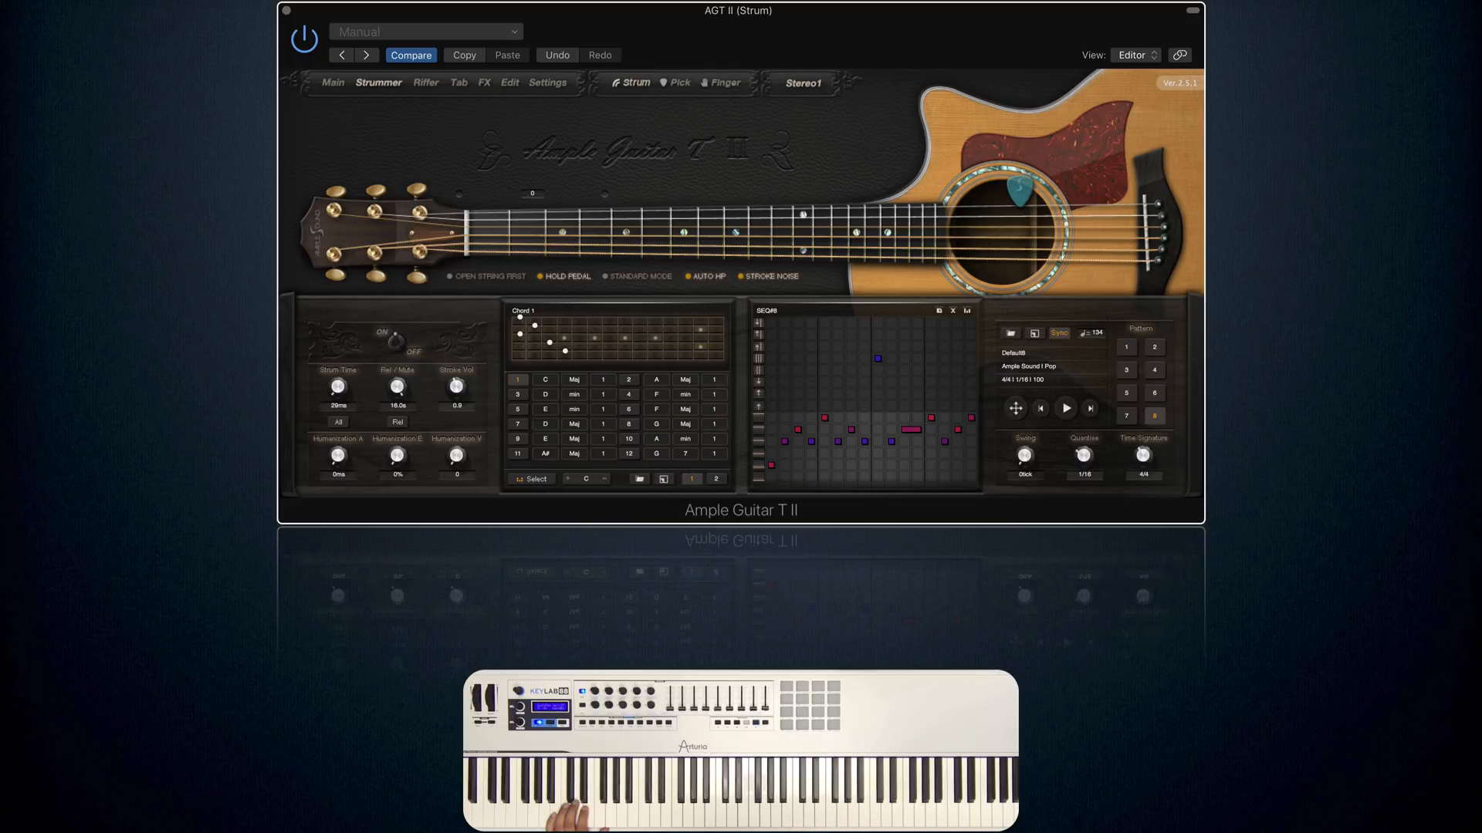
pyautogui.moveTo(570, 478)
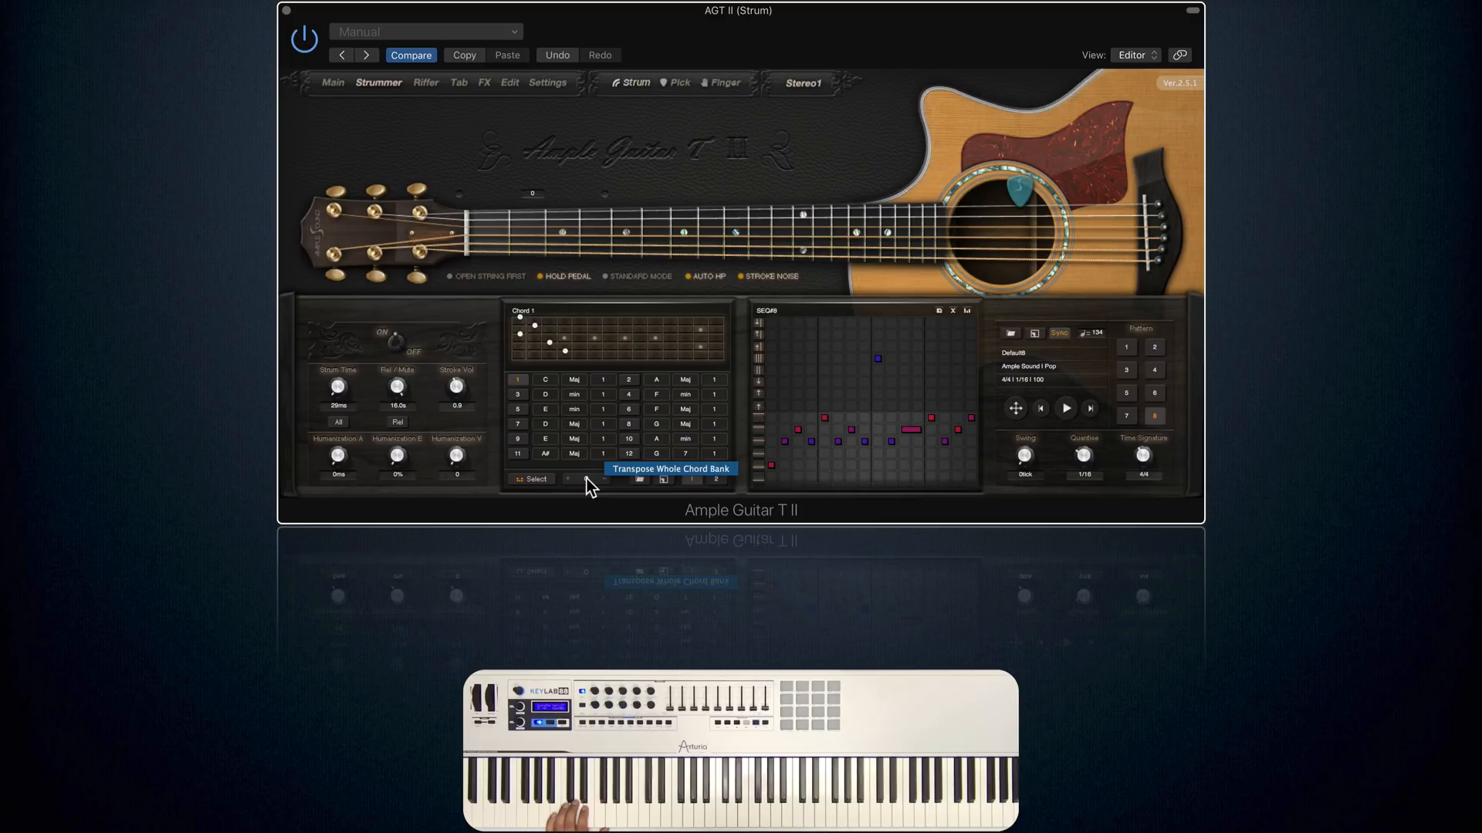
# Transpose the whole chord bank to E, making chord 1 E major
pyautogui.click(568, 479)
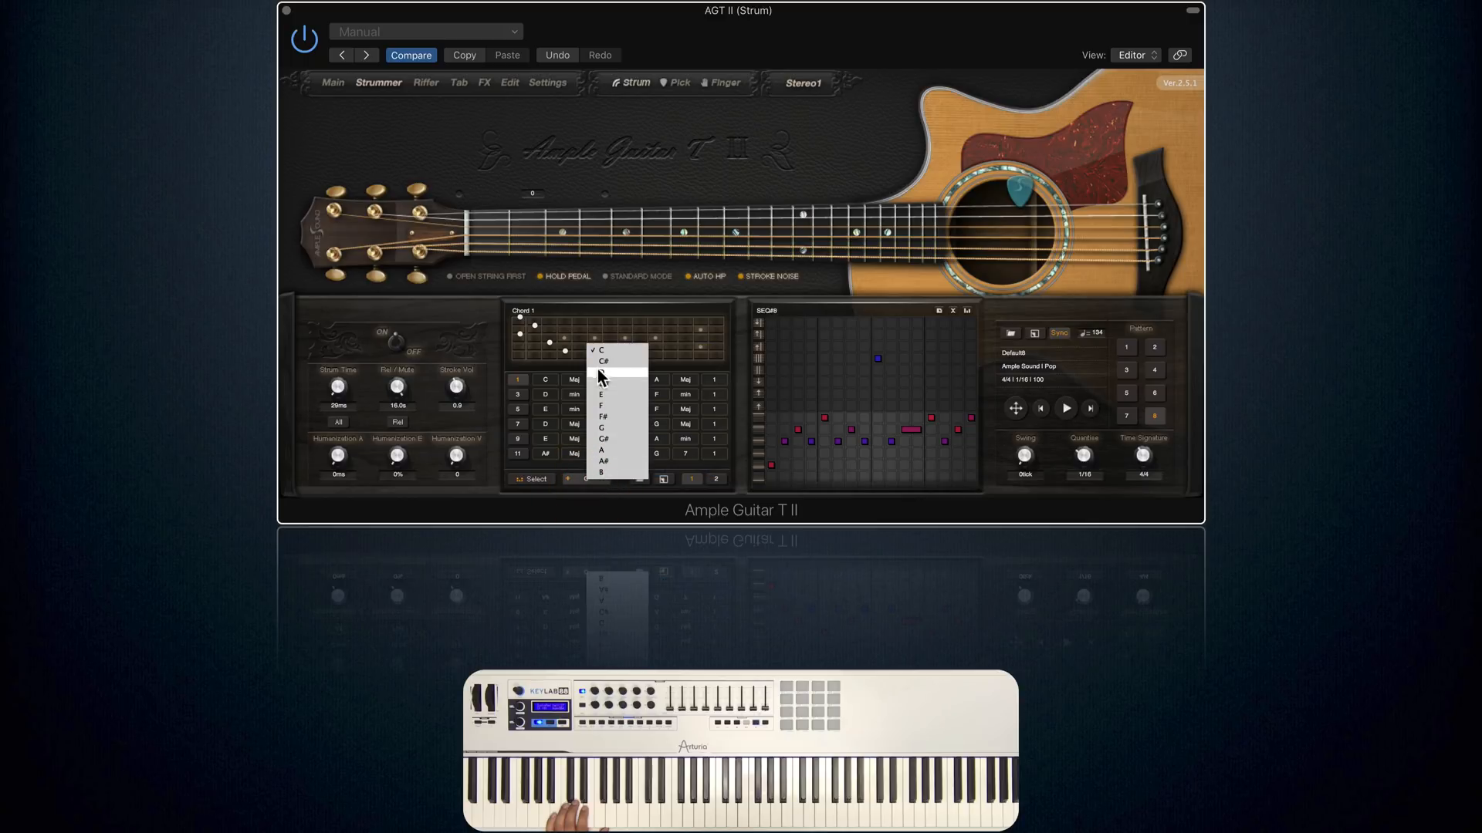
pyautogui.moveTo(609, 397)
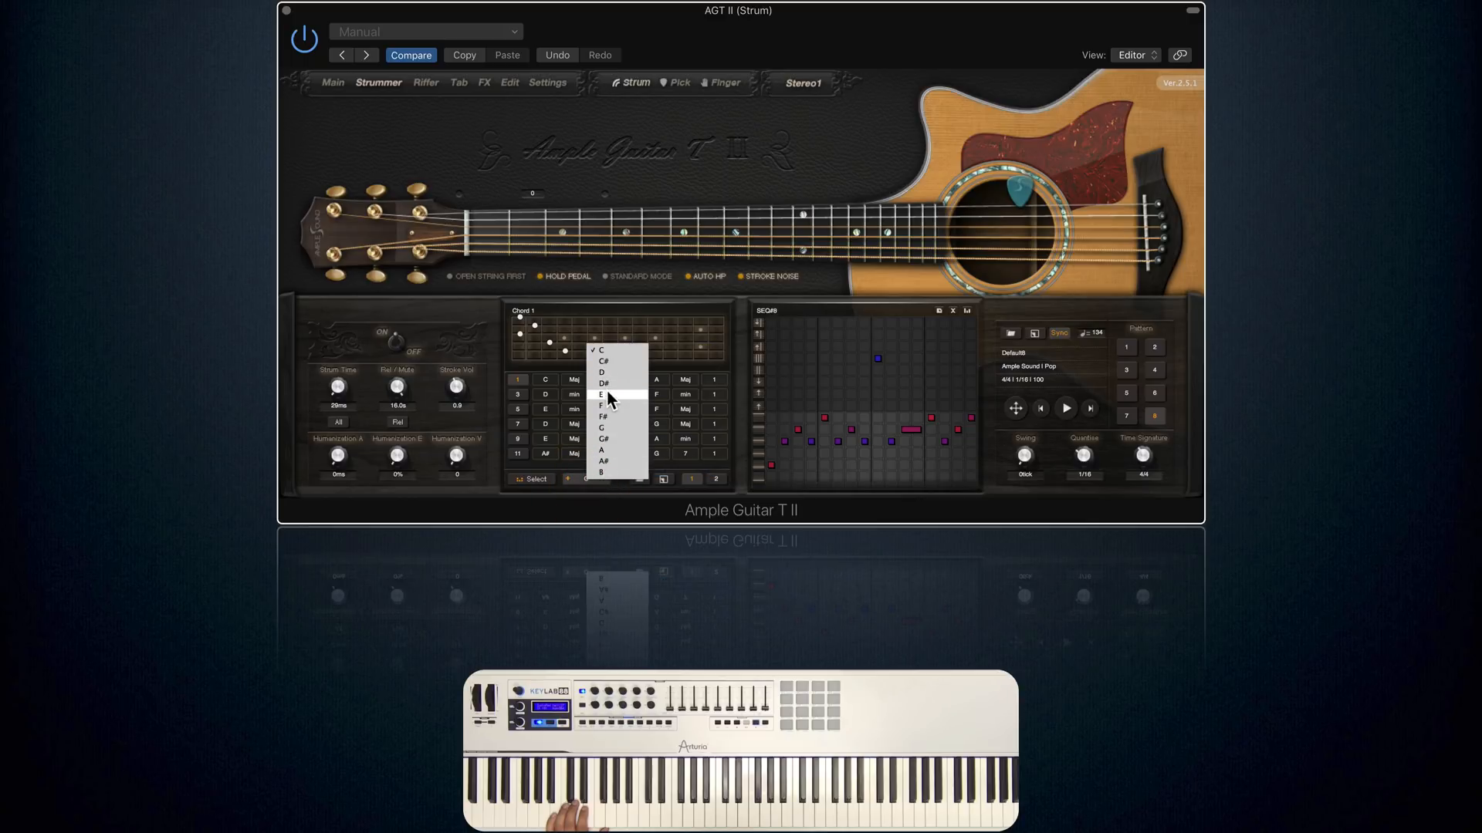
pyautogui.click(600, 393)
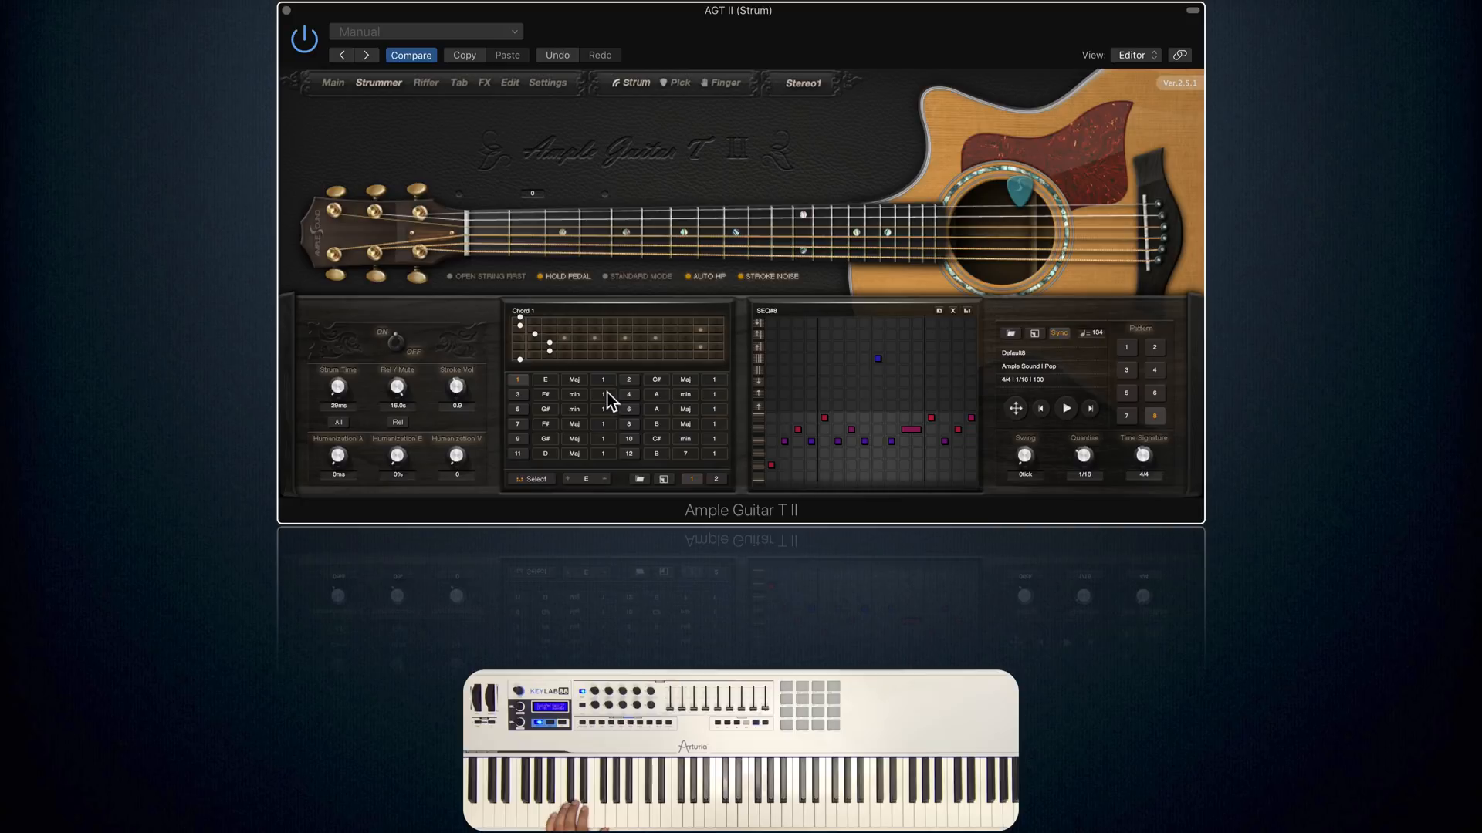
pyautogui.moveTo(610, 409)
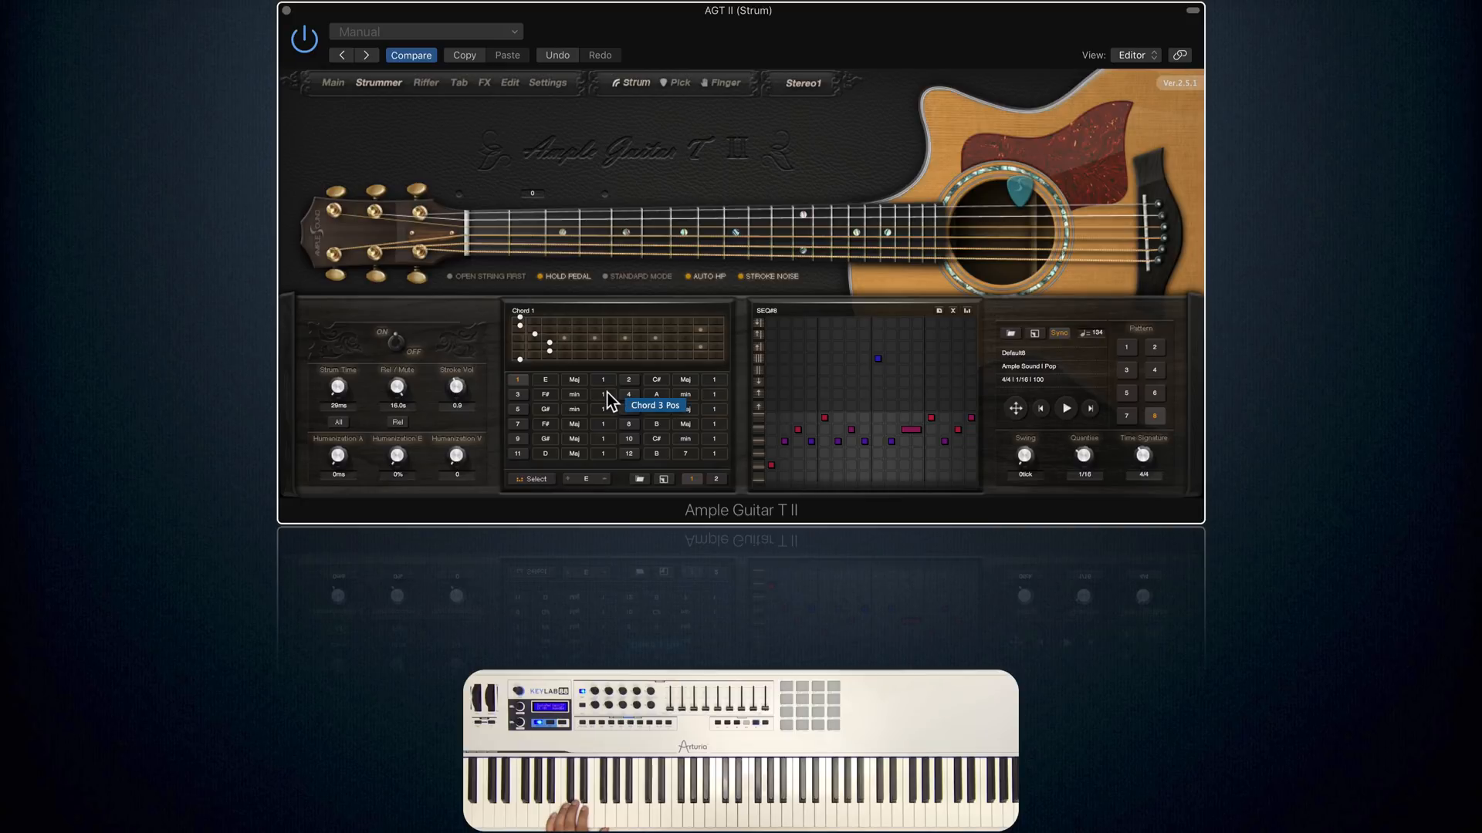
pyautogui.moveTo(605, 400)
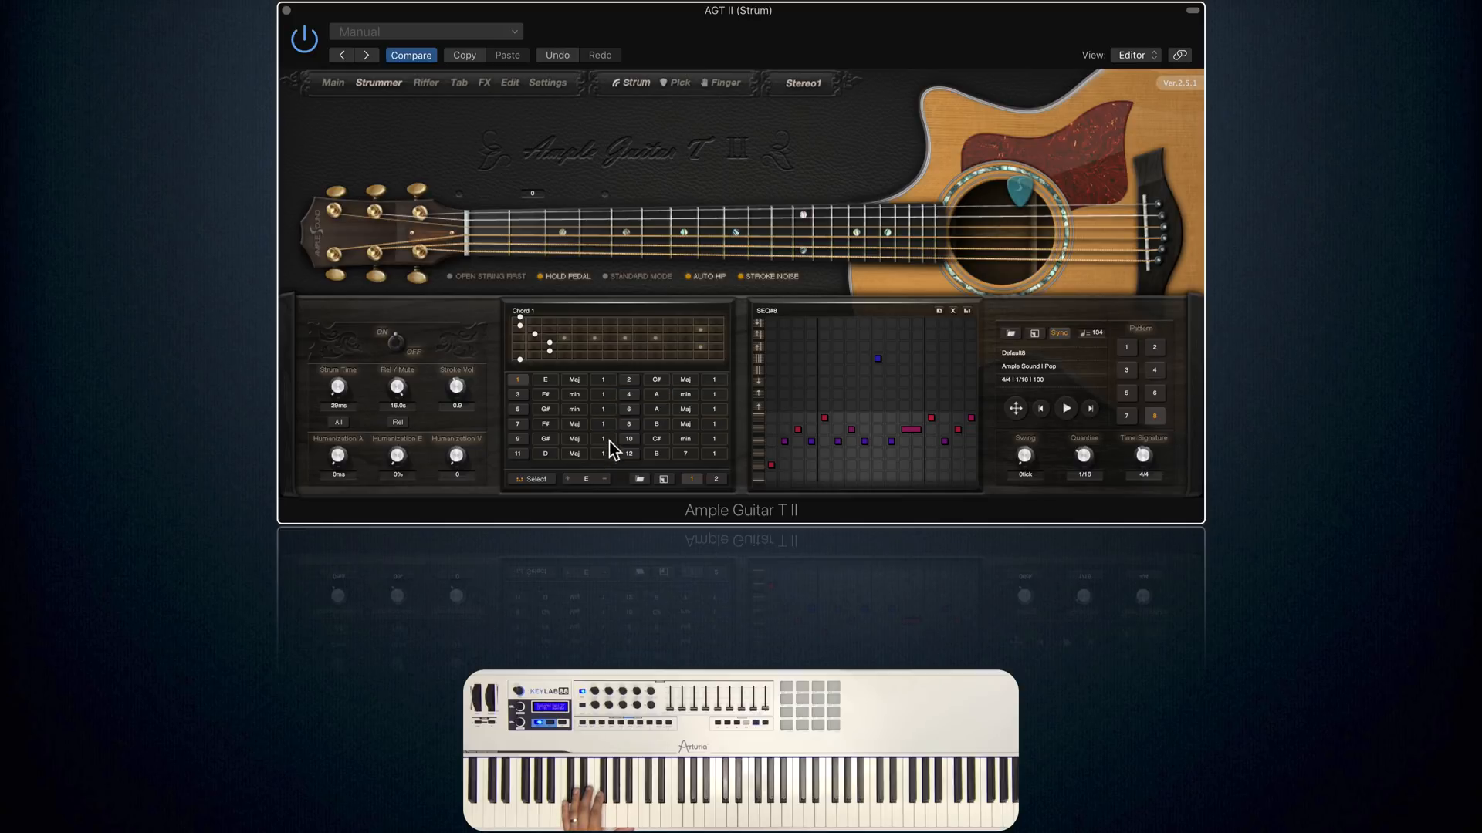
pyautogui.moveTo(609, 506)
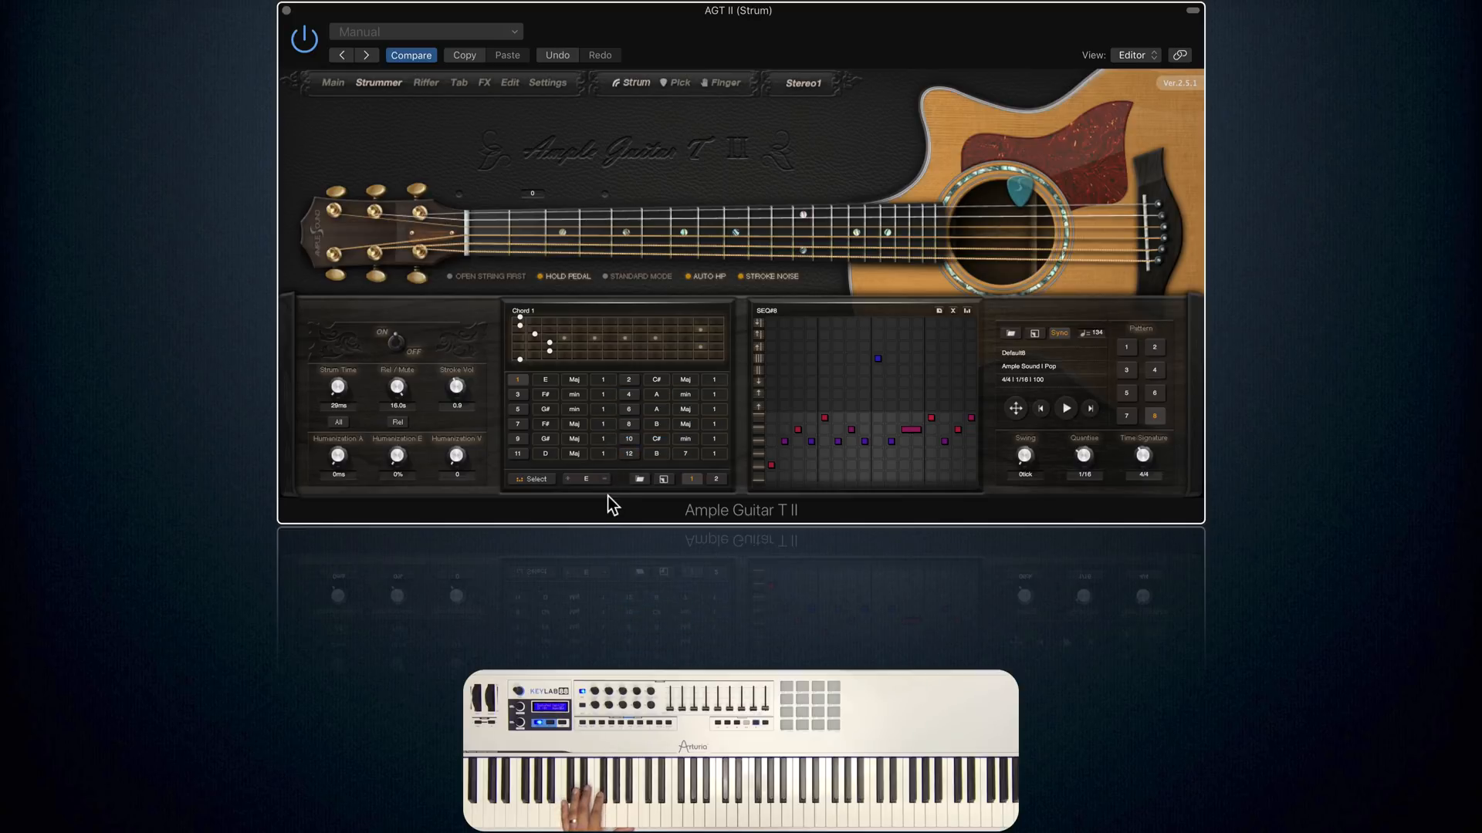
# Select chord 7, give it root G# and chord type dim7
pyautogui.click(517, 423)
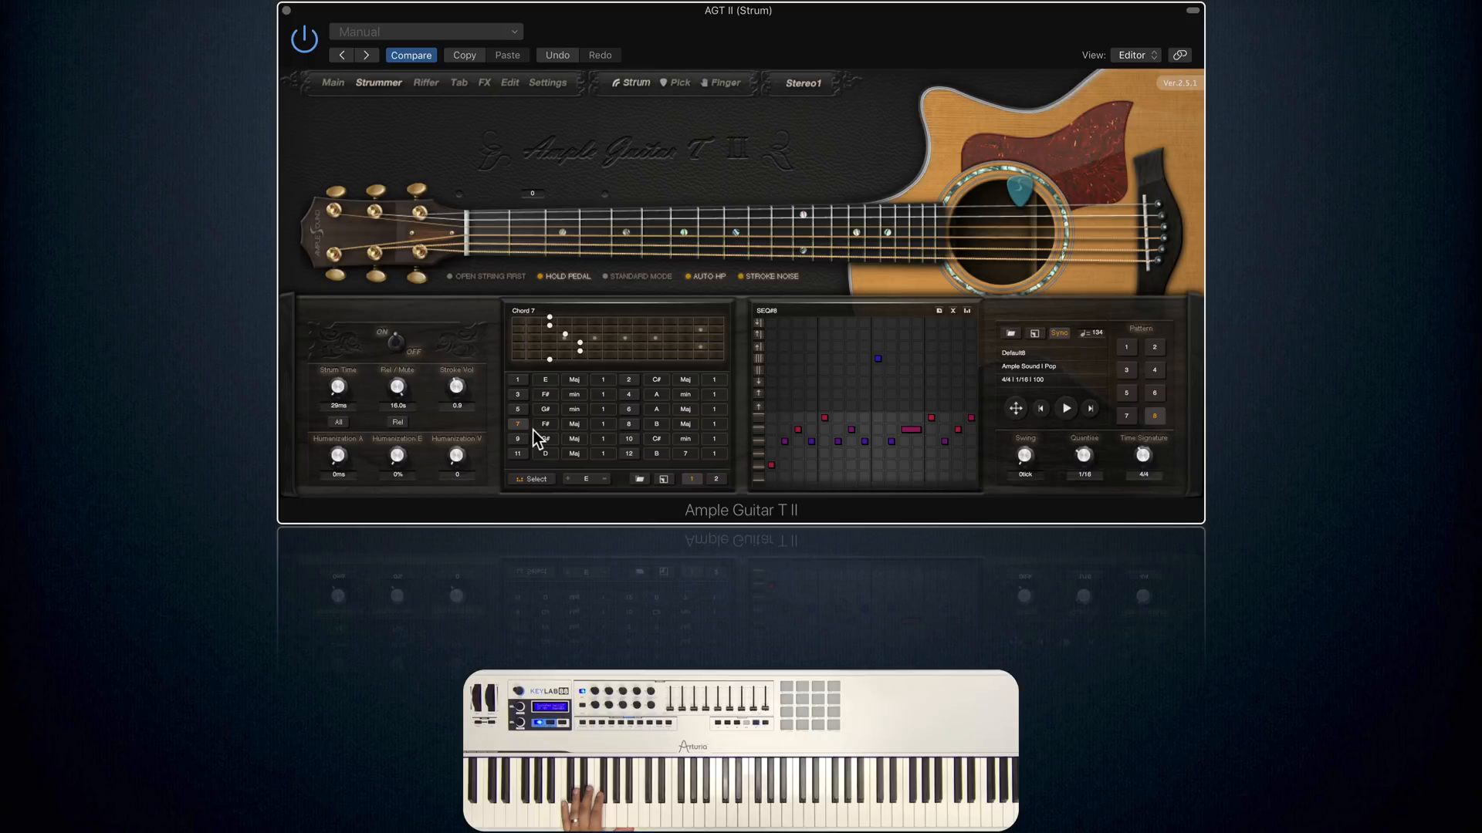
pyautogui.moveTo(560, 435)
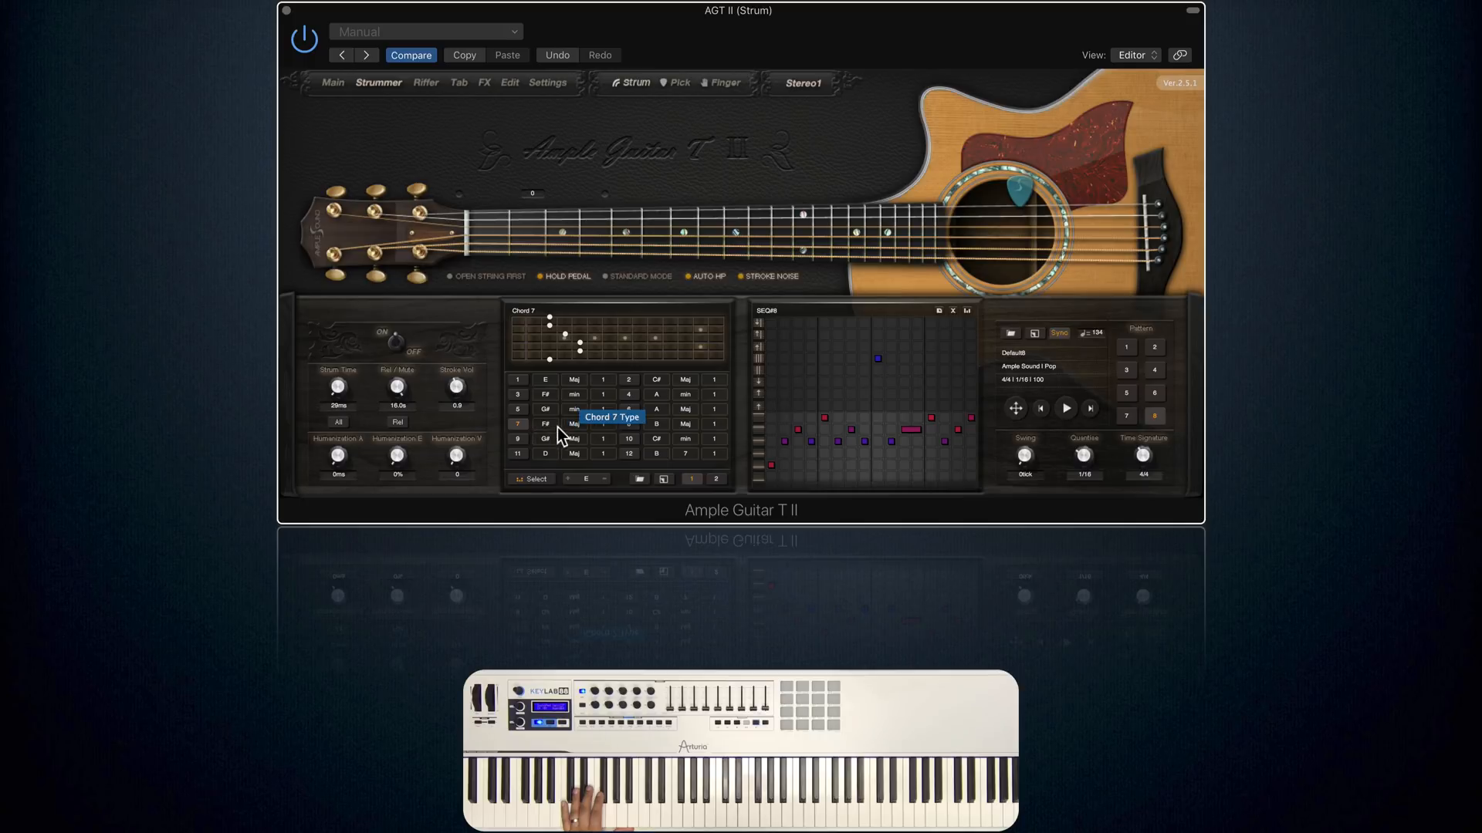
pyautogui.click(545, 423)
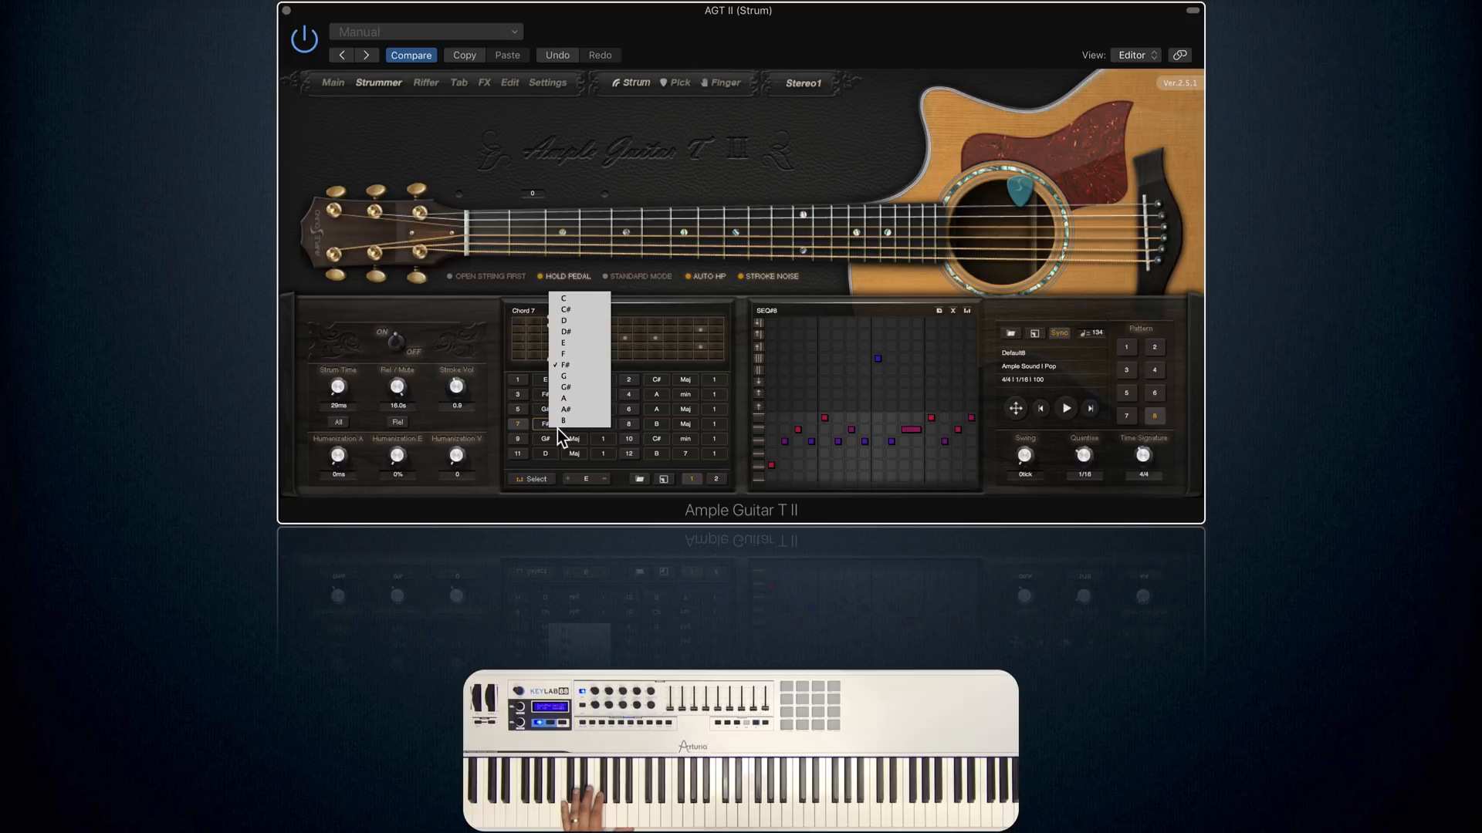
pyautogui.moveTo(575, 397)
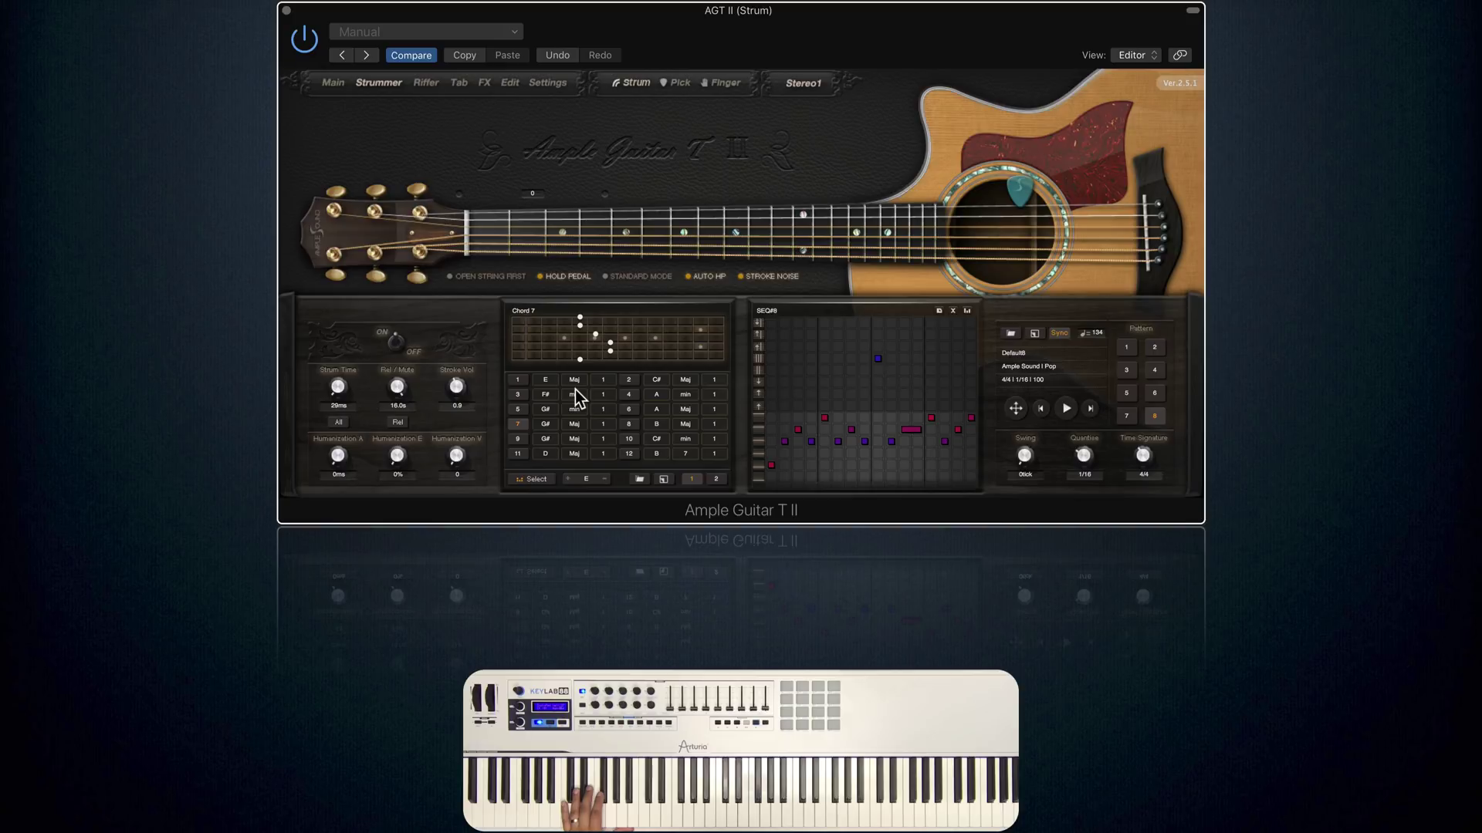
pyautogui.click(575, 409)
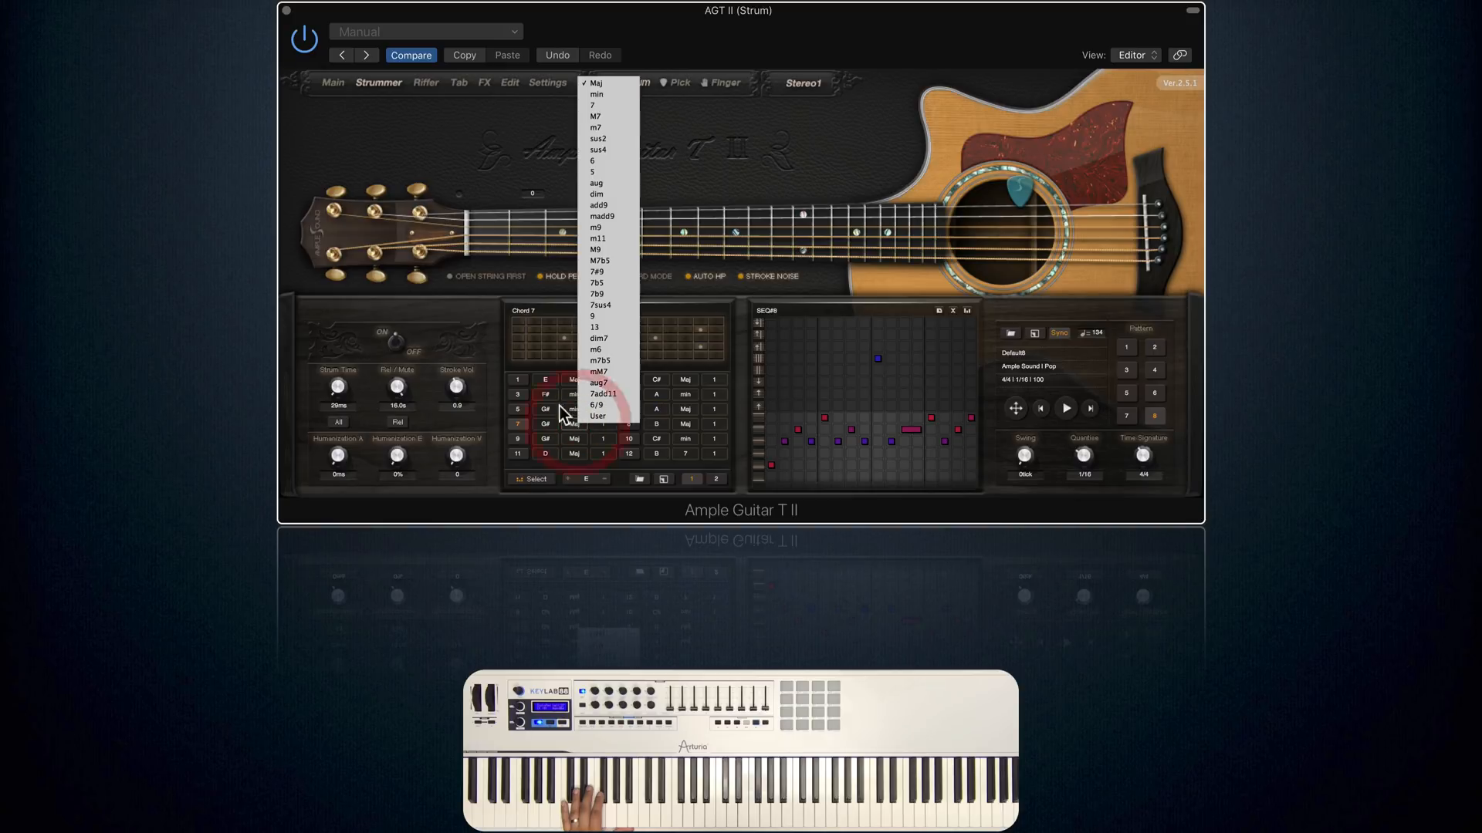
pyautogui.moveTo(624, 194)
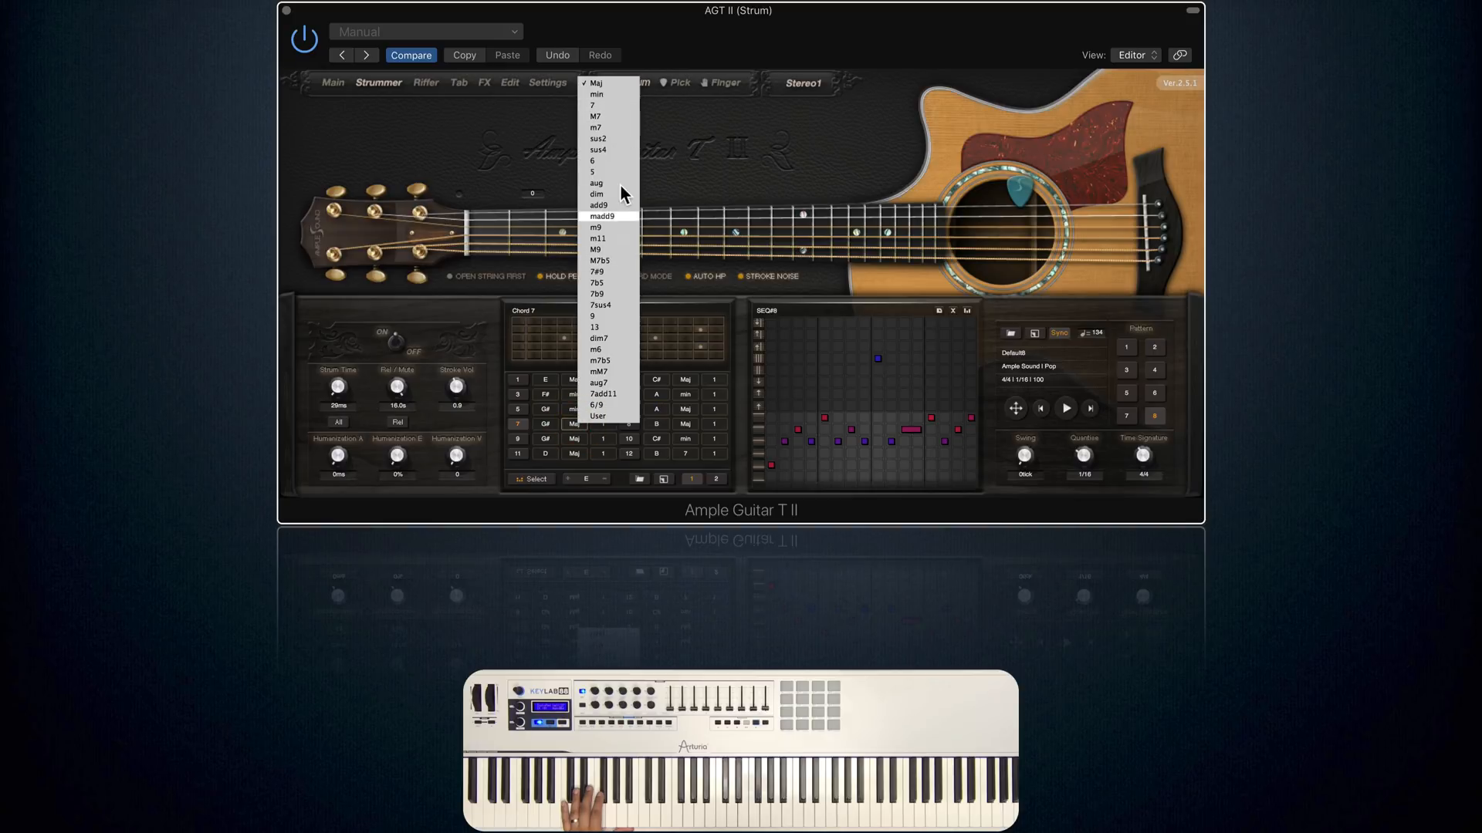
pyautogui.moveTo(616, 295)
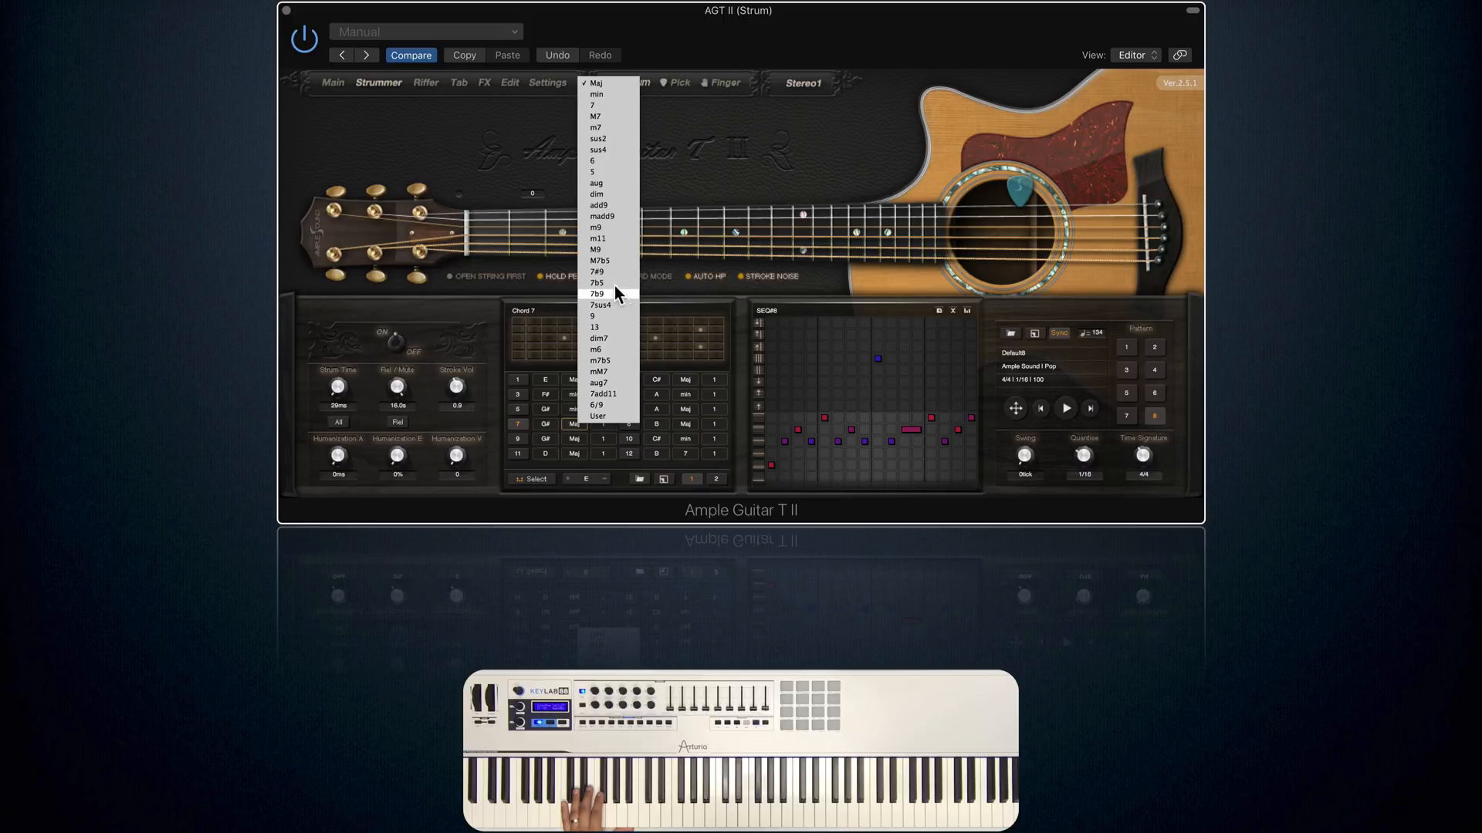
pyautogui.moveTo(618, 201)
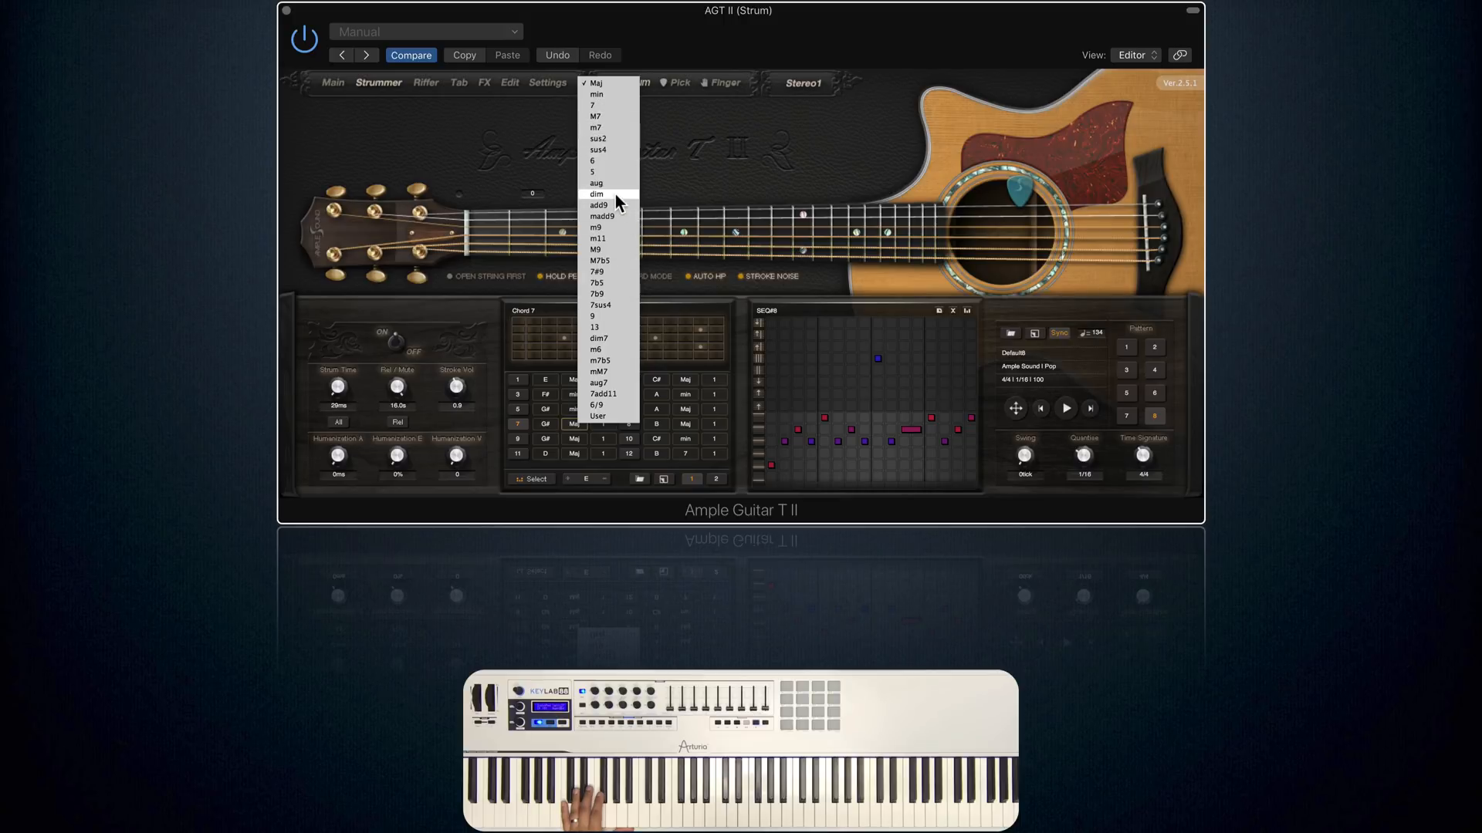
pyautogui.moveTo(640, 311)
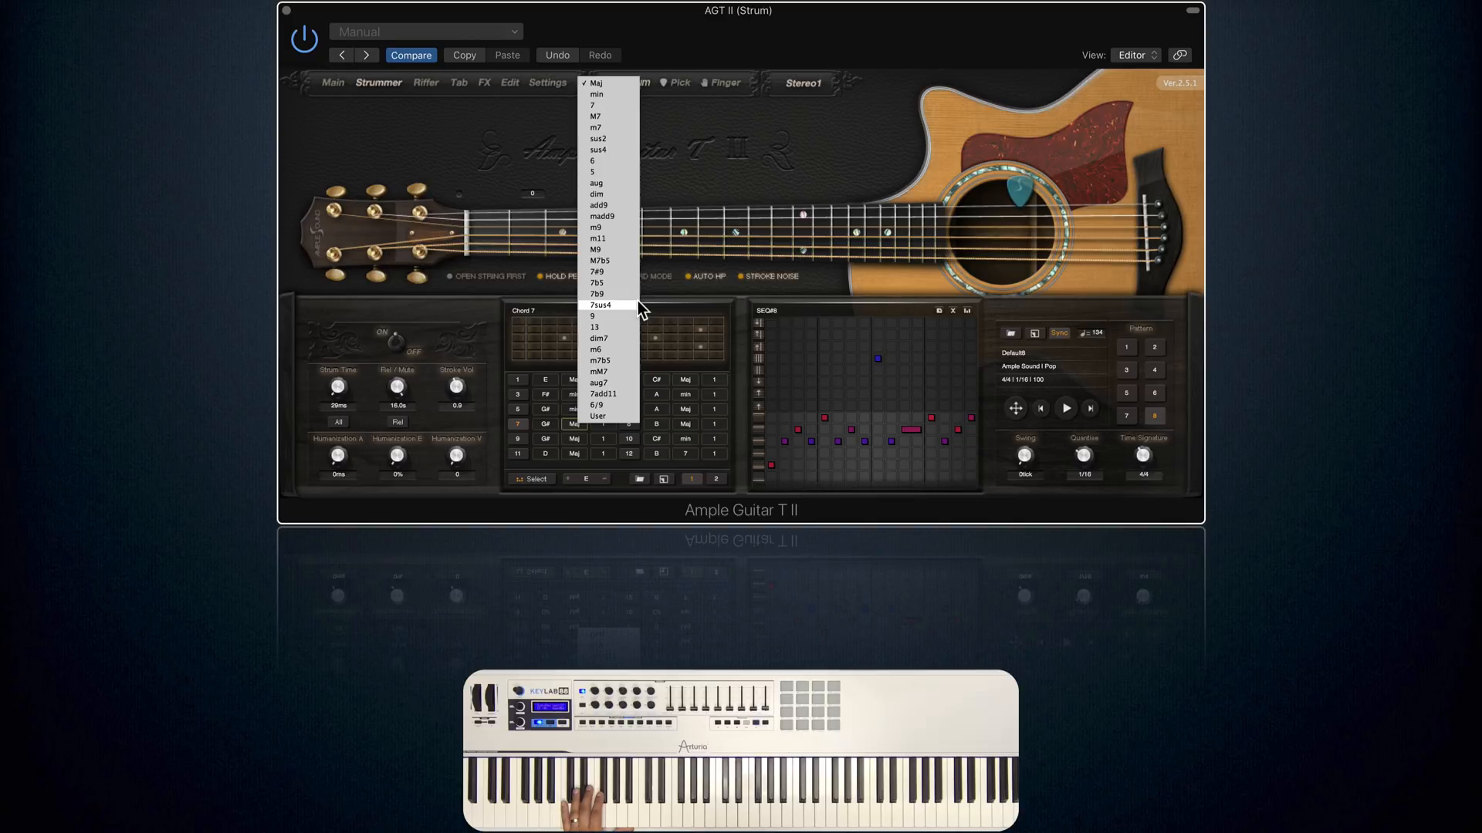
pyautogui.click(598, 338)
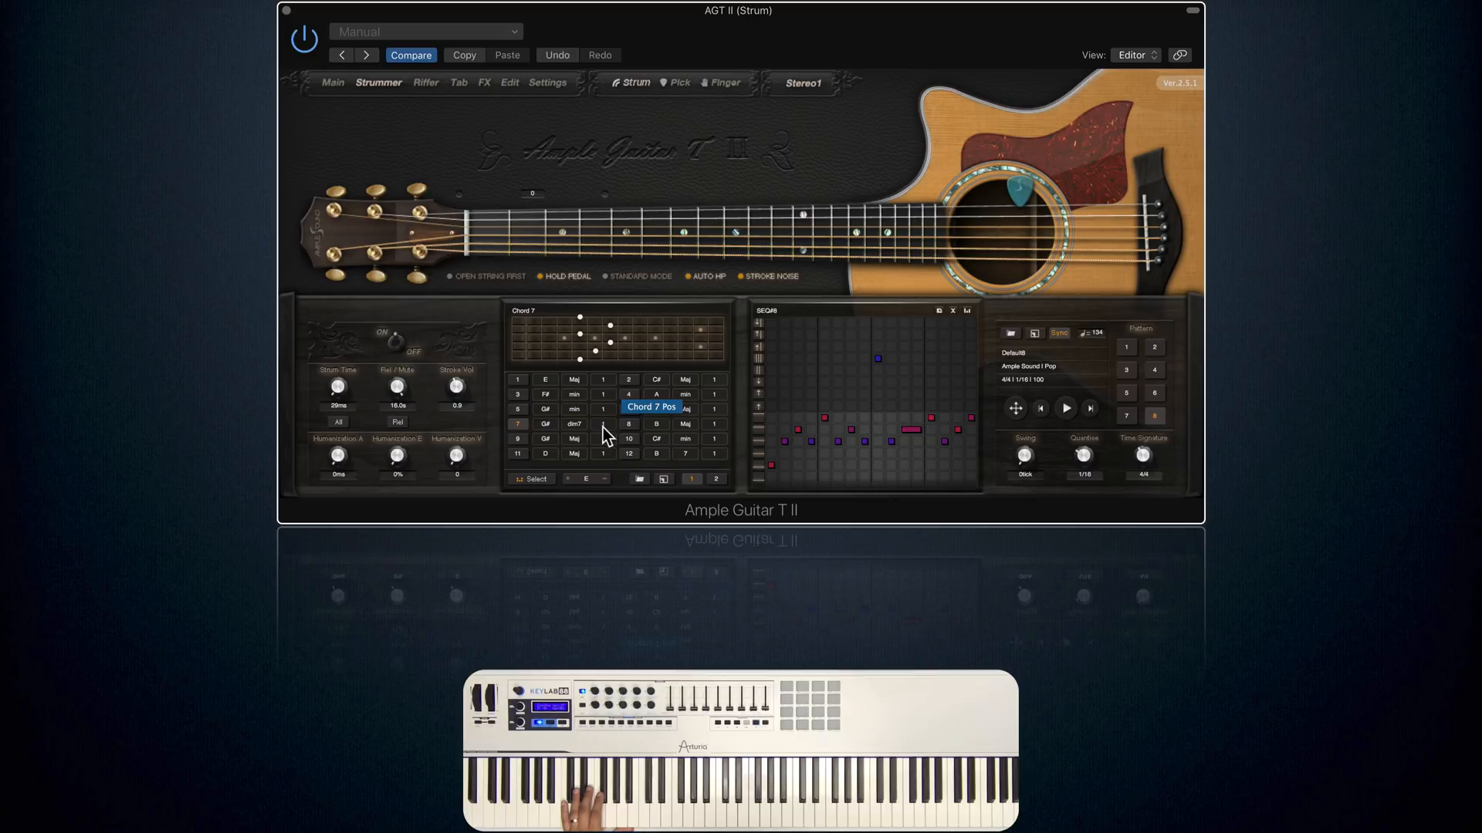
pyautogui.click(603, 423)
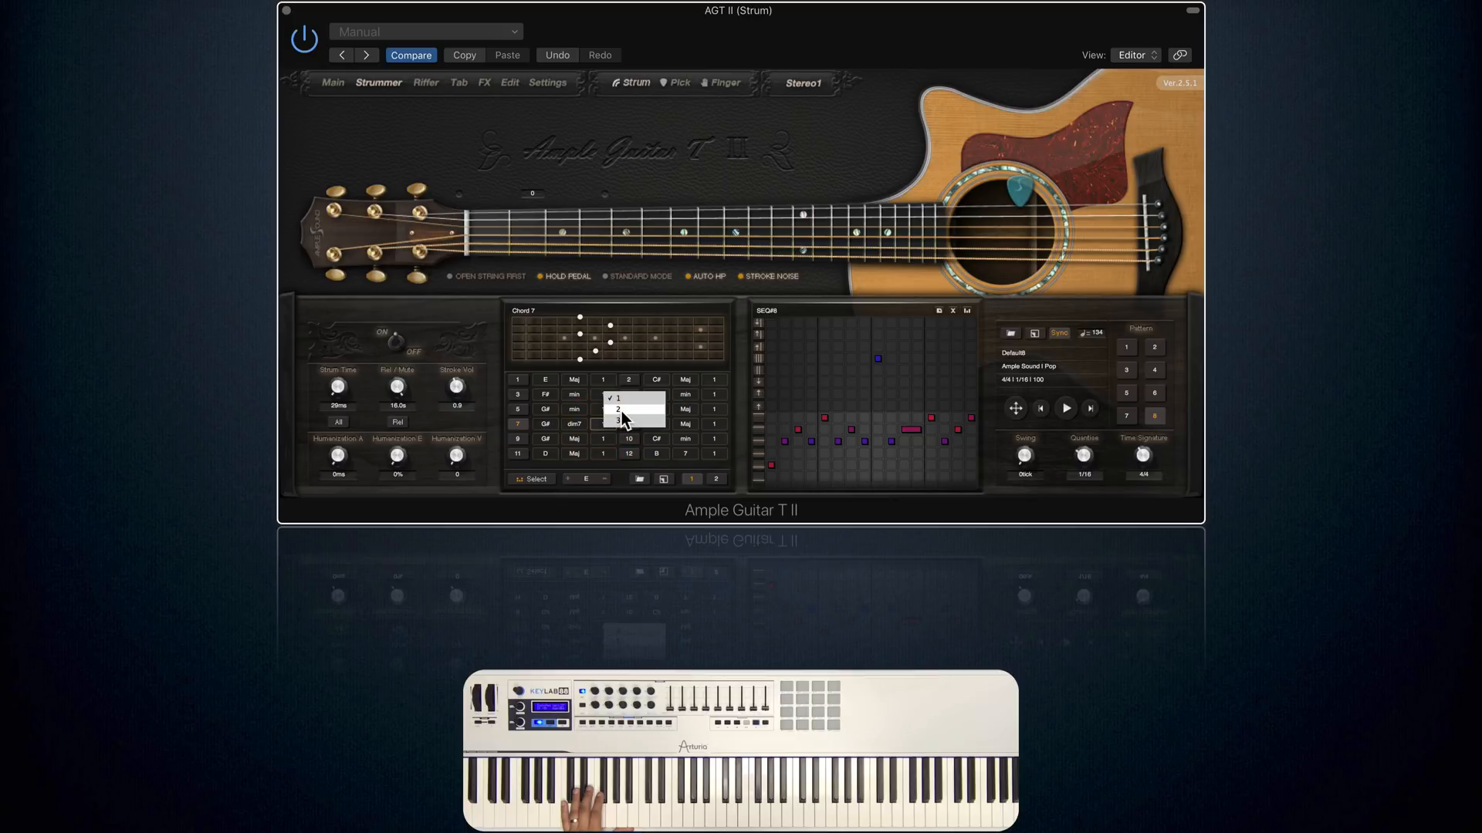
pyautogui.click(617, 409)
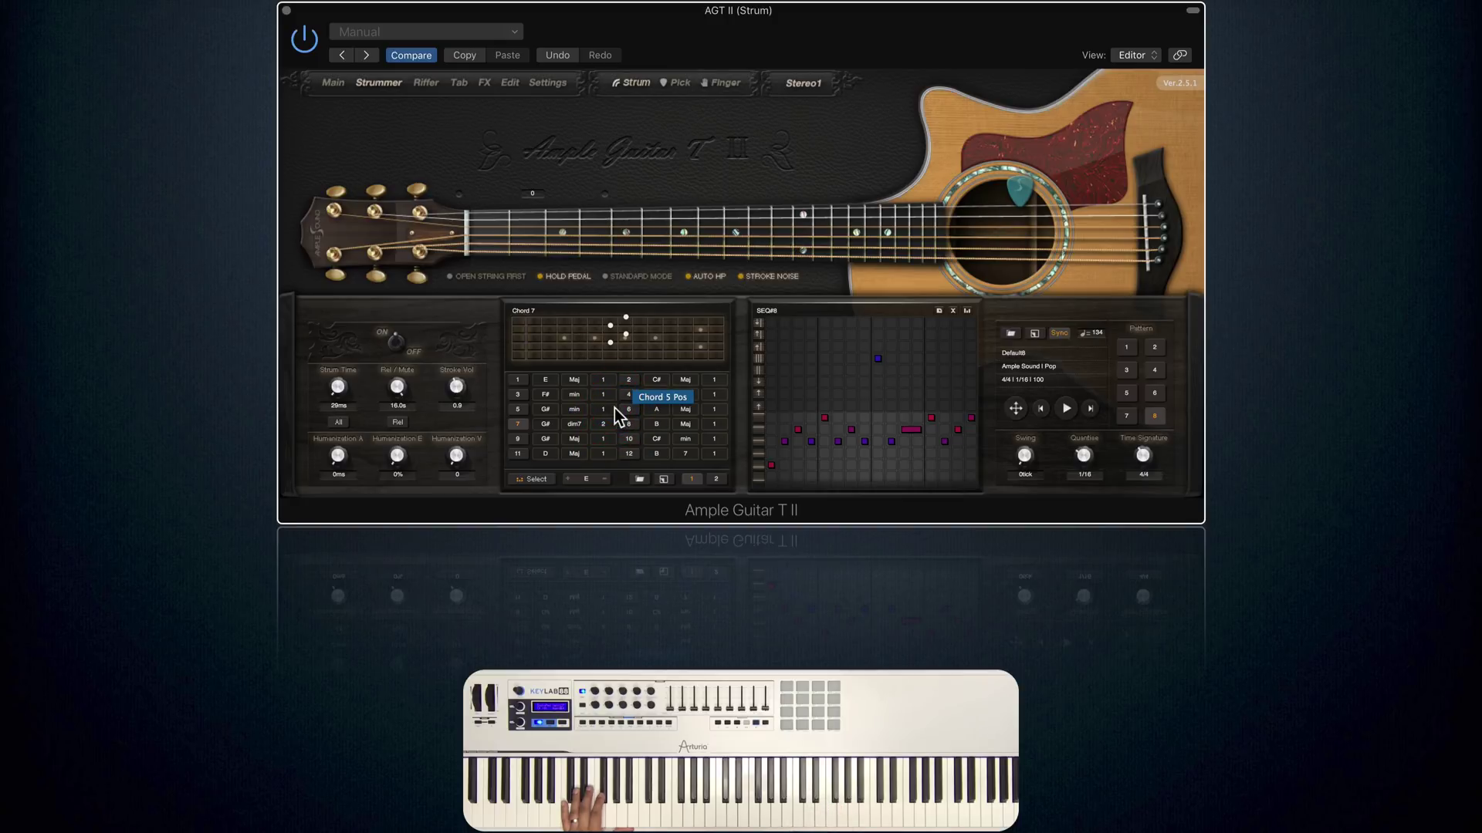
pyautogui.moveTo(630, 432)
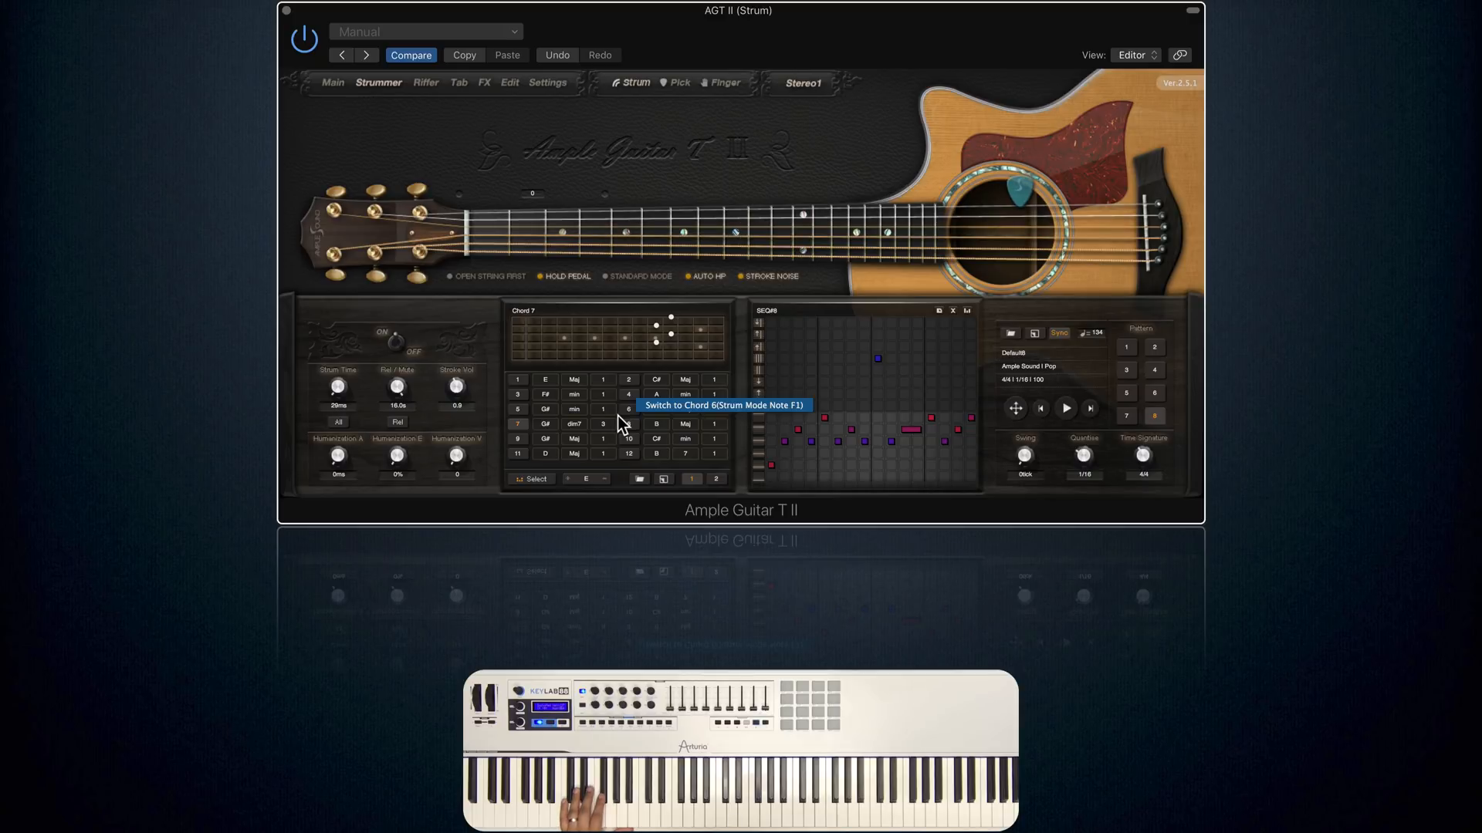
pyautogui.moveTo(622, 413)
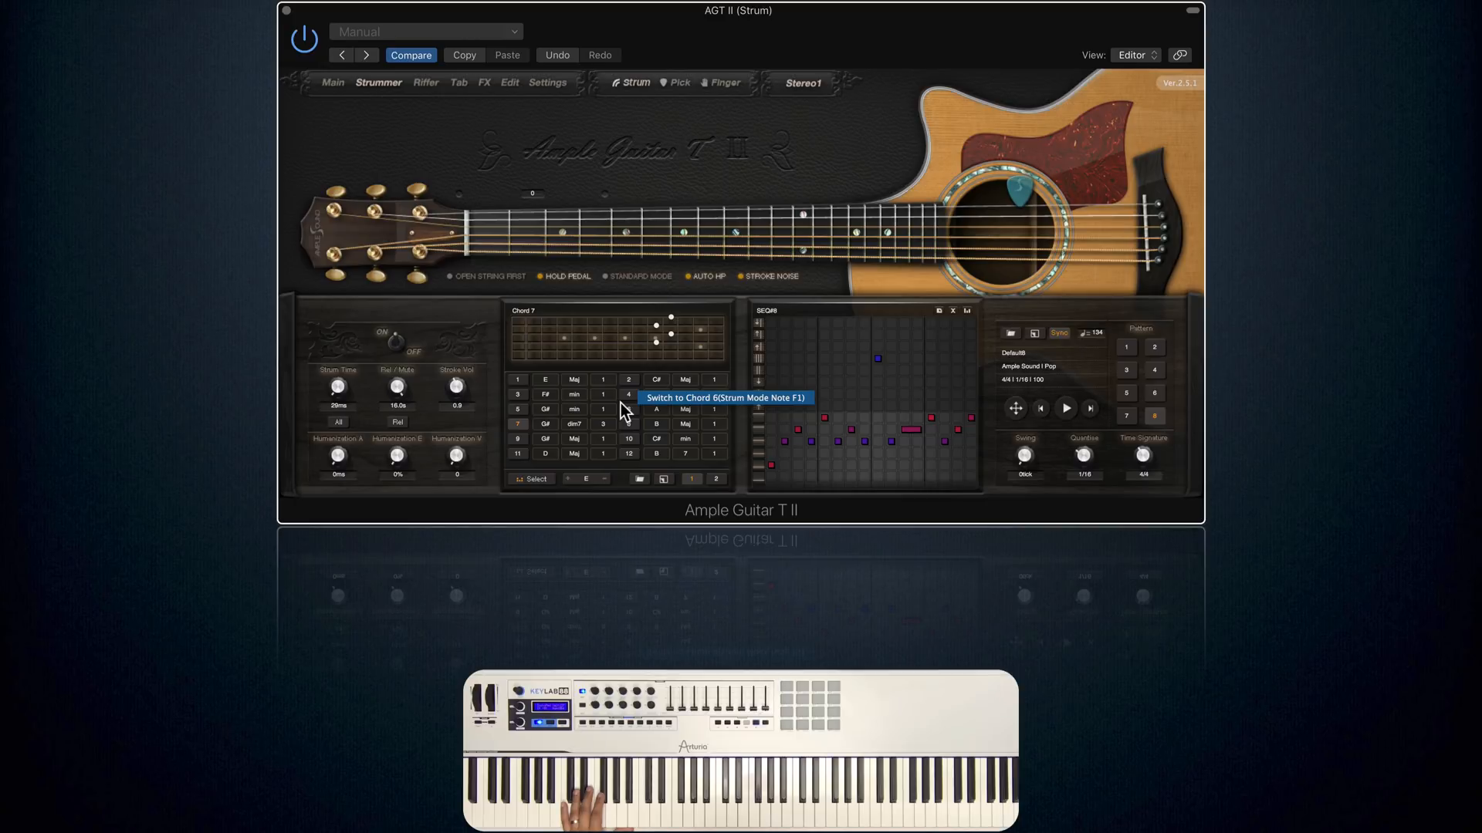
pyautogui.moveTo(613, 393)
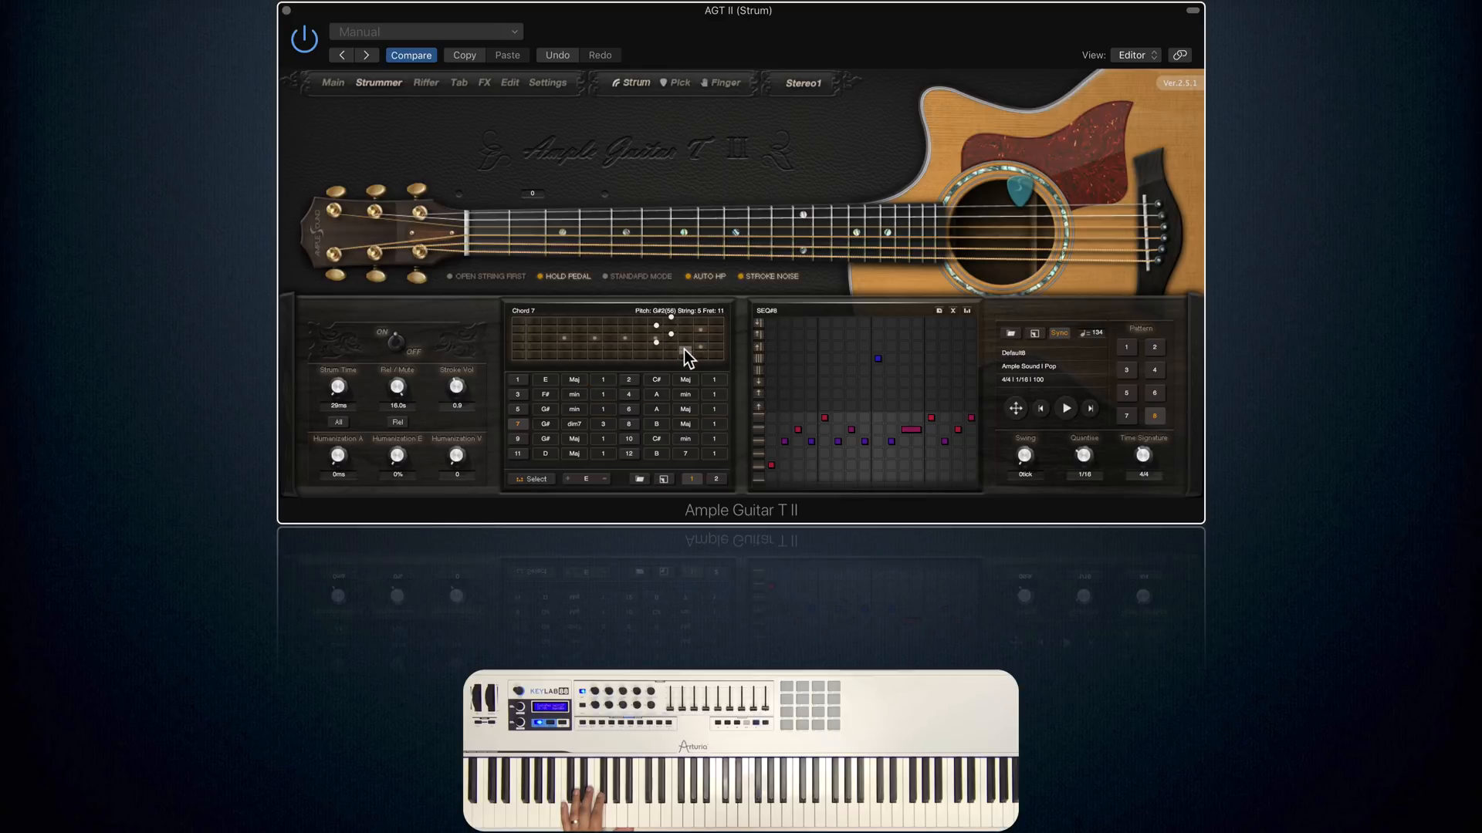
# Edit a note on Chord 7's fretboard so it becomes a custom User voicing
pyautogui.click(658, 369)
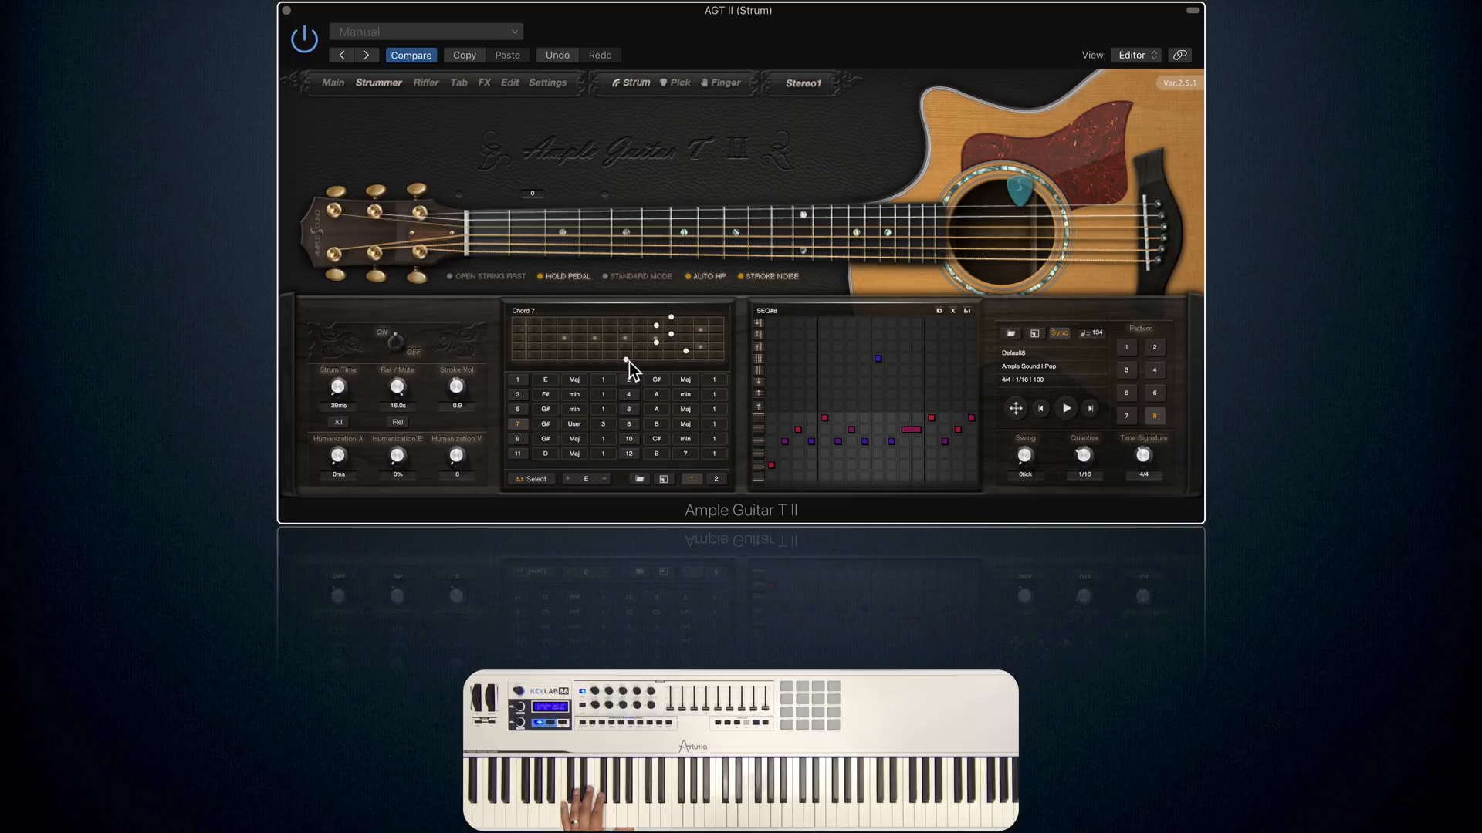
pyautogui.moveTo(522, 327)
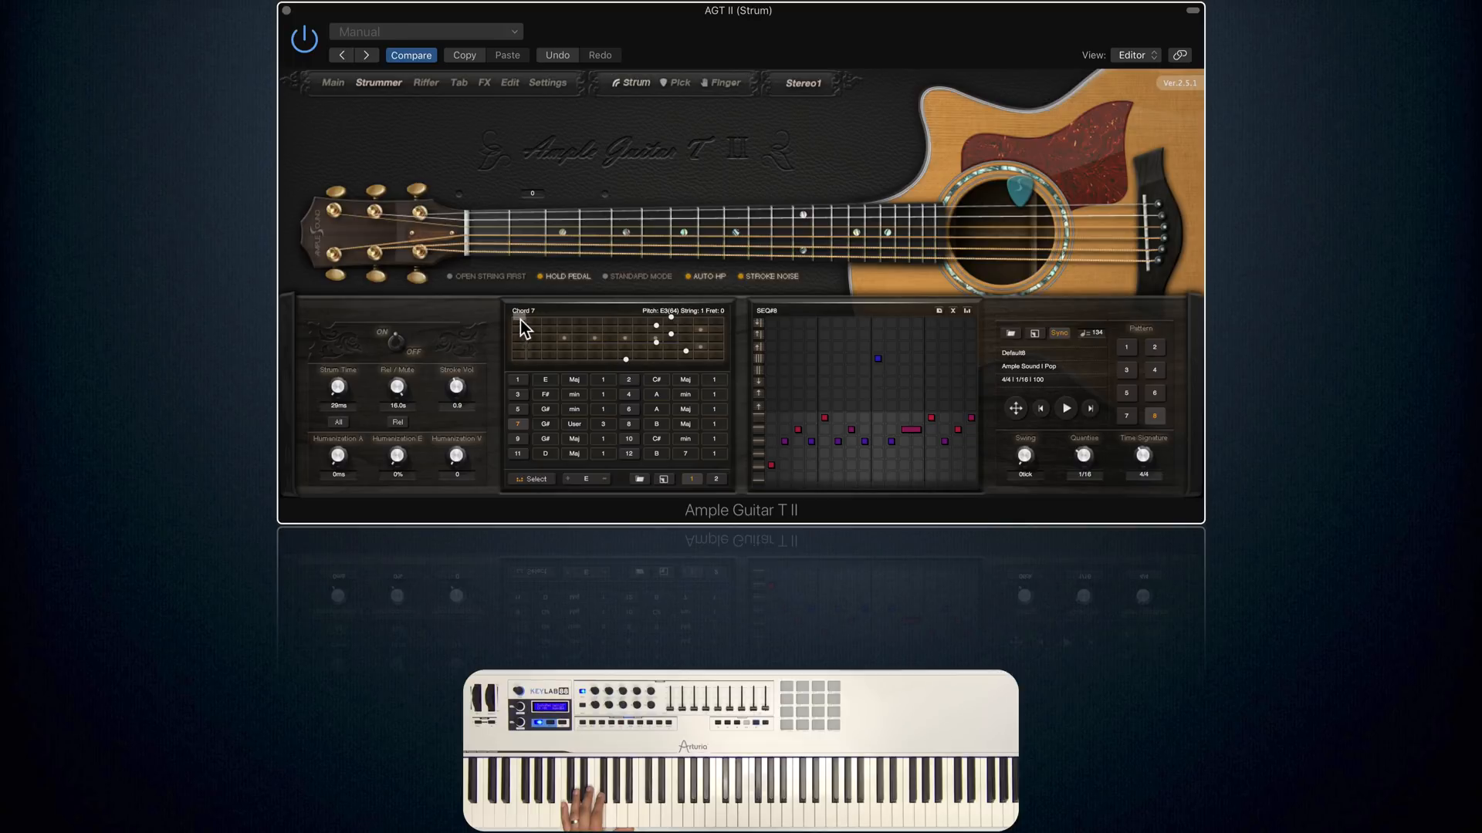
pyautogui.moveTo(672, 325)
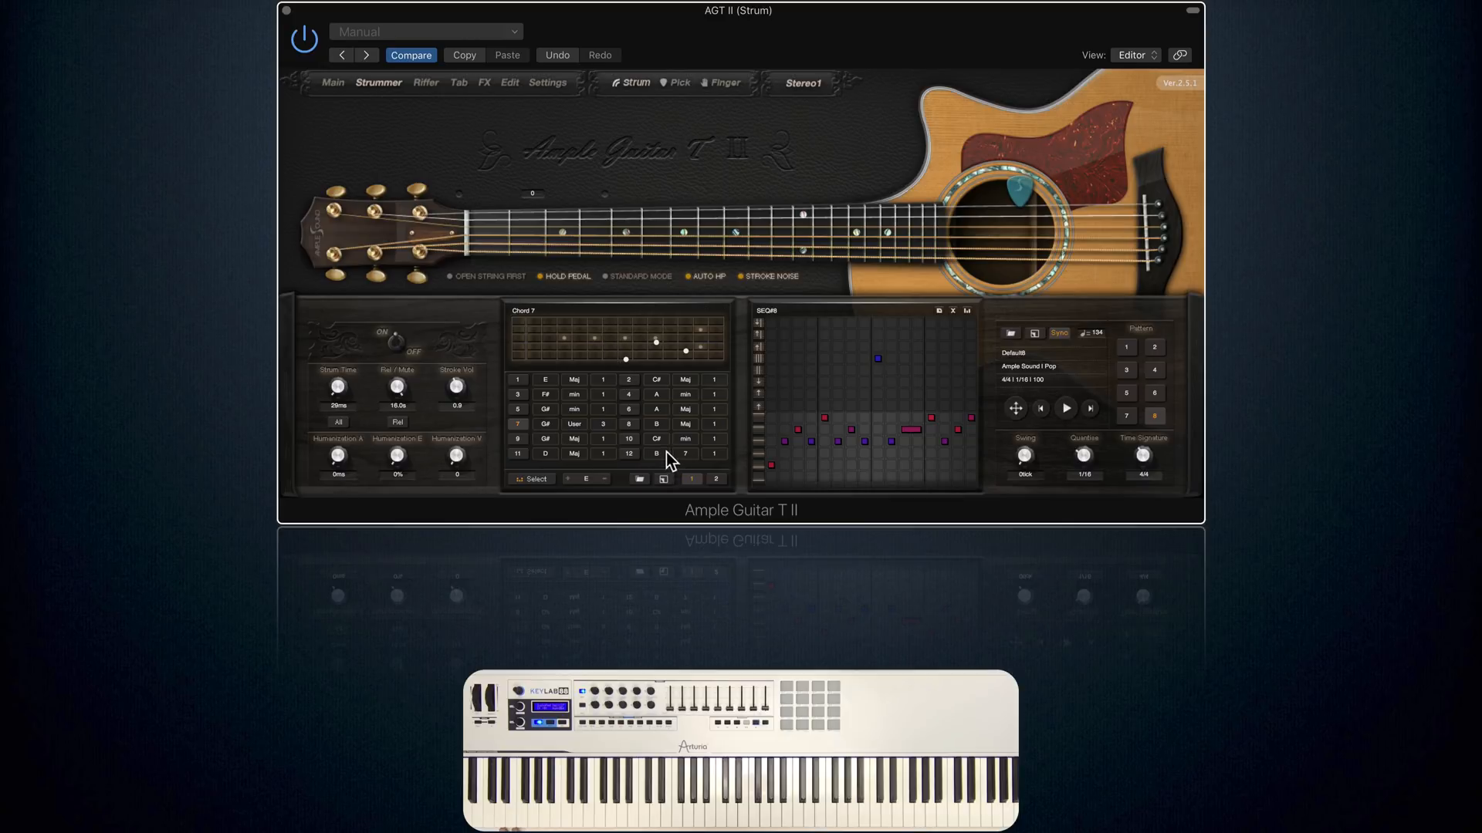
# Save the chord bank as Default in category Pop with key E
pyautogui.click(663, 479)
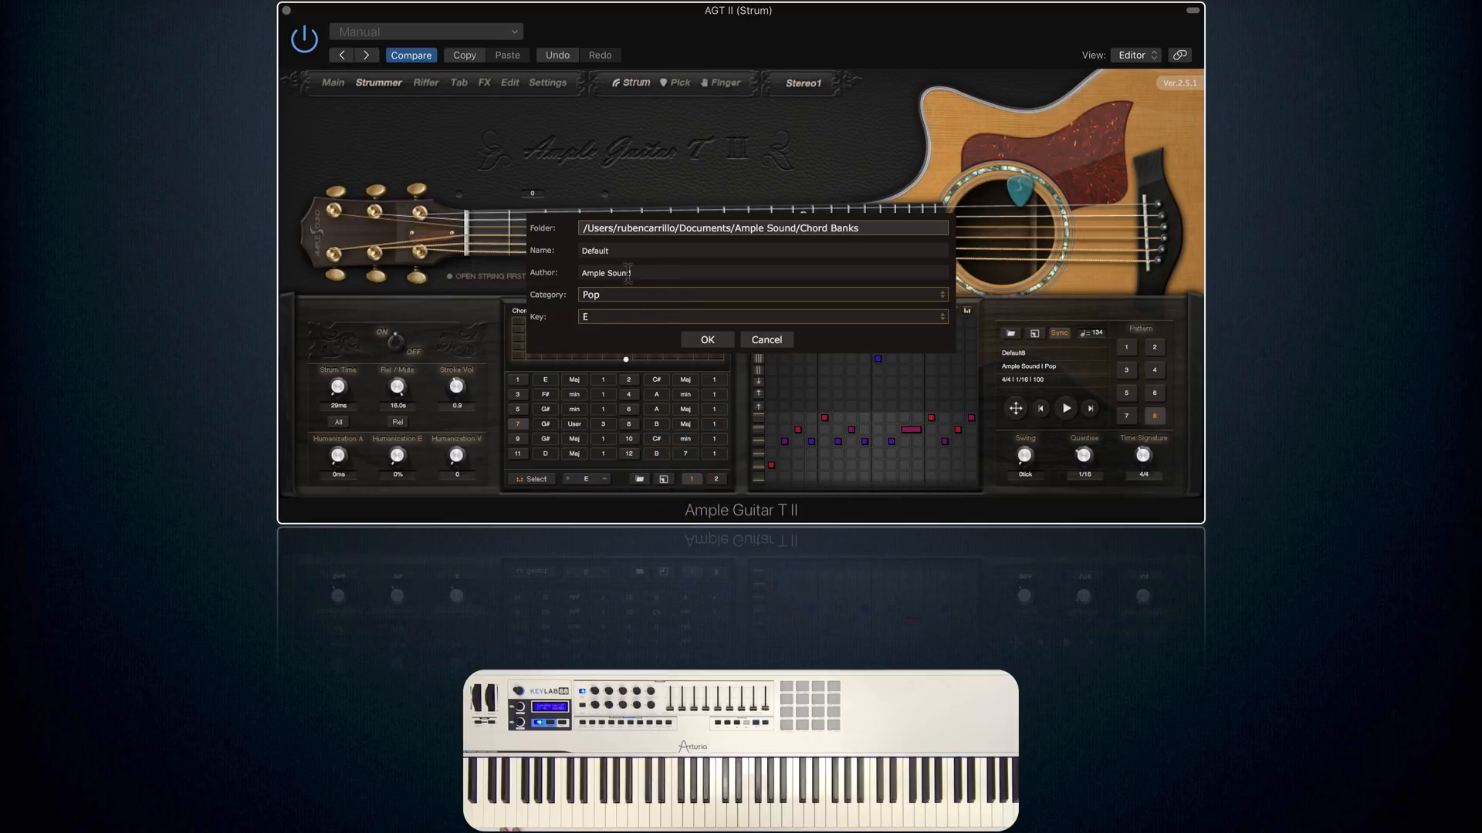
pyautogui.click(707, 340)
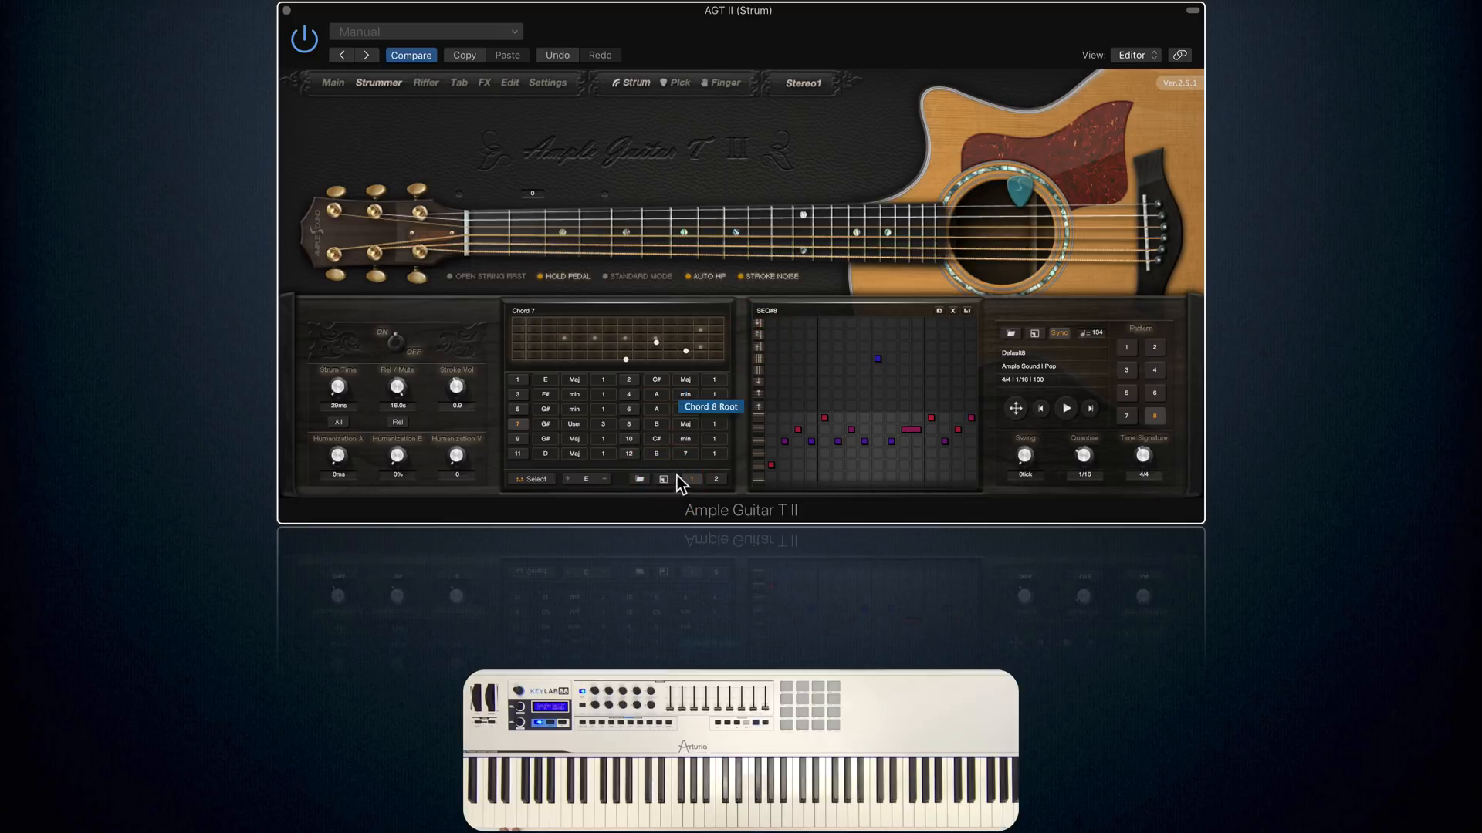
pyautogui.moveTo(684, 454)
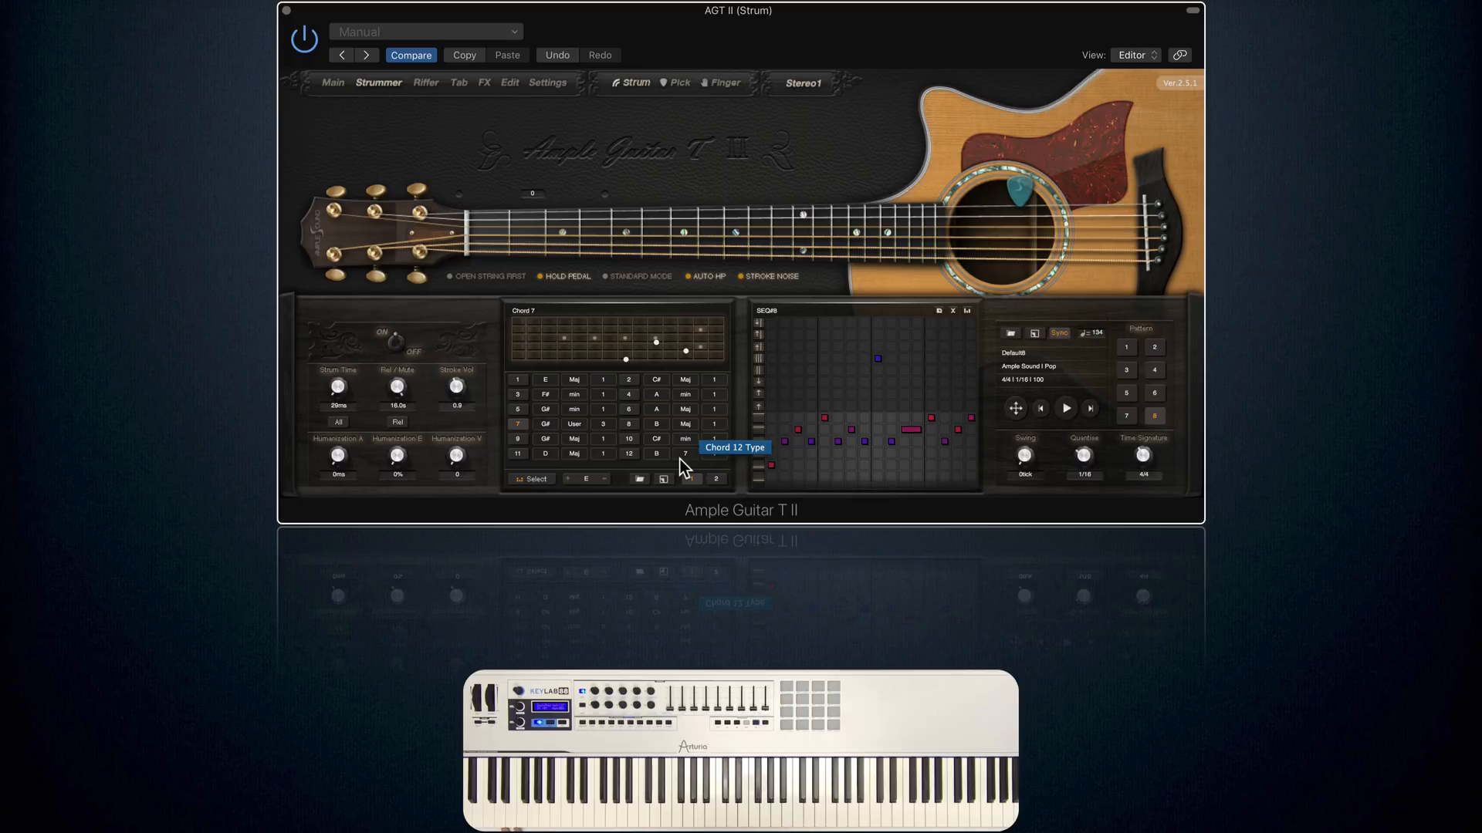
pyautogui.click(530, 479)
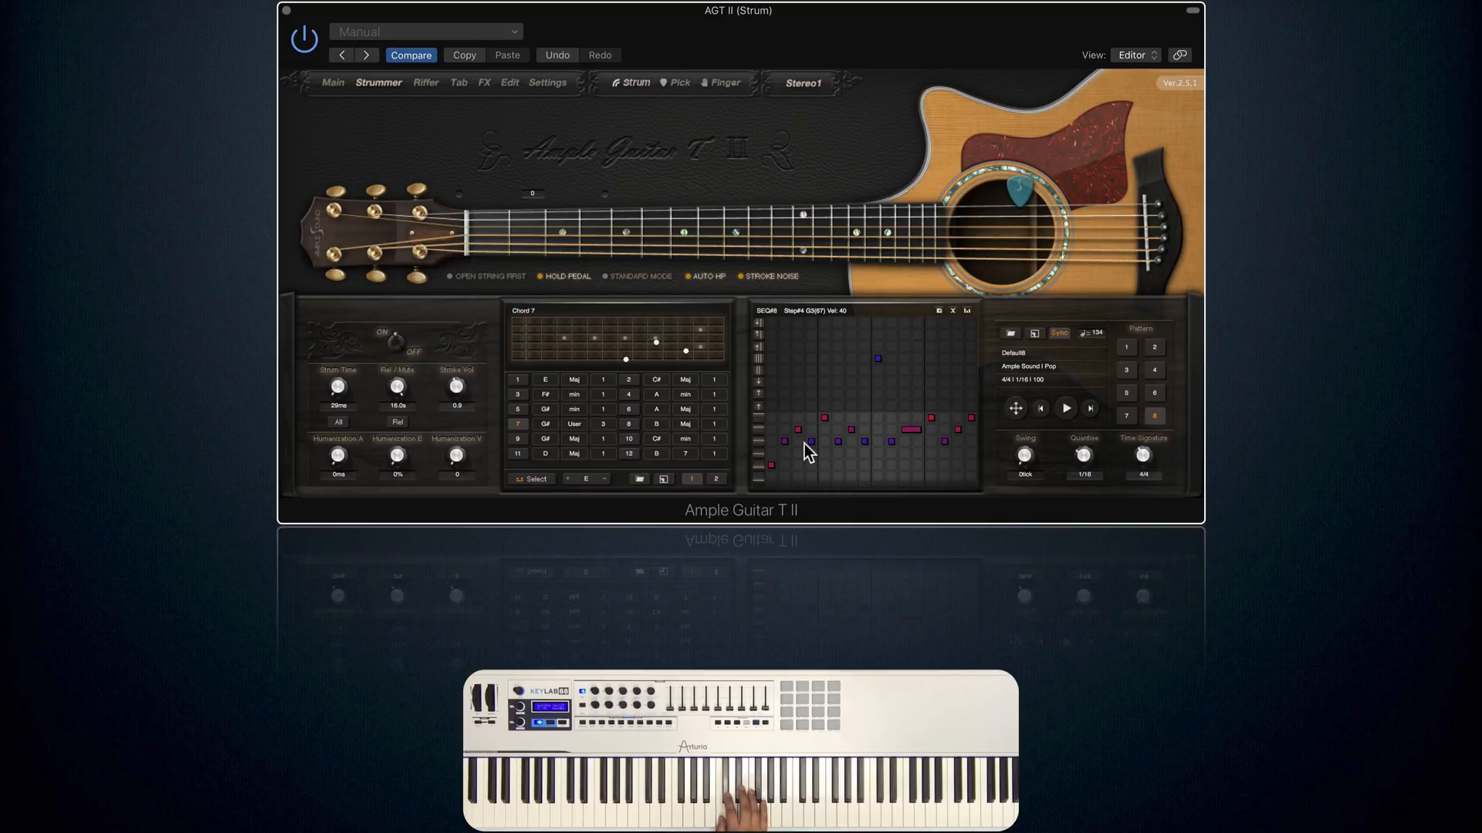
# Trigger sequencer pattern 1 and stop it so the grid holds pattern 1
pyautogui.click(1065, 407)
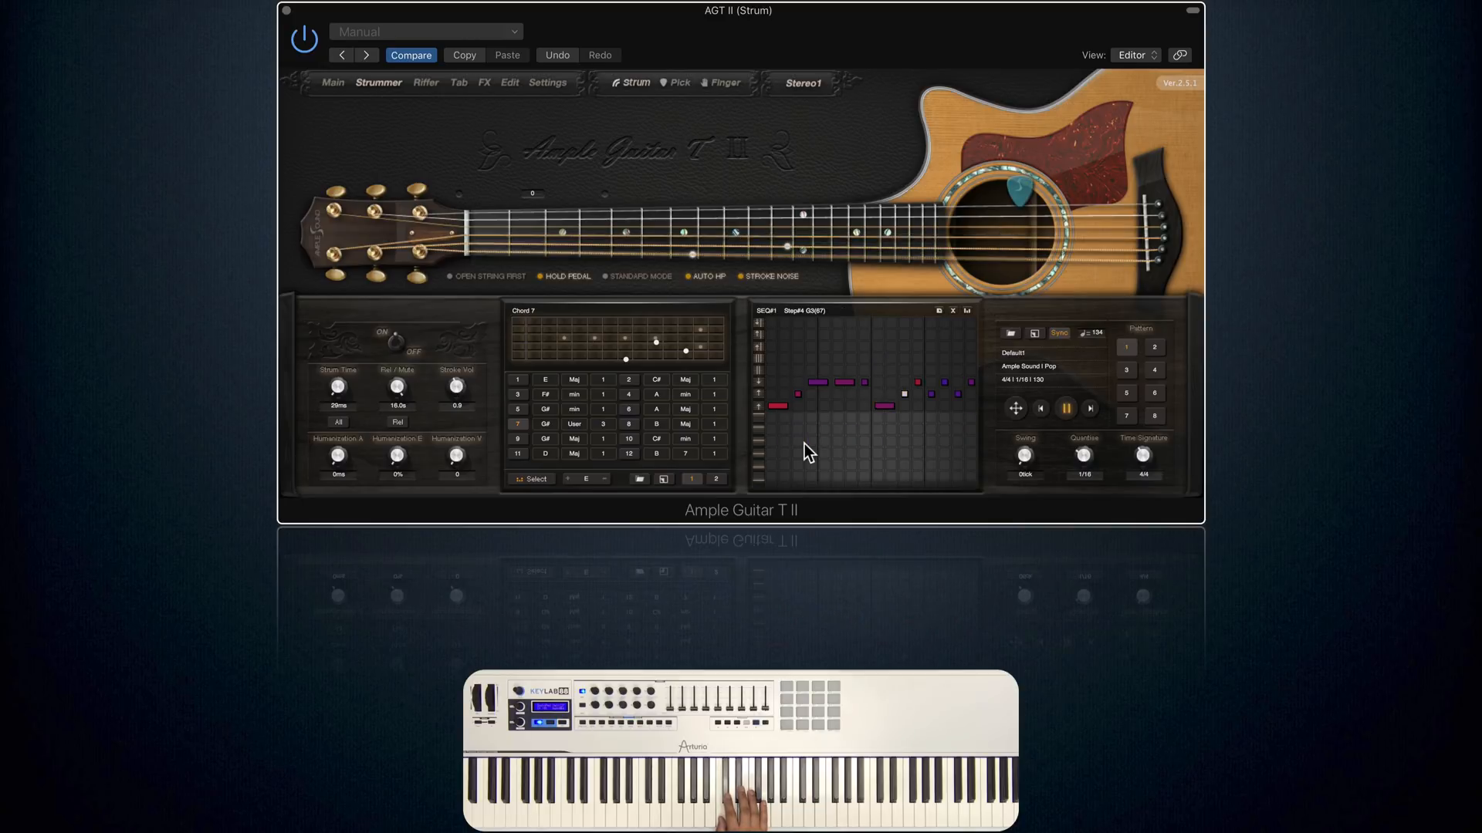
pyautogui.click(1063, 407)
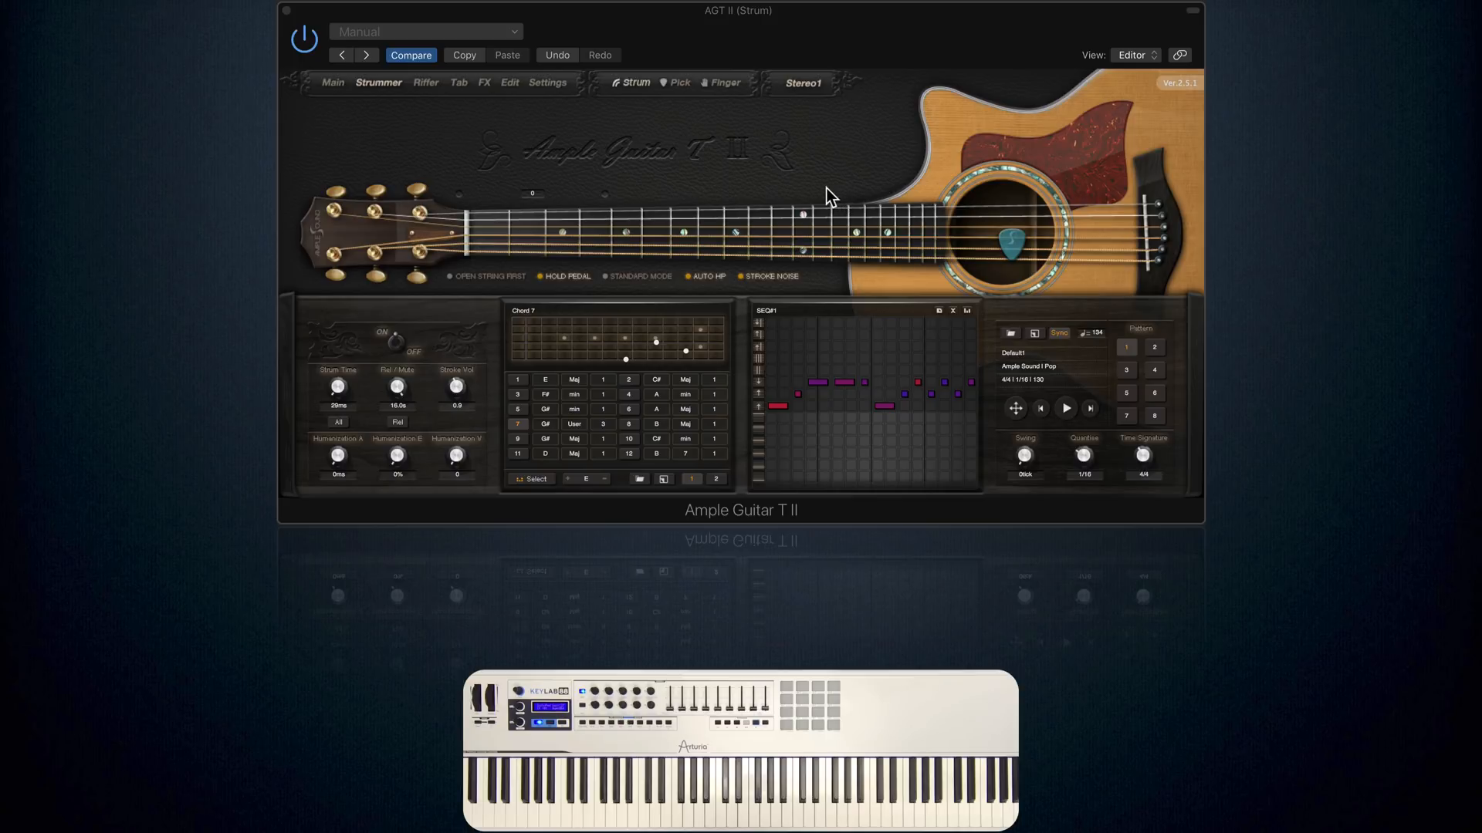
pyautogui.moveTo(893, 221)
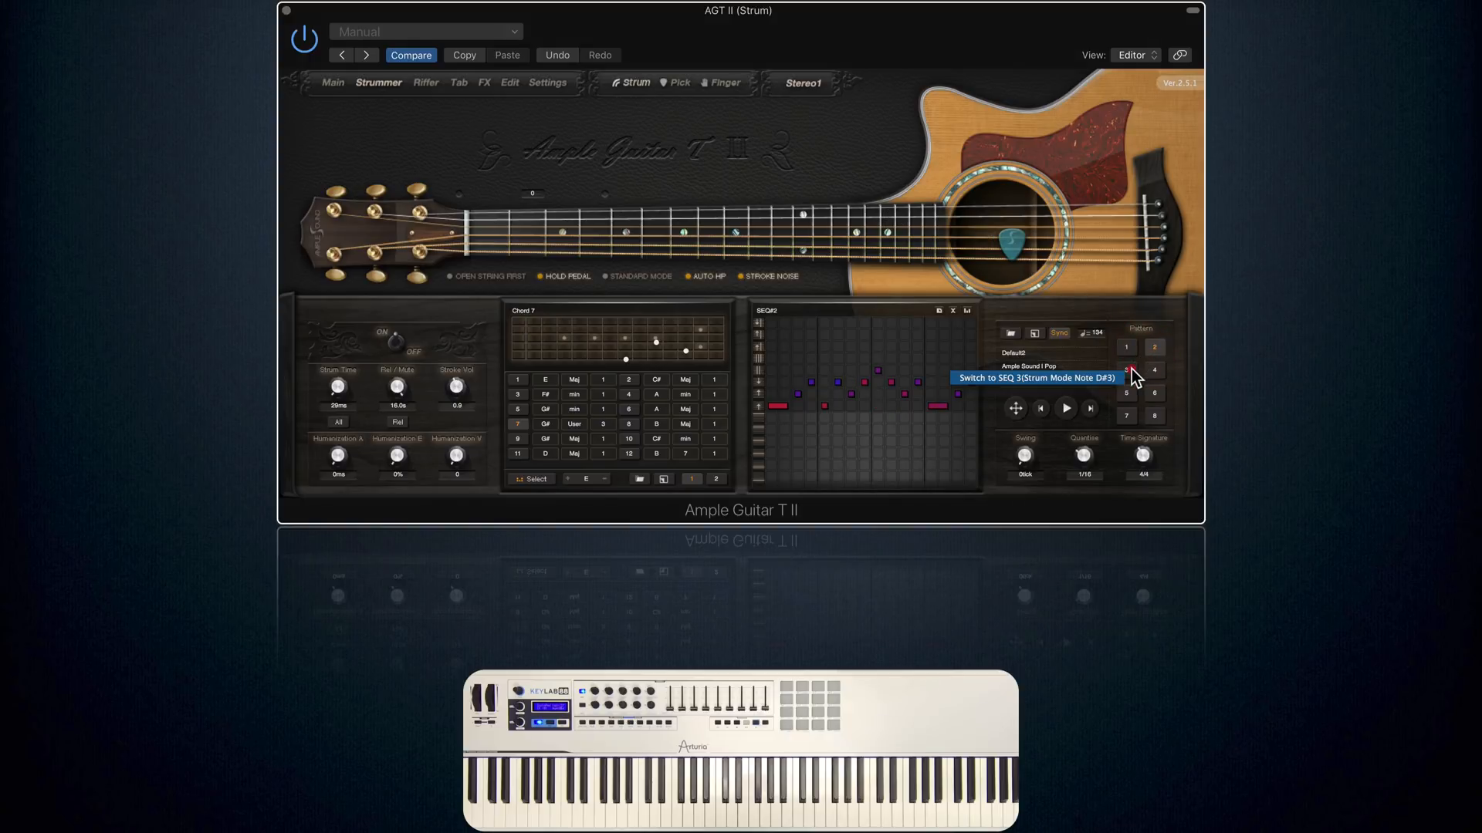
# Cycle the sequencer through patterns 3, 5, 6 and 7, ending back on pattern 8
pyautogui.click(1154, 391)
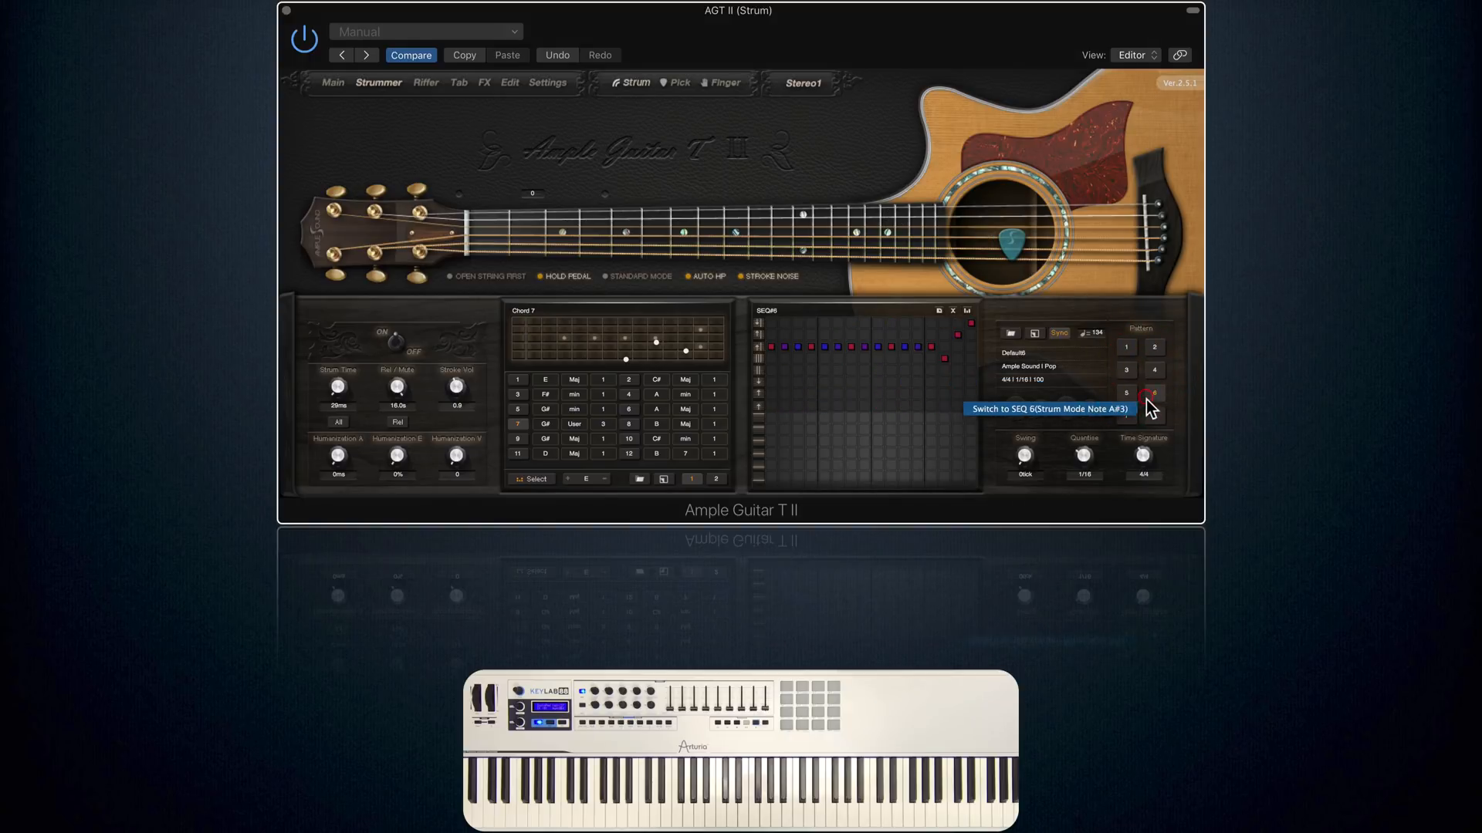
pyautogui.click(1125, 348)
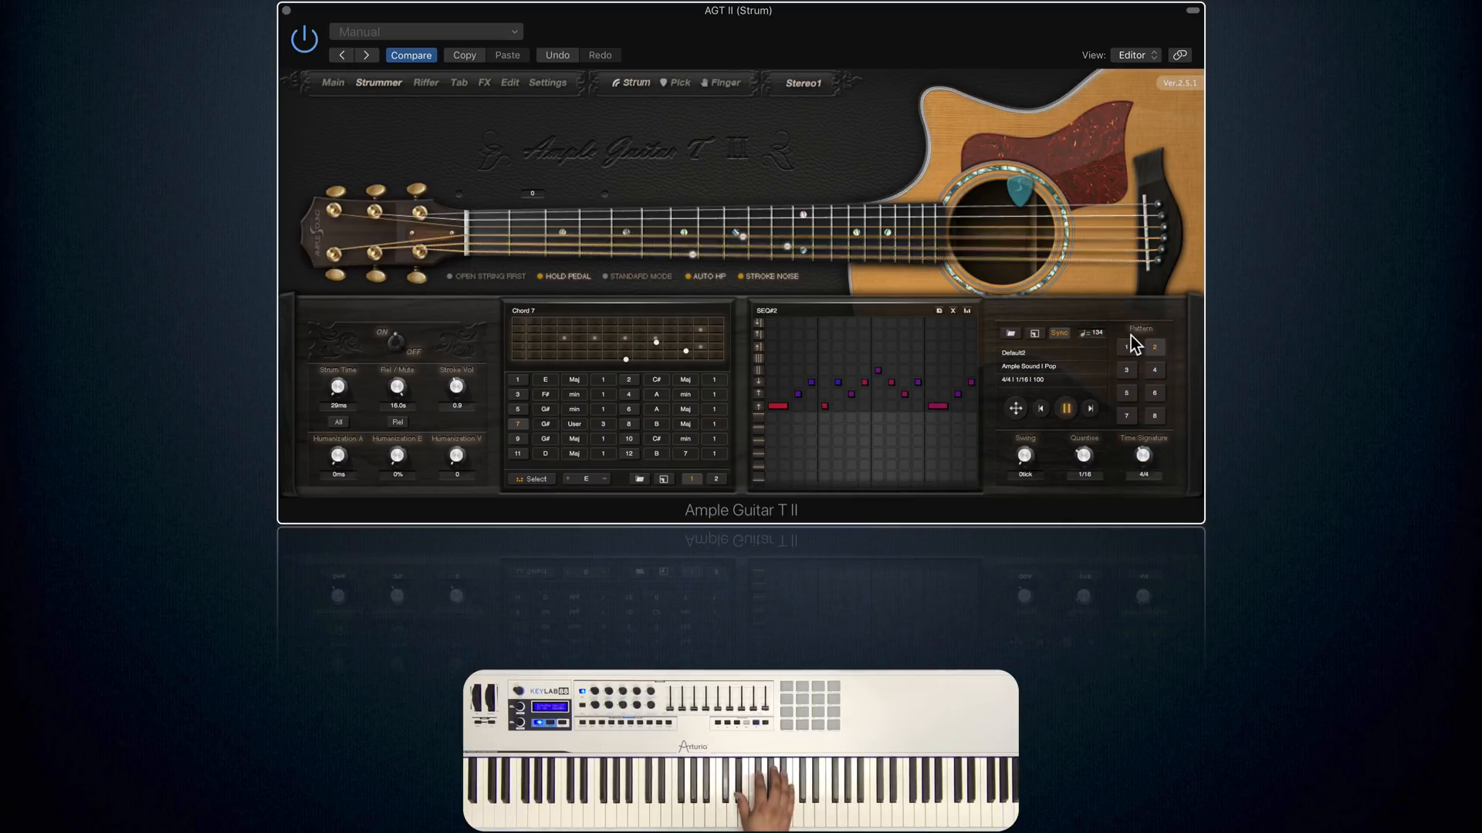
pyautogui.click(1126, 369)
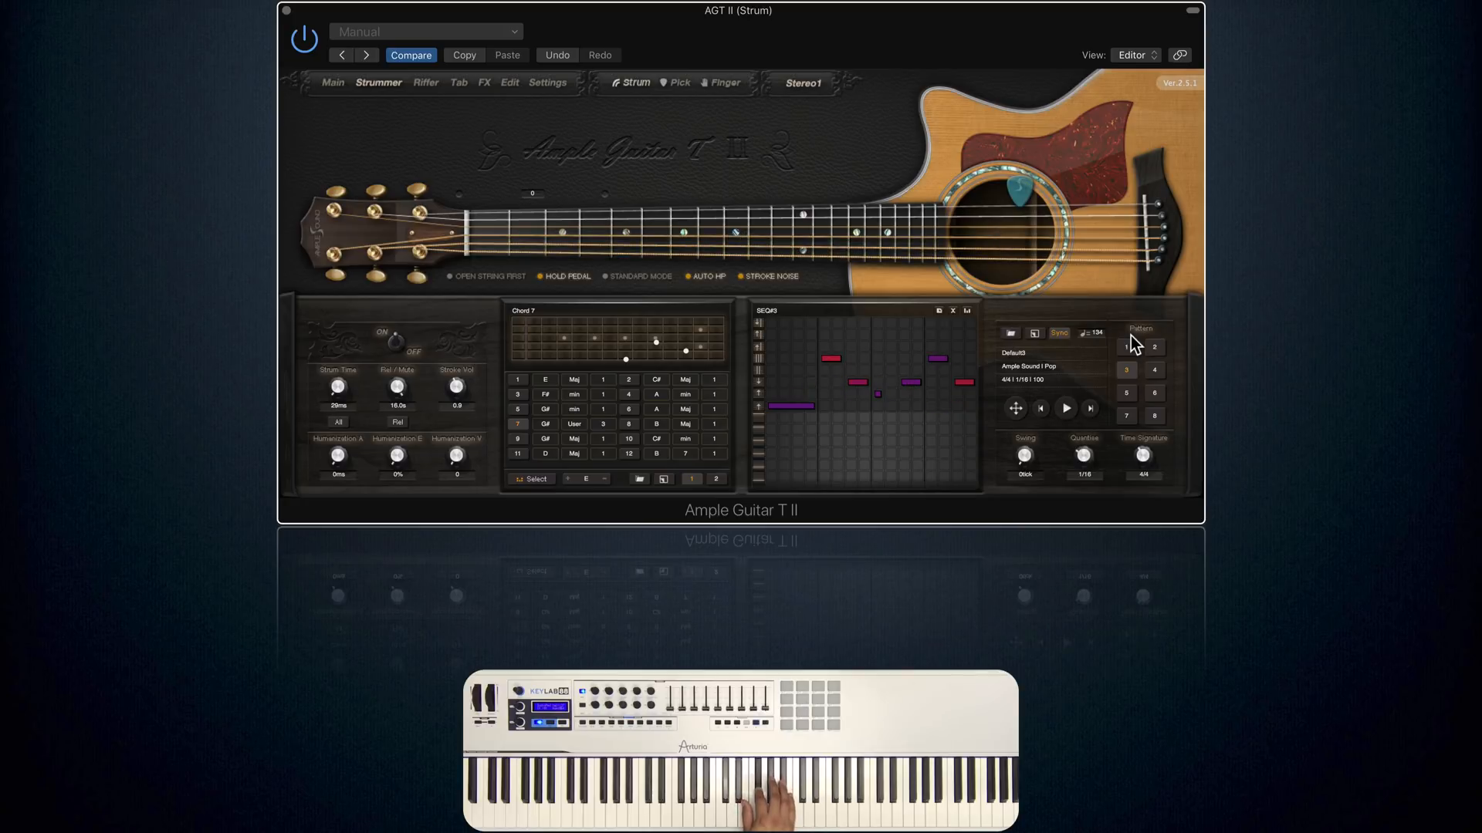
pyautogui.click(1065, 407)
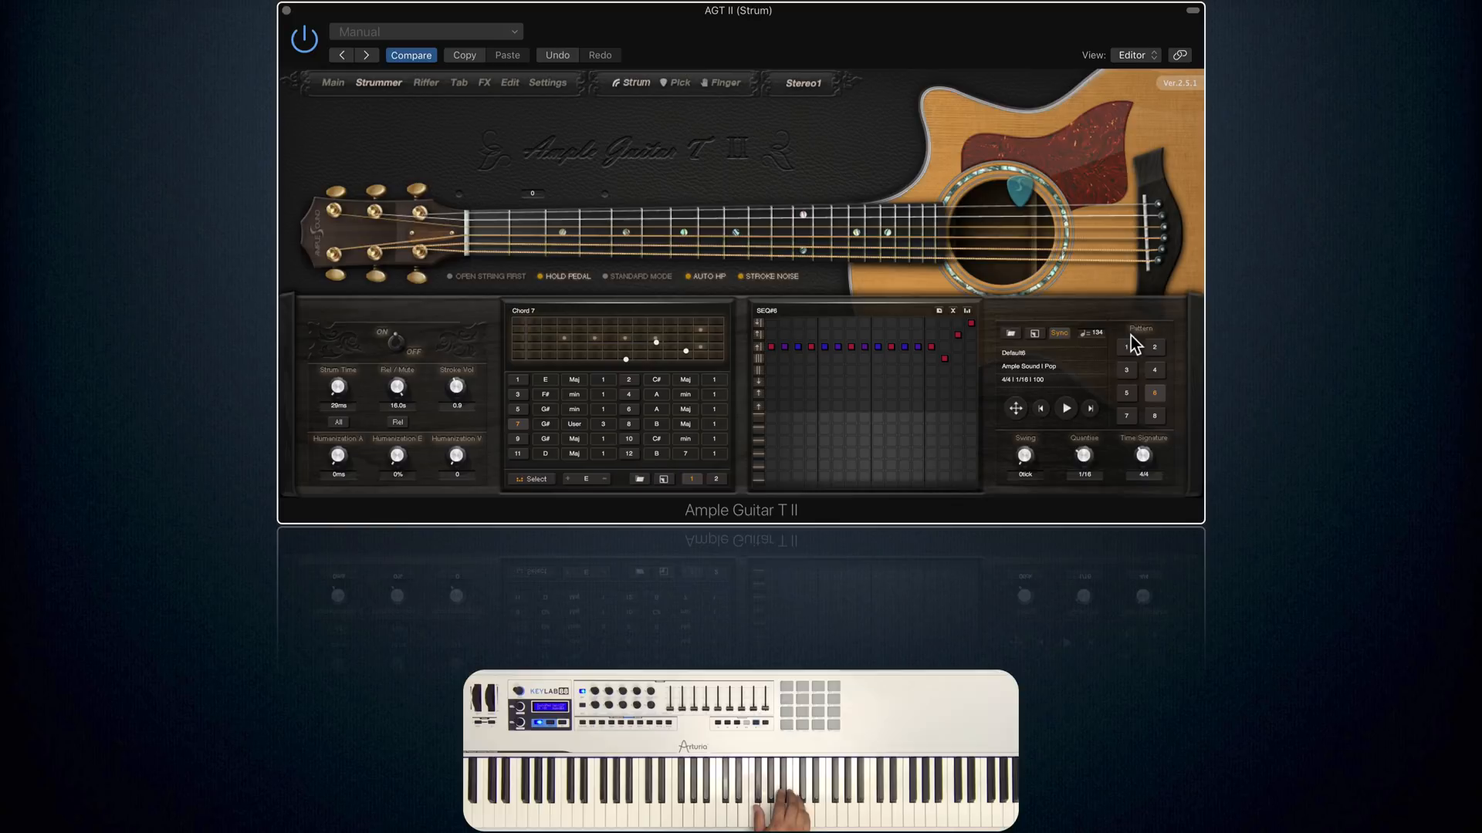
pyautogui.click(1065, 407)
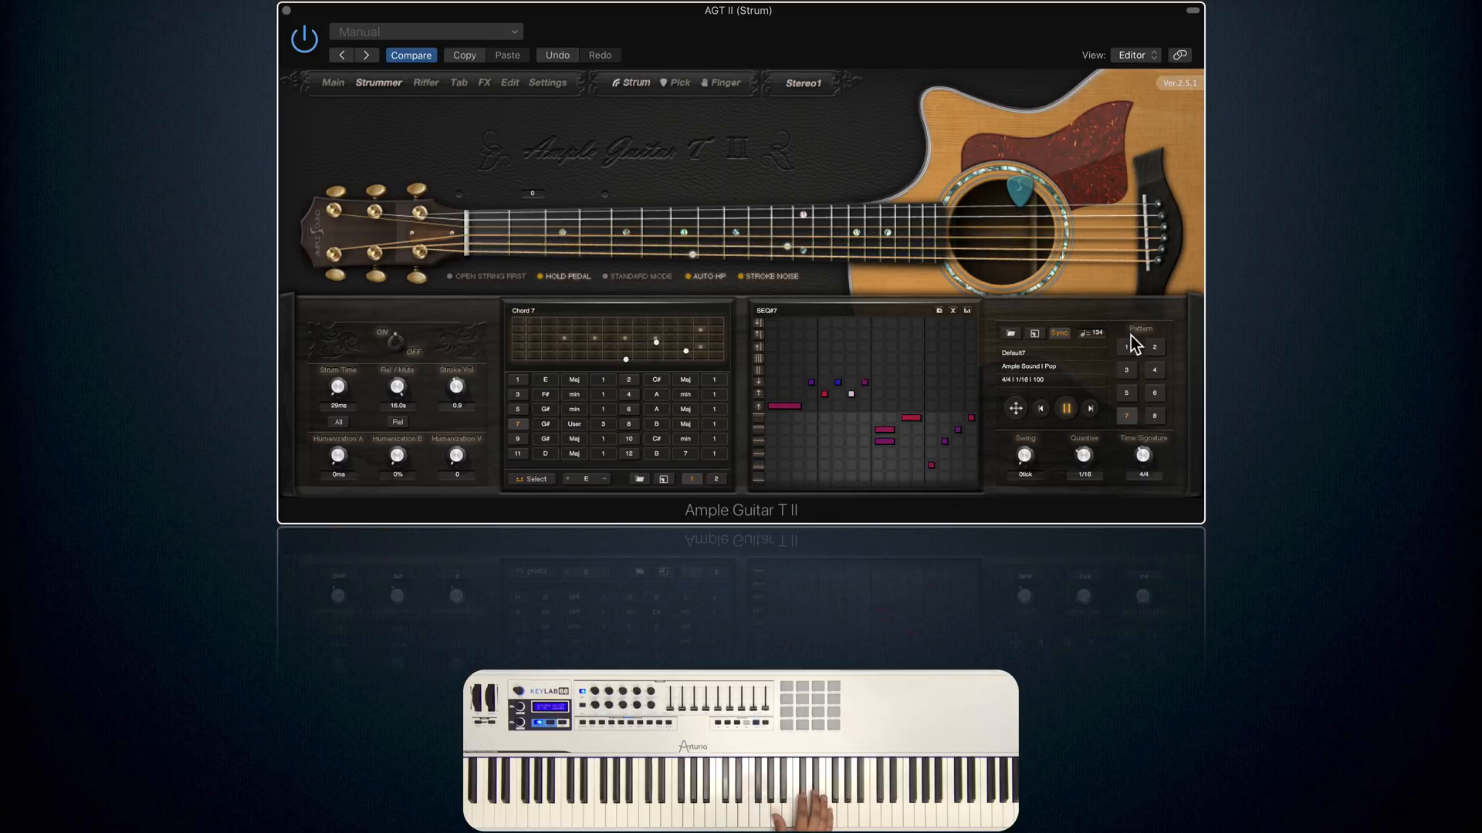
pyautogui.click(1065, 407)
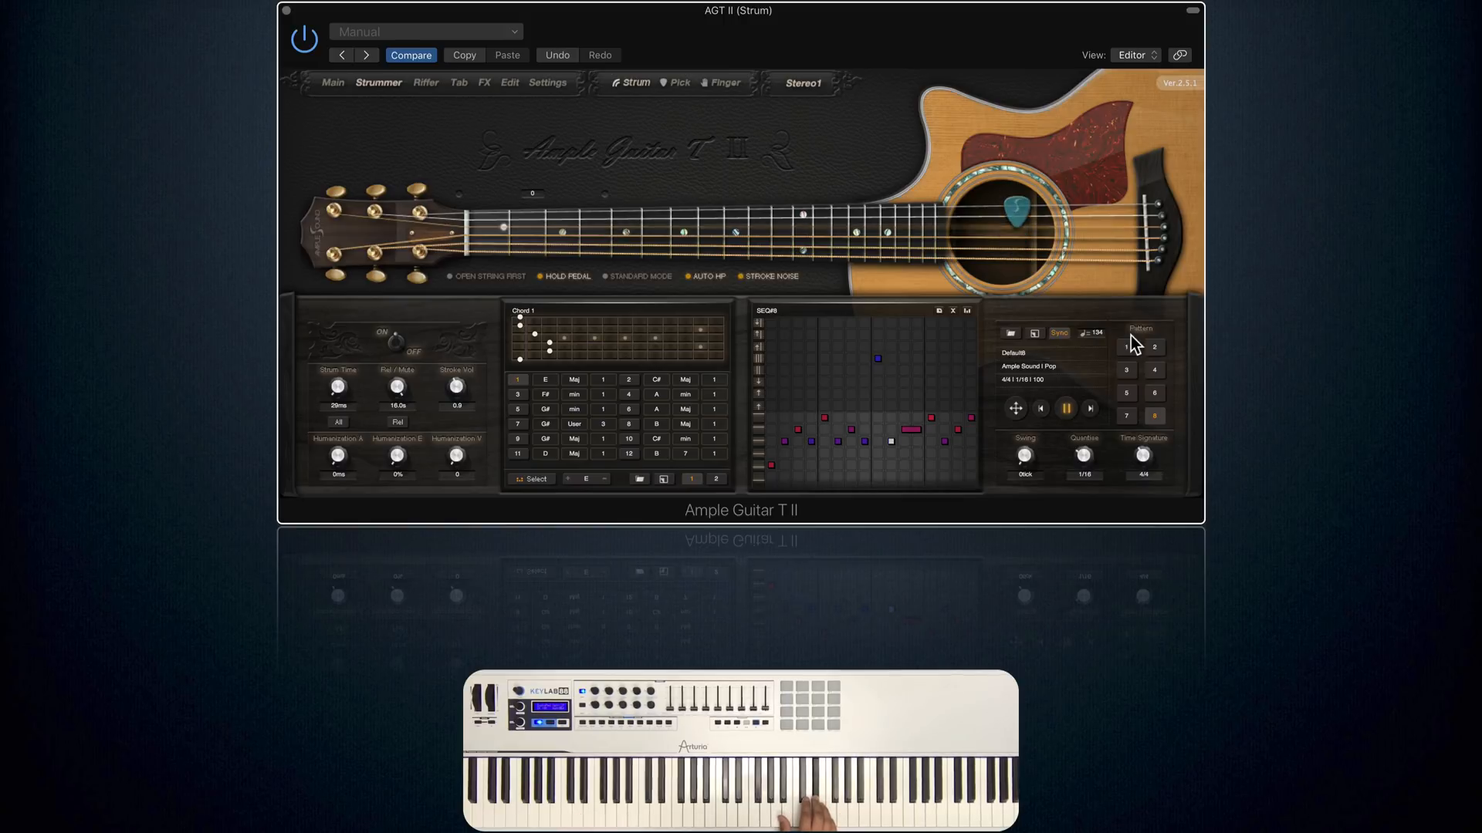
pyautogui.click(1064, 407)
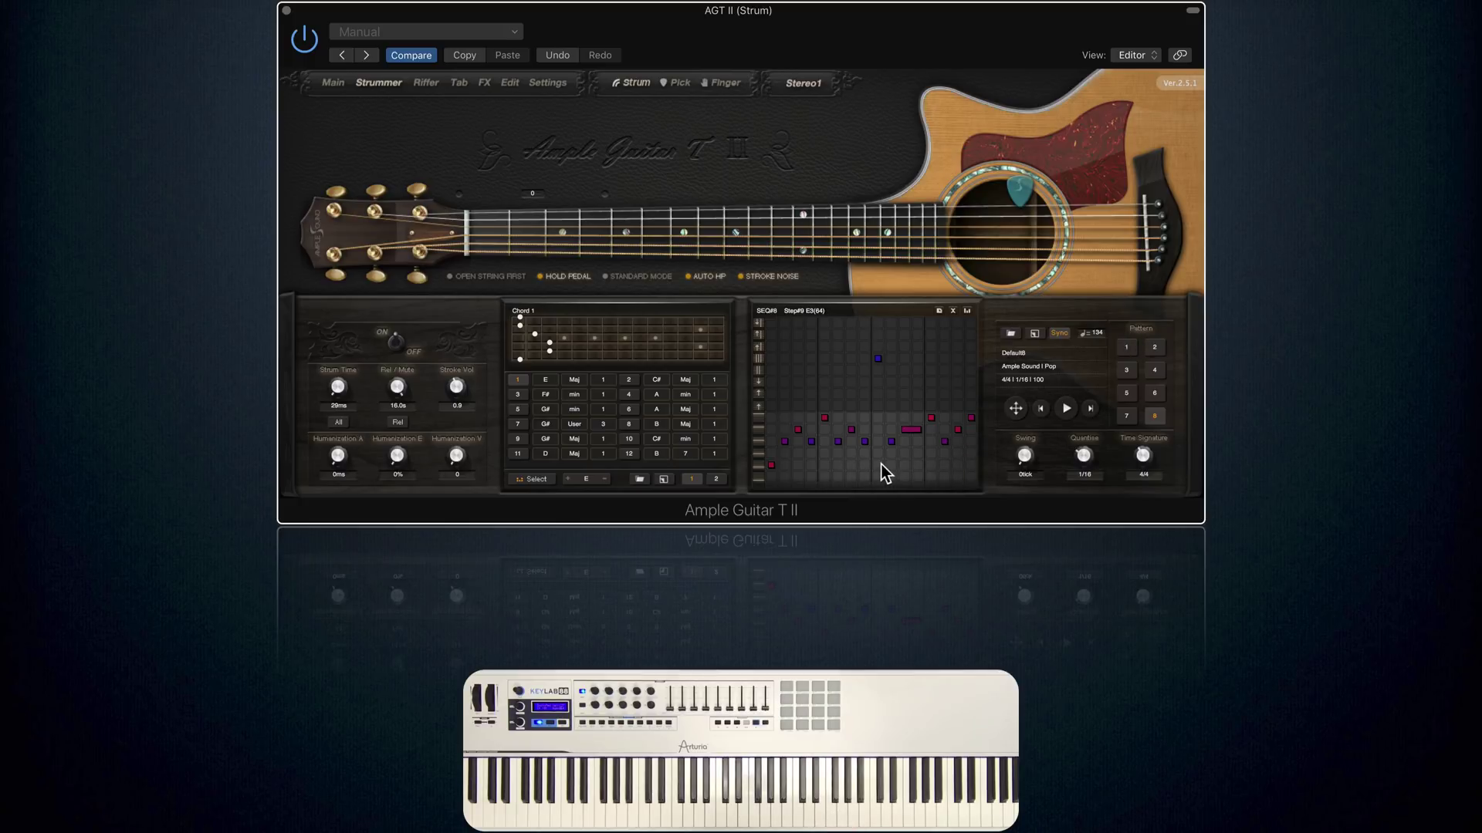
pyautogui.moveTo(879, 472)
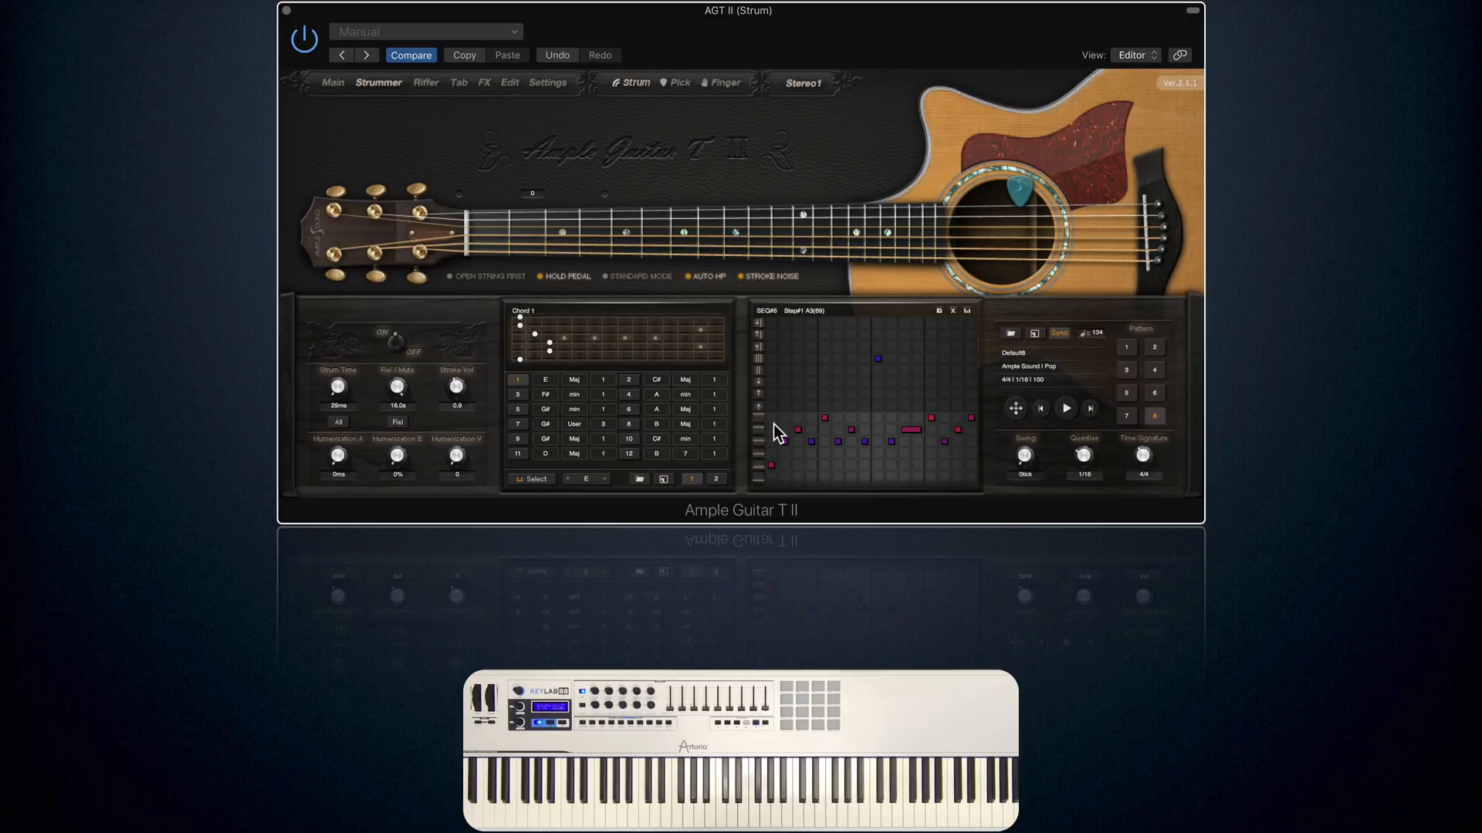
pyautogui.moveTo(767, 474)
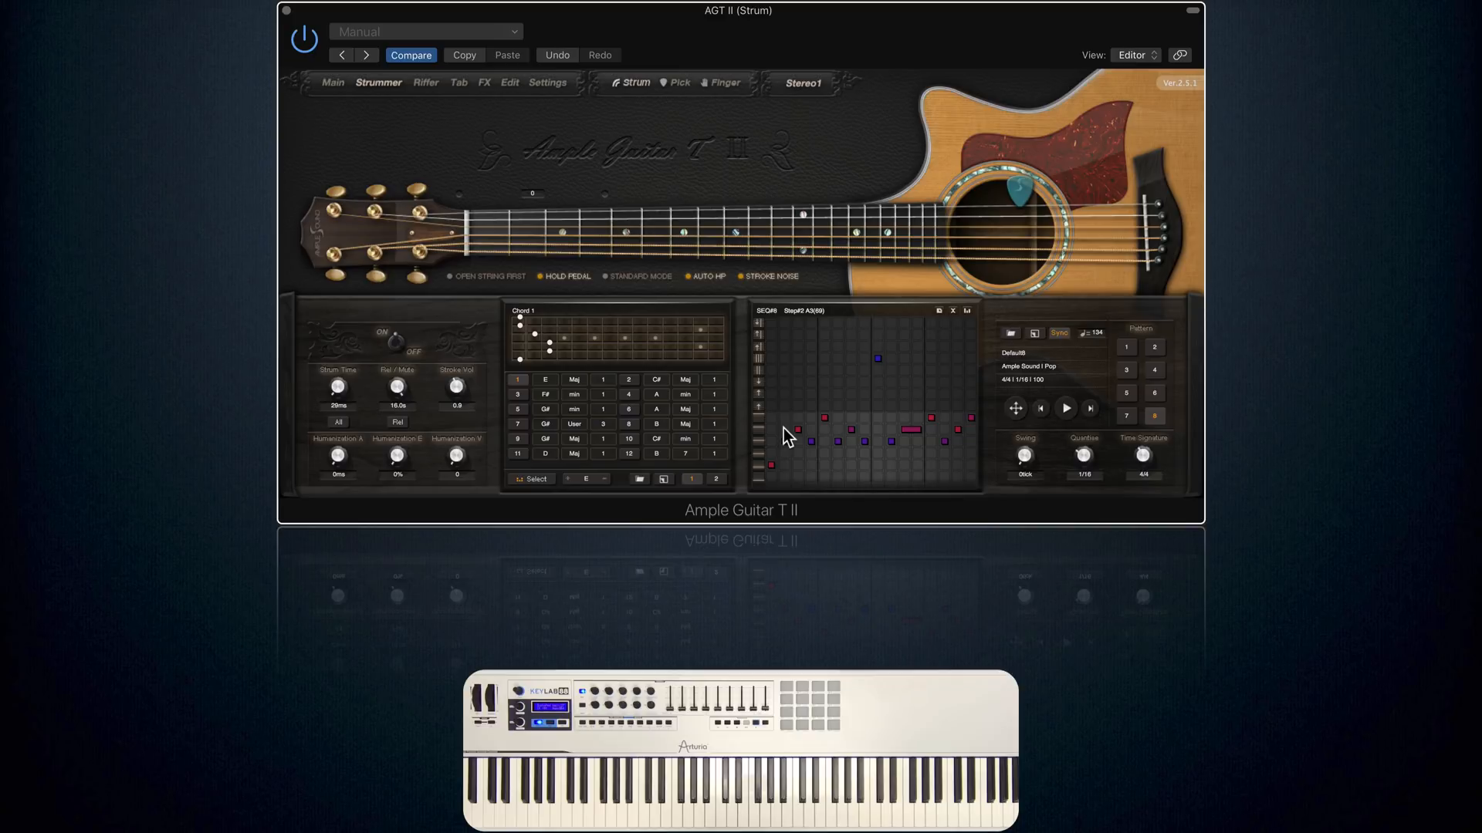
pyautogui.moveTo(761, 361)
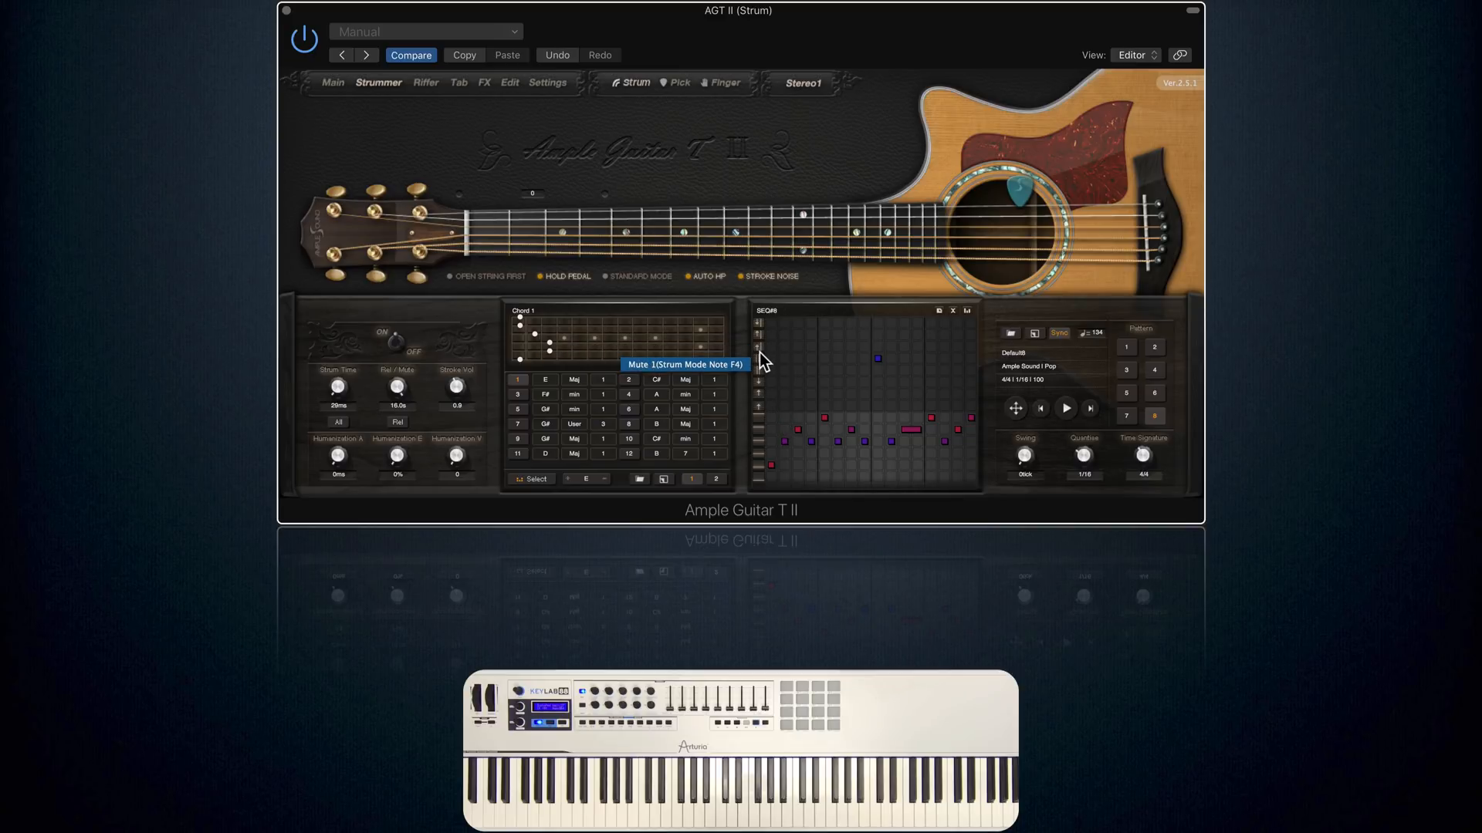